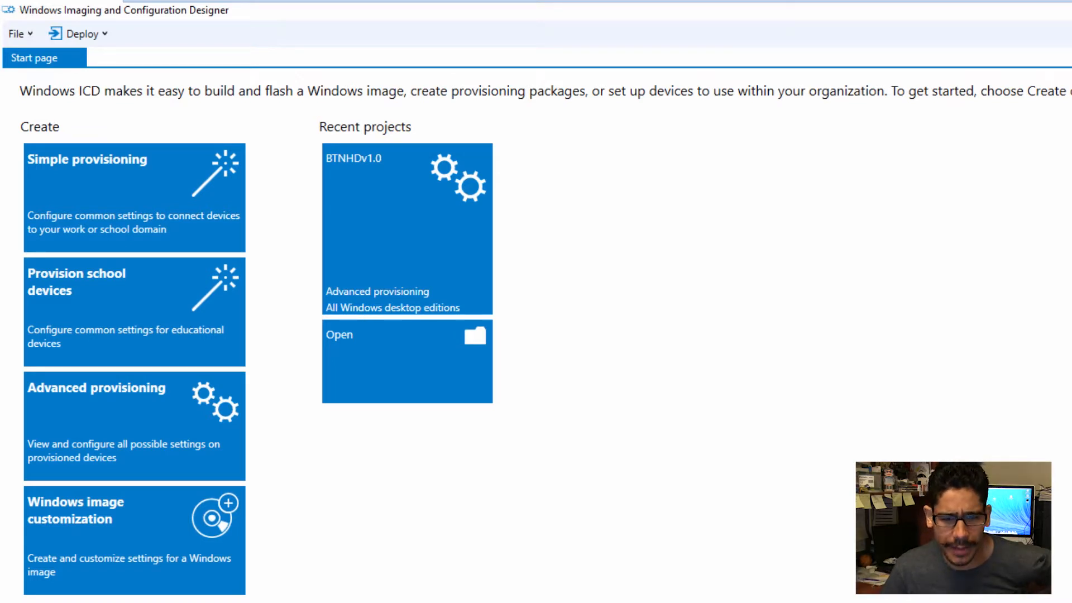
pyautogui.moveTo(410, 577)
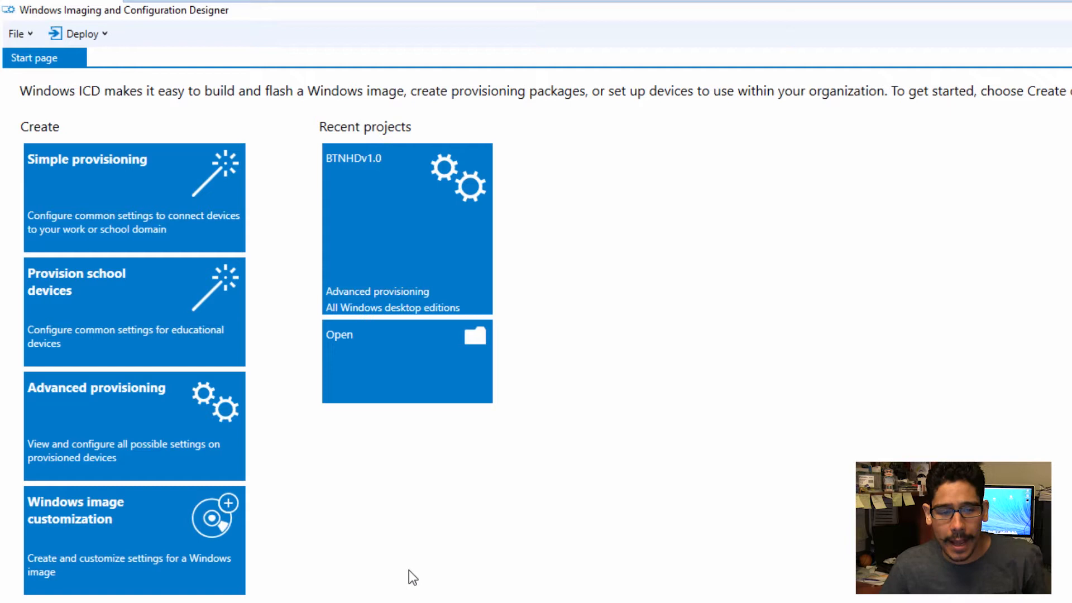
pyautogui.moveTo(379, 537)
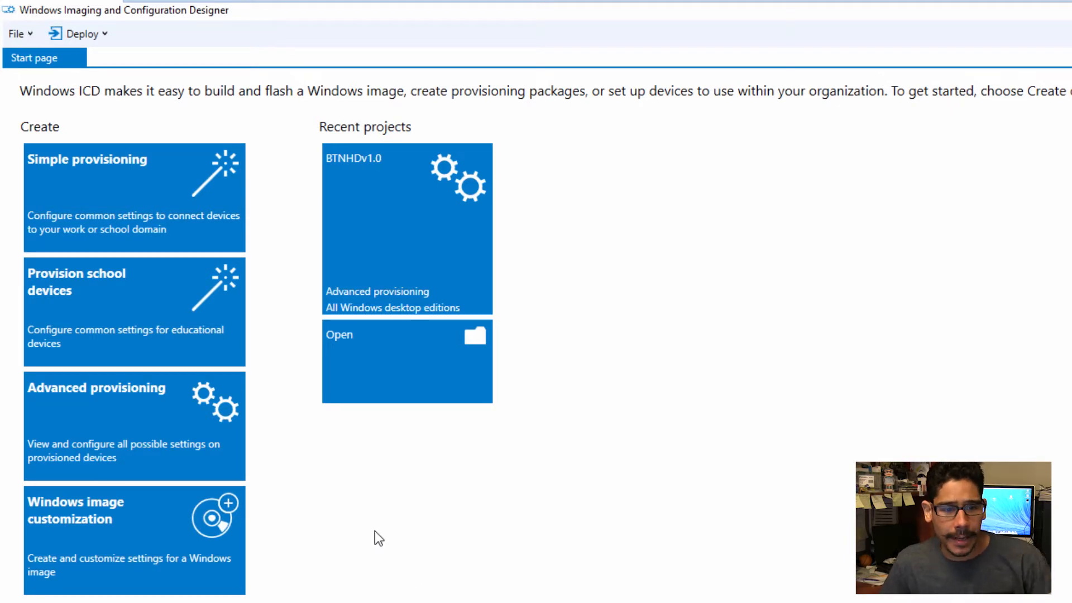
pyautogui.moveTo(376, 533)
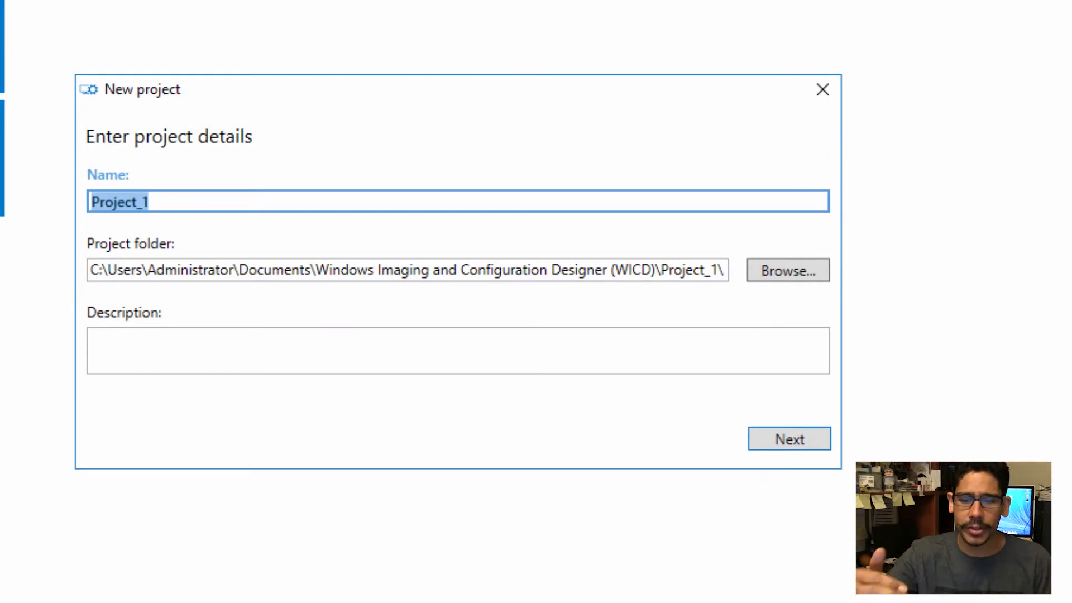
pyautogui.moveTo(827, 77)
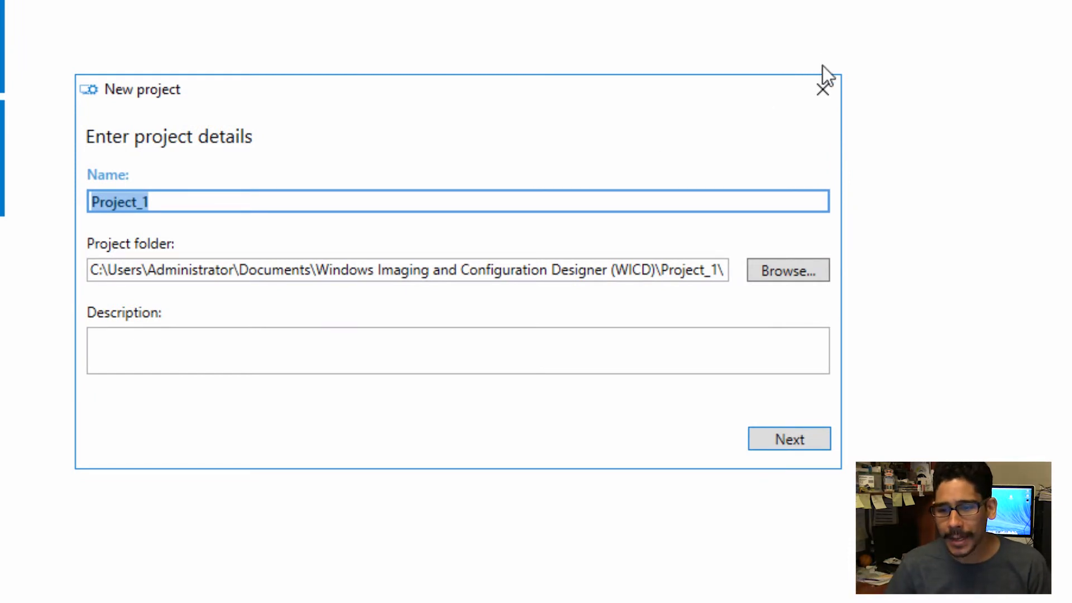
# Discard the new project and load the BTNHDv1.0 recent project, expanding its runtime and ApplicationManagement settings.
pyautogui.click(823, 89)
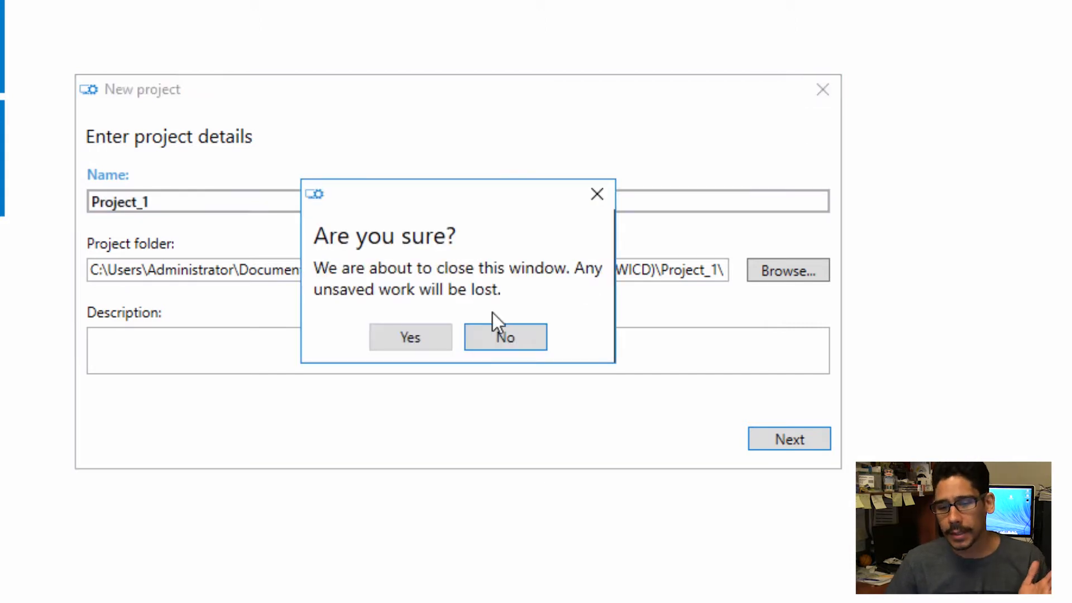
pyautogui.click(410, 337)
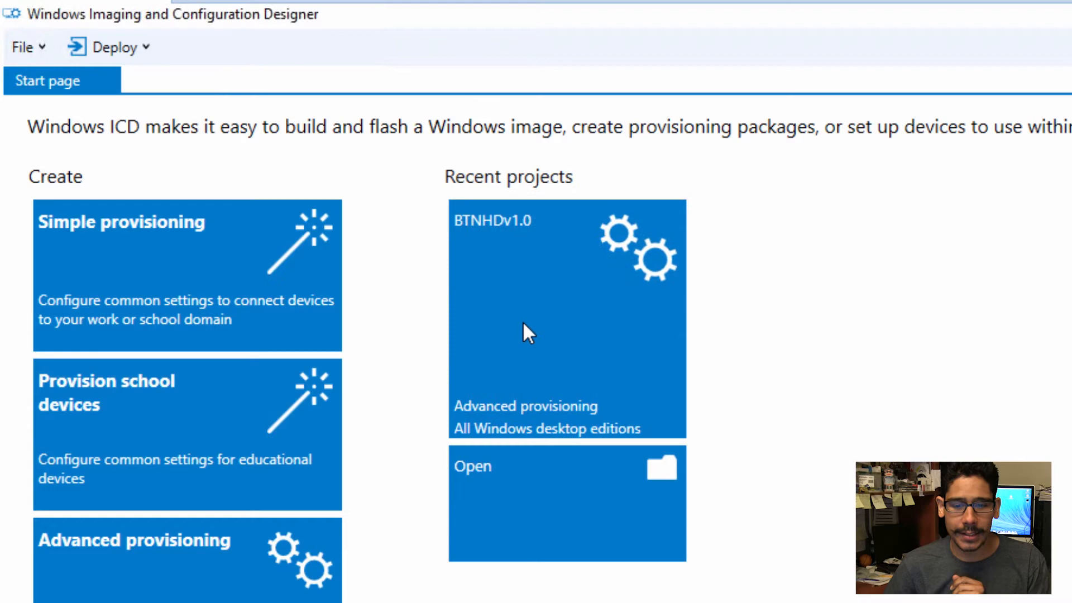
pyautogui.click(567, 319)
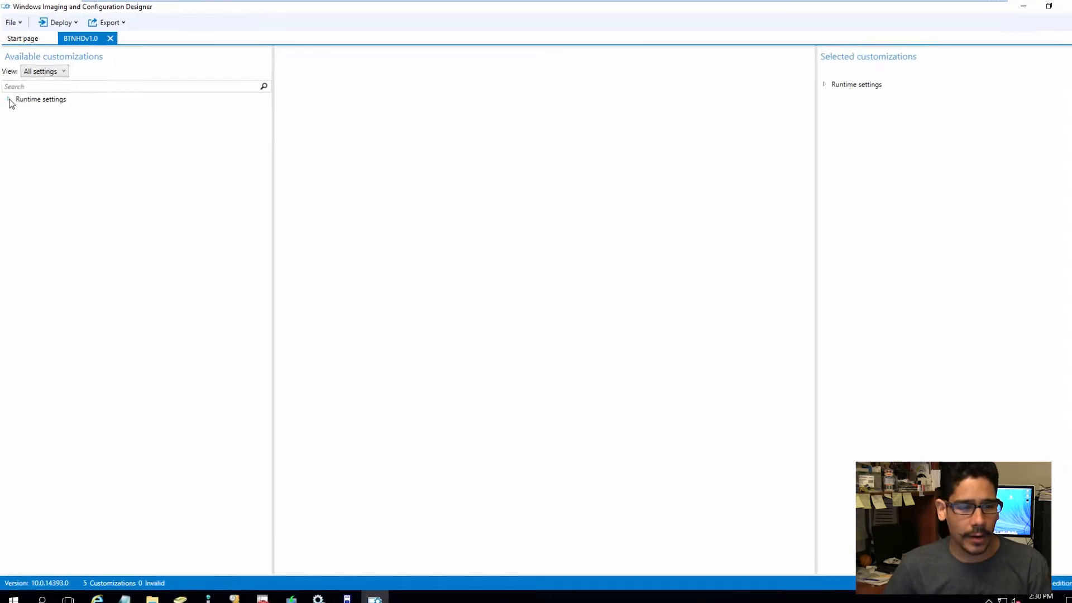
pyautogui.click(10, 99)
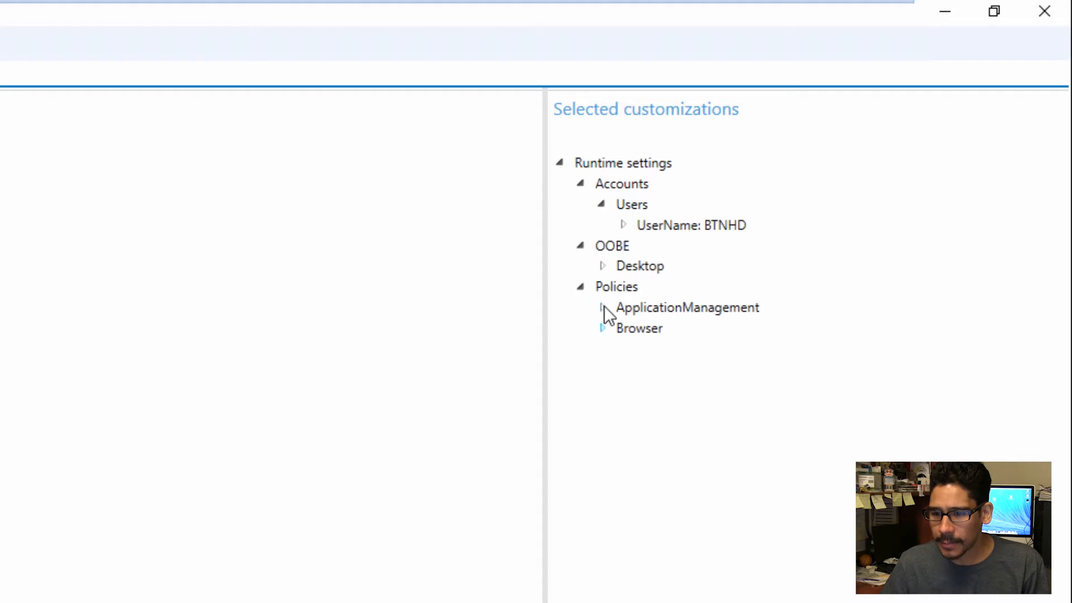
pyautogui.click(604, 307)
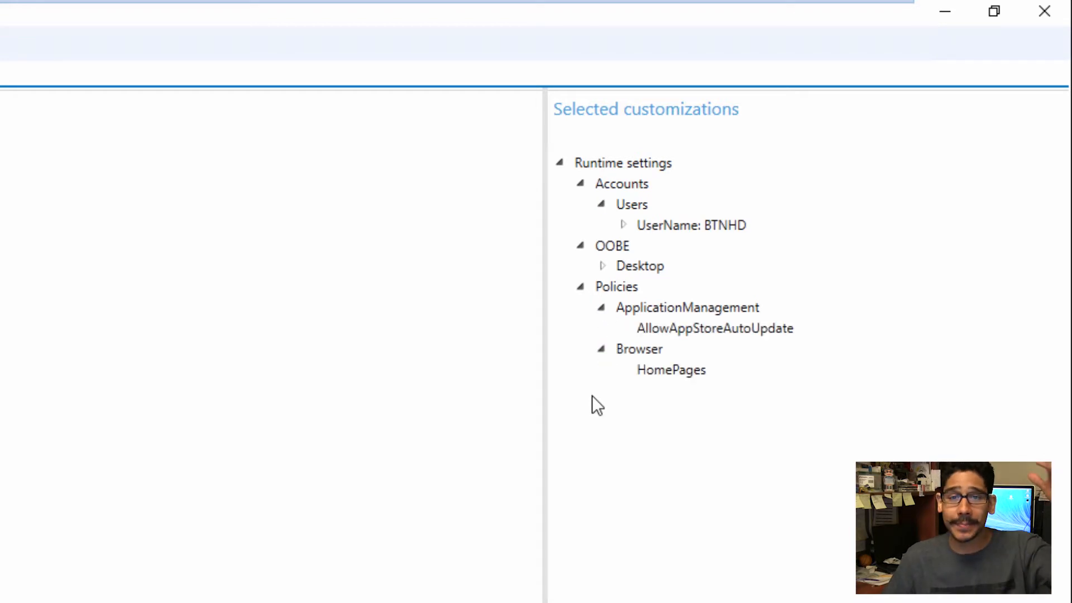
pyautogui.moveTo(630, 205)
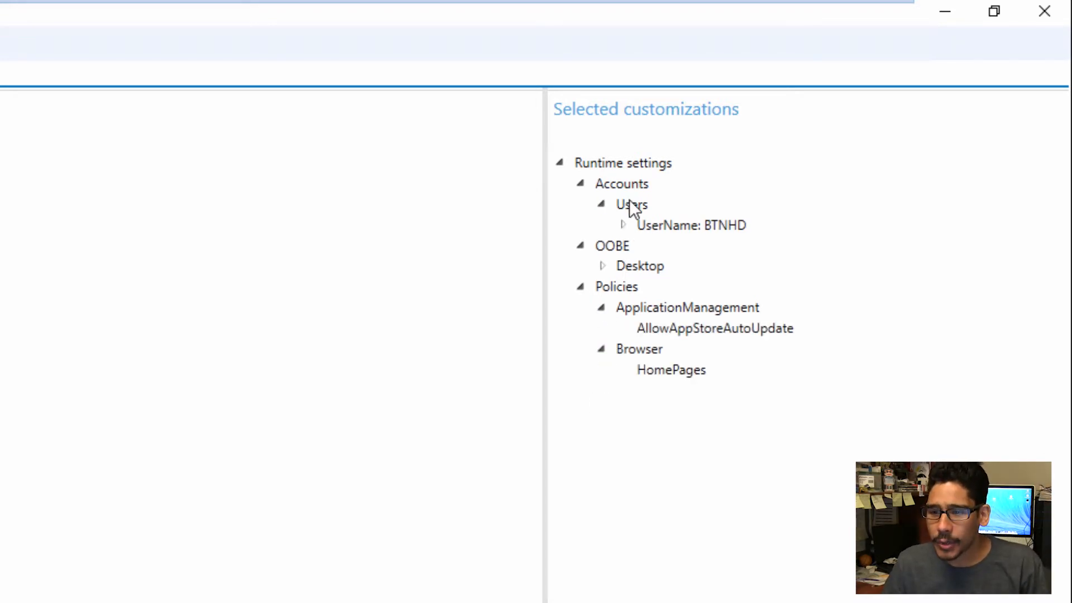
# Inspect the BTNHD administrator account, its UserGroup, the HideOobe setting and the AllowAppStoreAutoUpdate policy value.
pyautogui.click(690, 224)
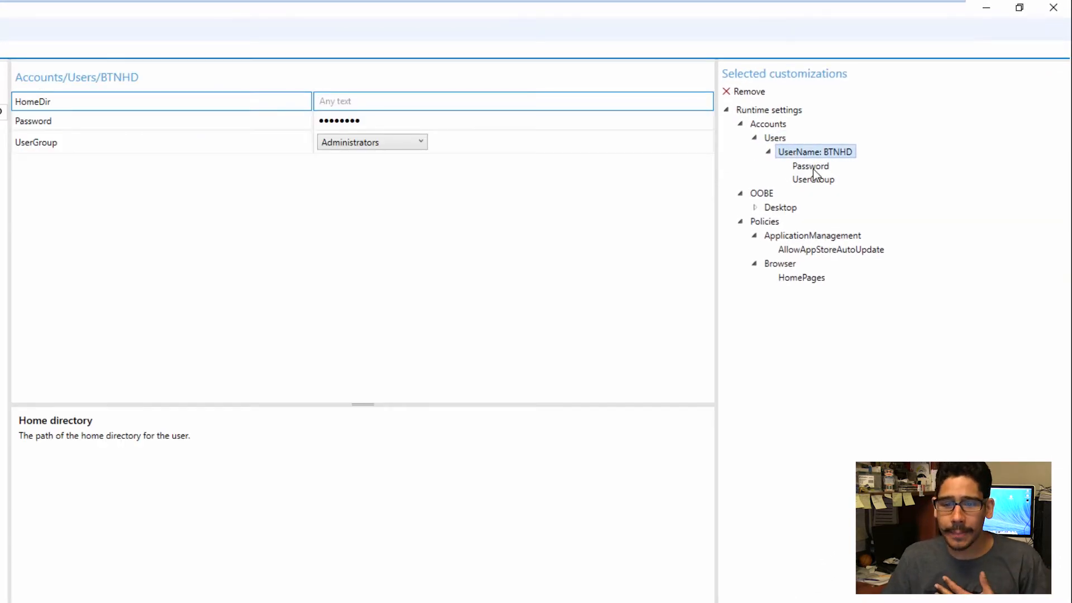
pyautogui.click(813, 179)
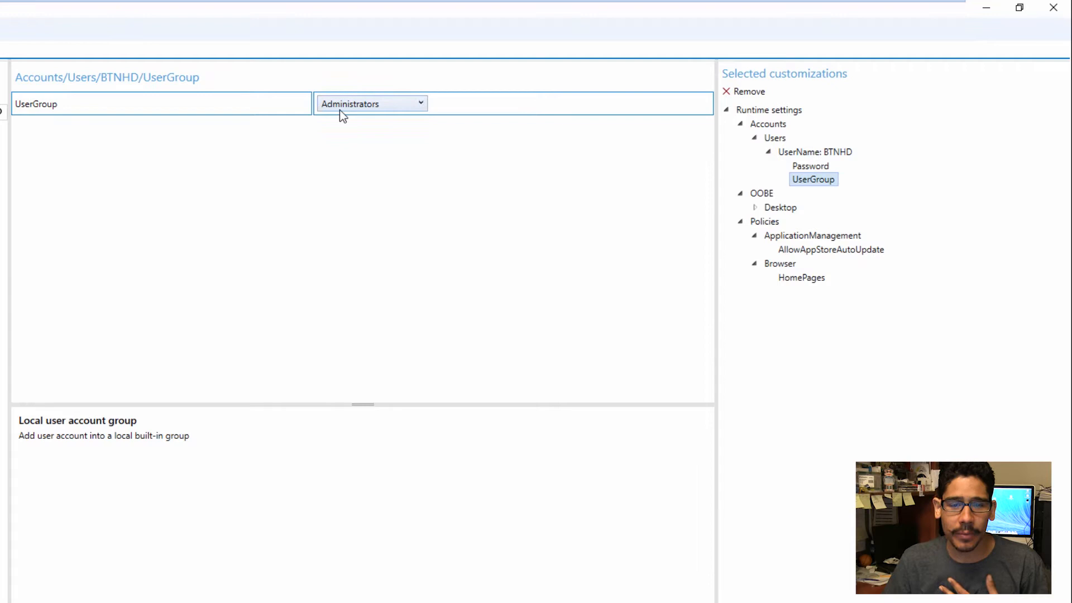
pyautogui.moveTo(382, 149)
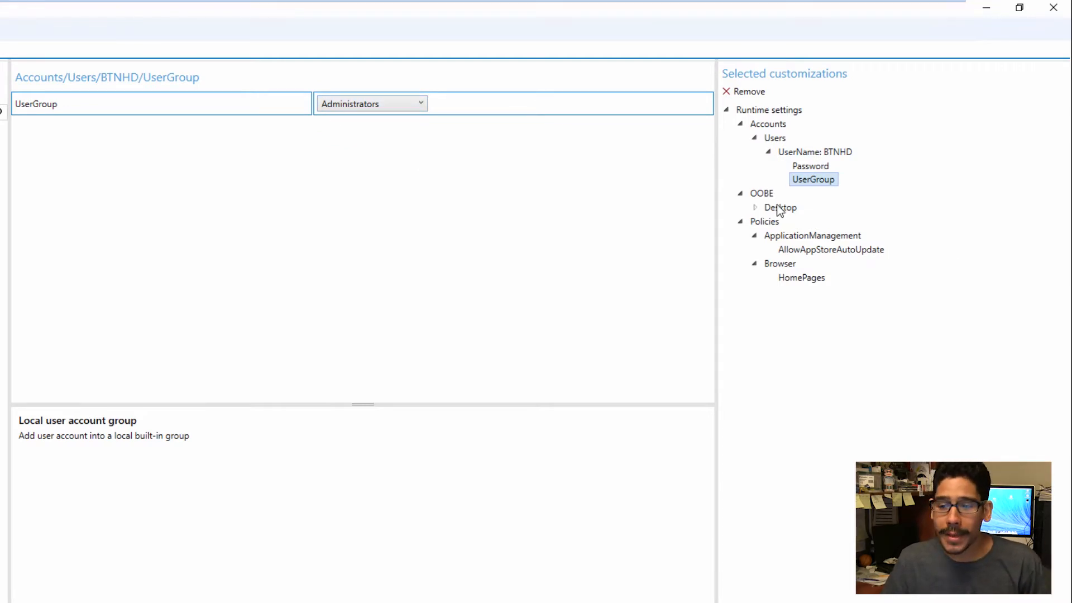
pyautogui.click(781, 208)
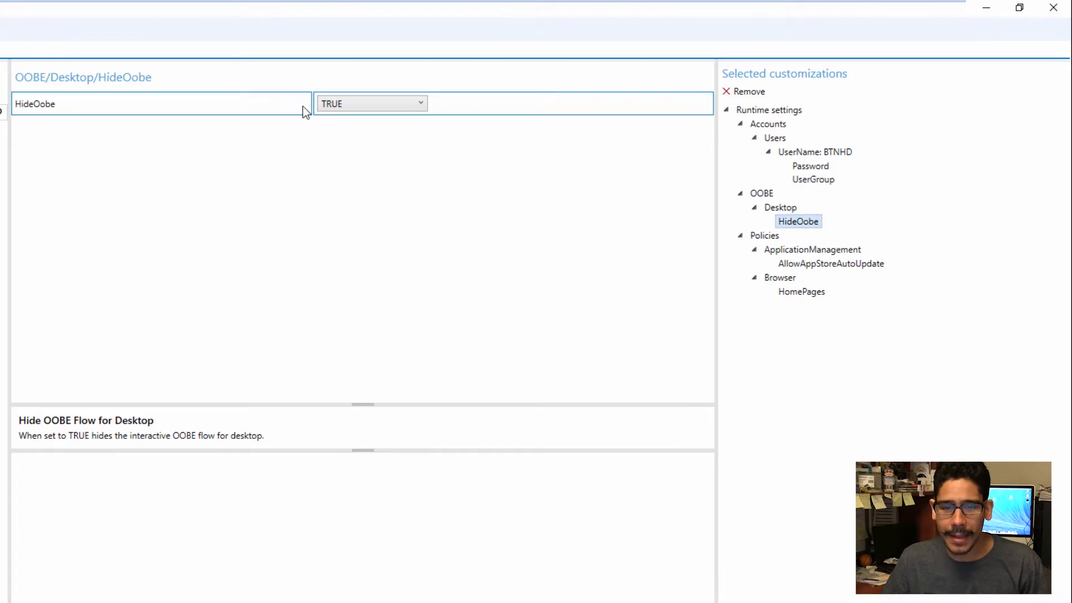
pyautogui.moveTo(304, 106)
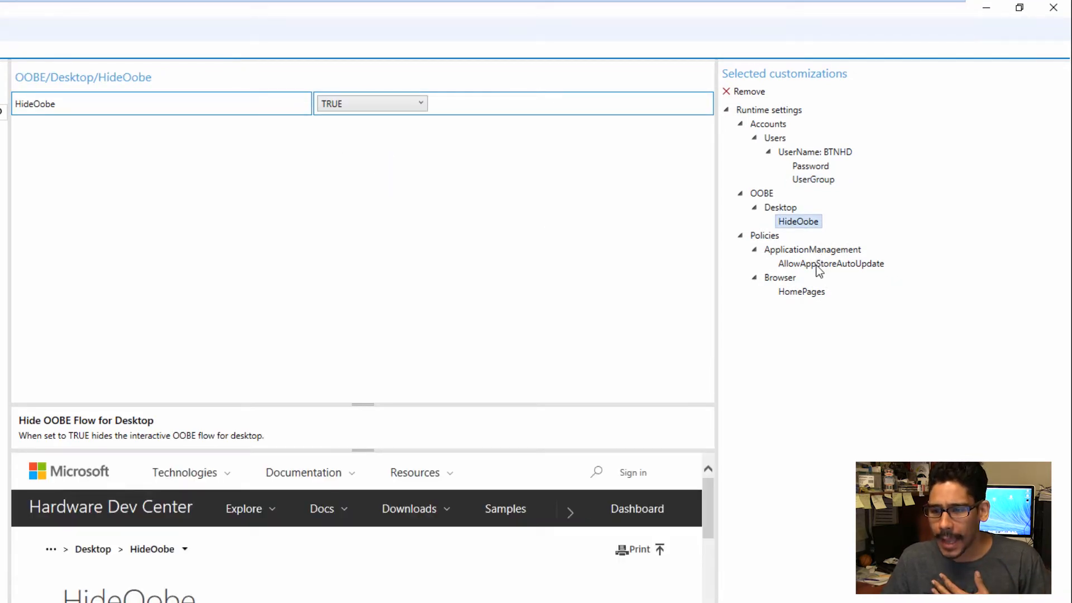
pyautogui.click(830, 264)
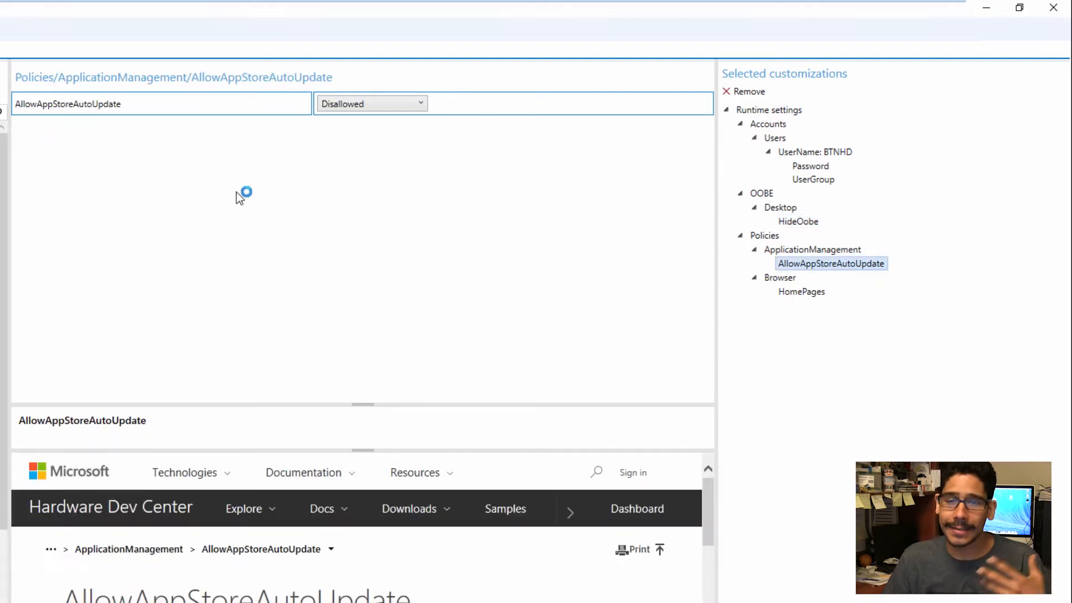
pyautogui.moveTo(297, 227)
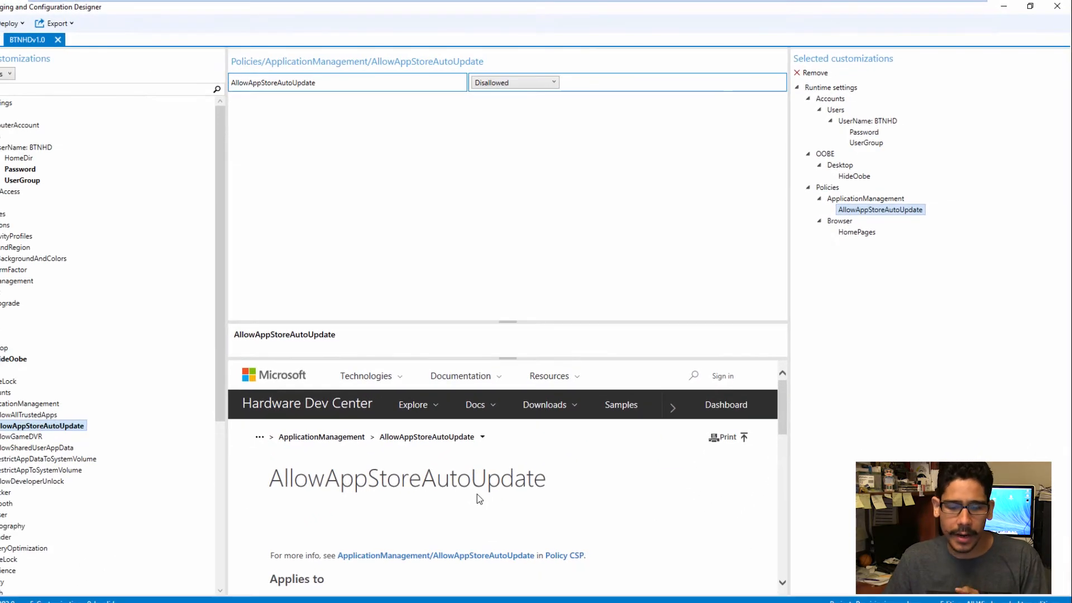
pyautogui.scroll(-3)
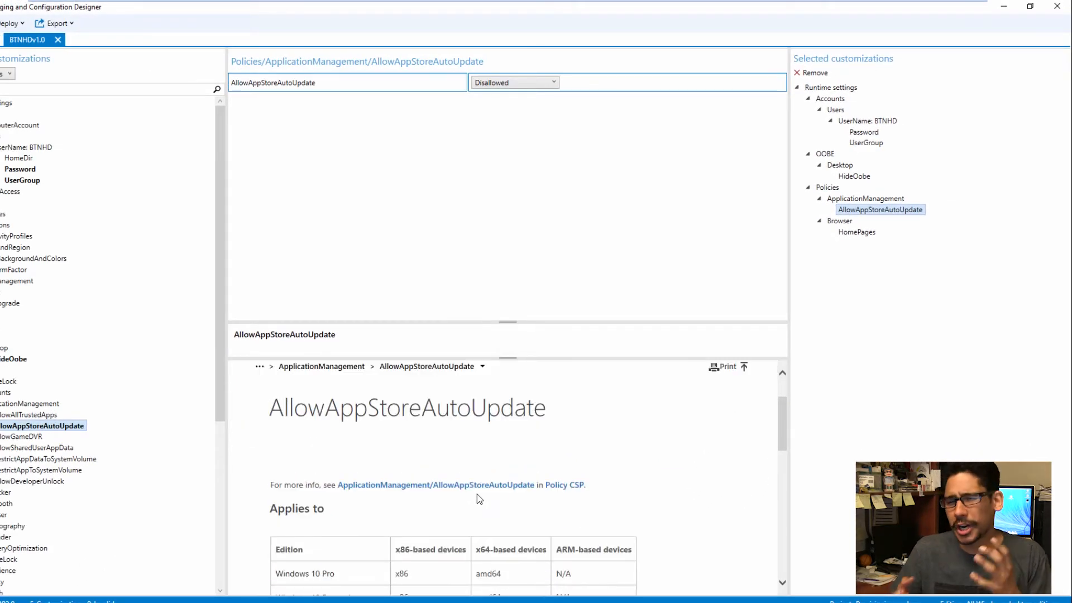
pyautogui.moveTo(851, 195)
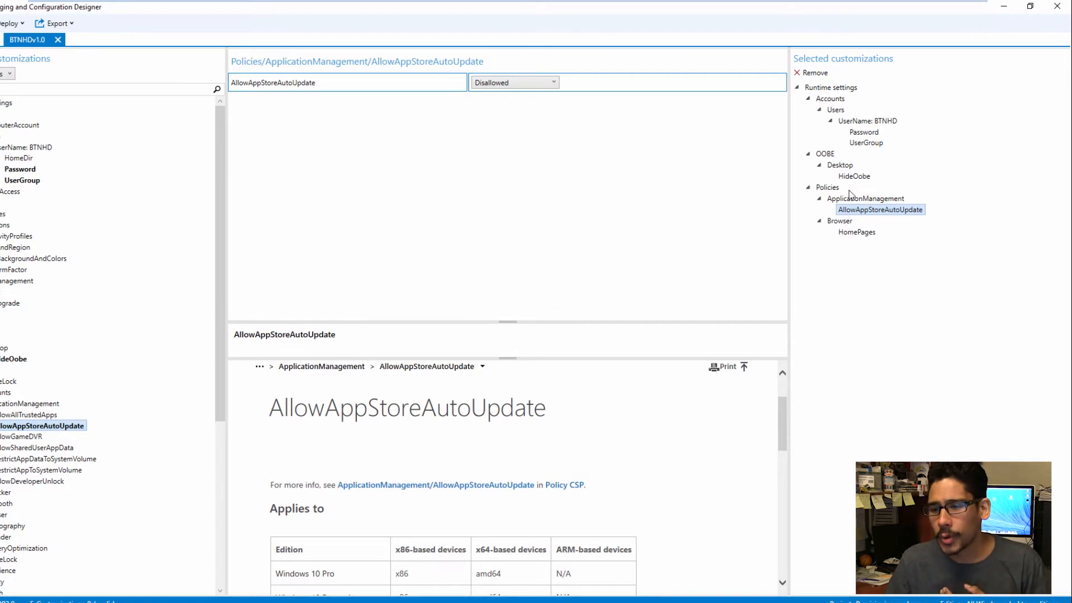
pyautogui.click(856, 232)
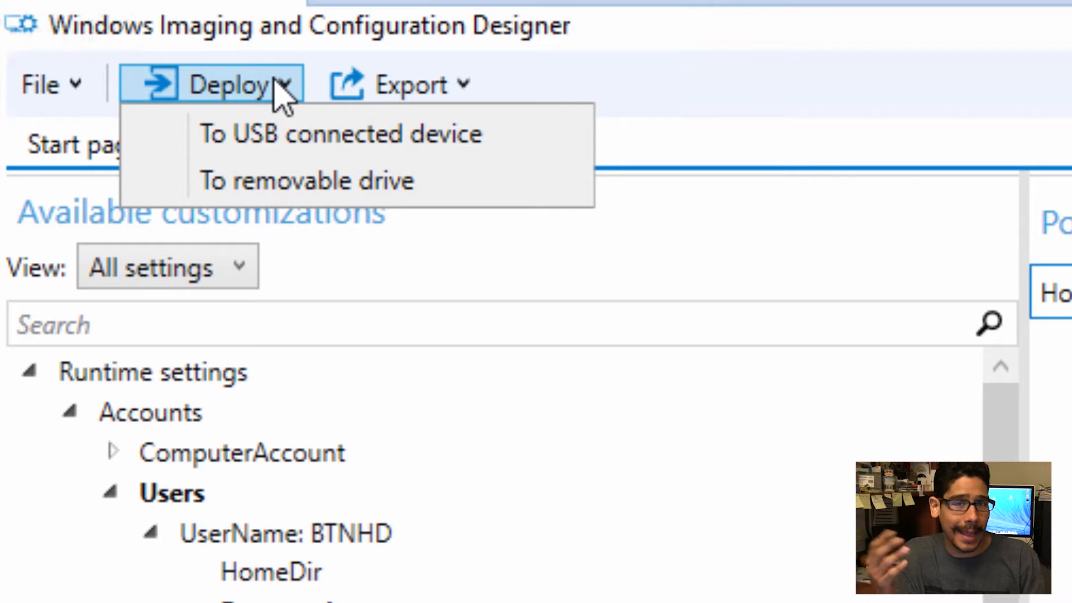
# Export BTNHDv1.0 as a provisioning package at version 1.1 with IT Admin as owner and rank 0.
pyautogui.click(410, 84)
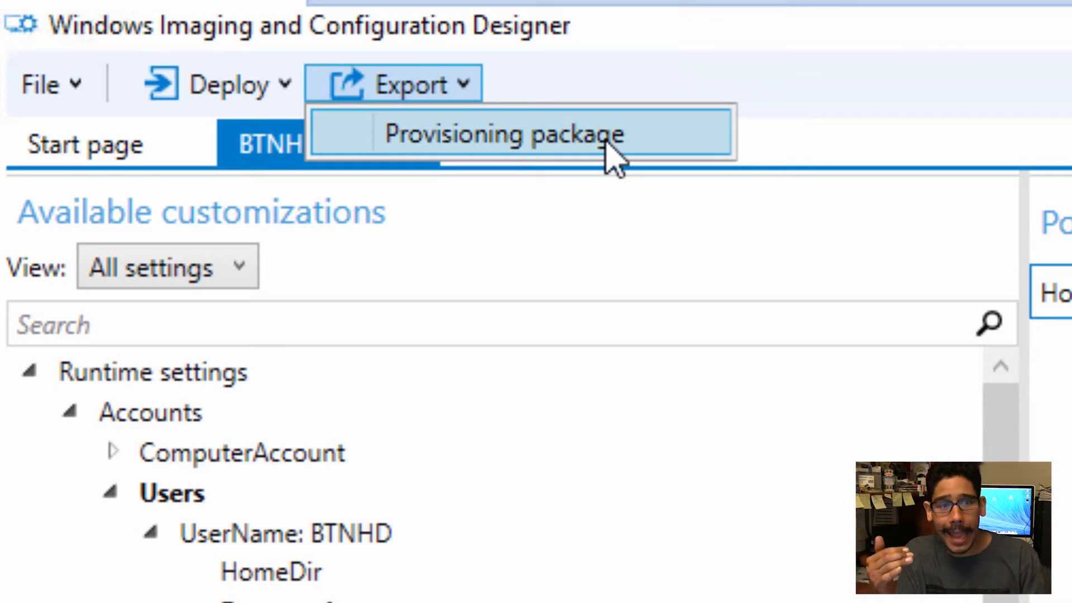
pyautogui.click(501, 134)
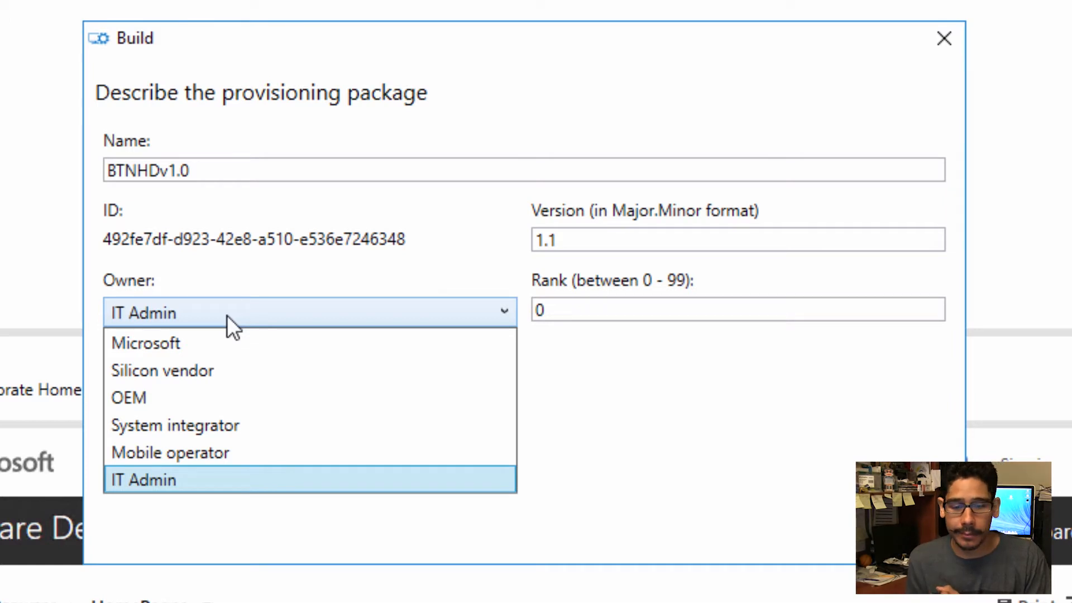
pyautogui.moveTo(239, 402)
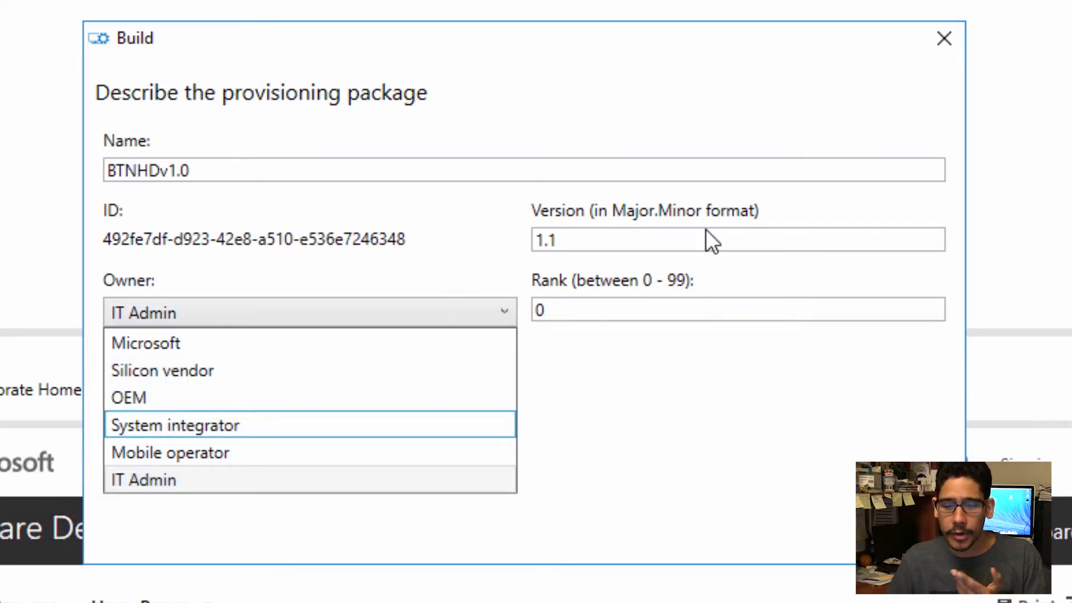
pyautogui.click(144, 479)
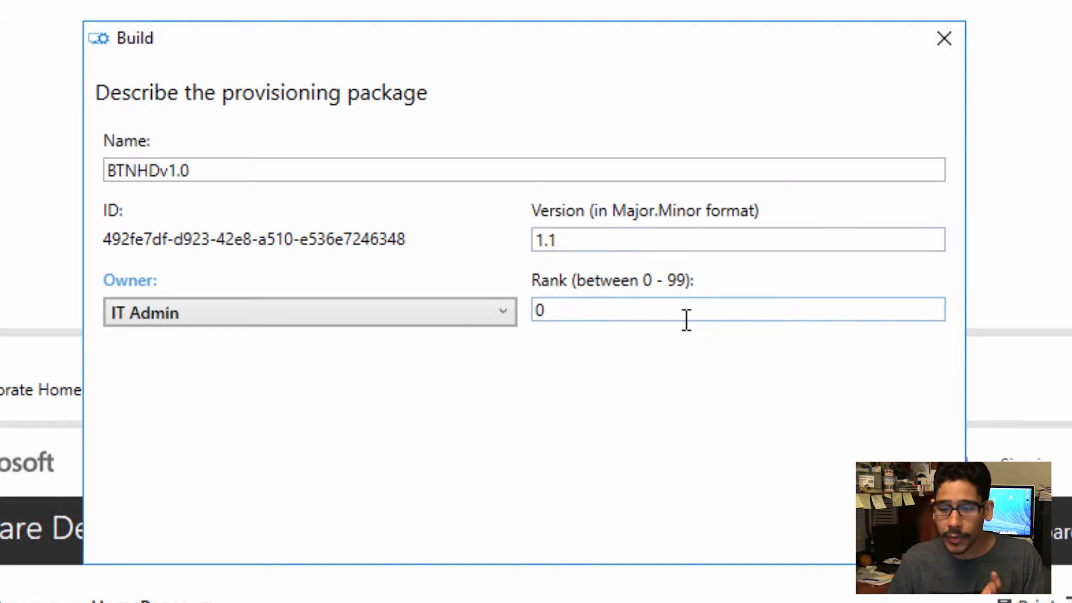
pyautogui.click(945, 38)
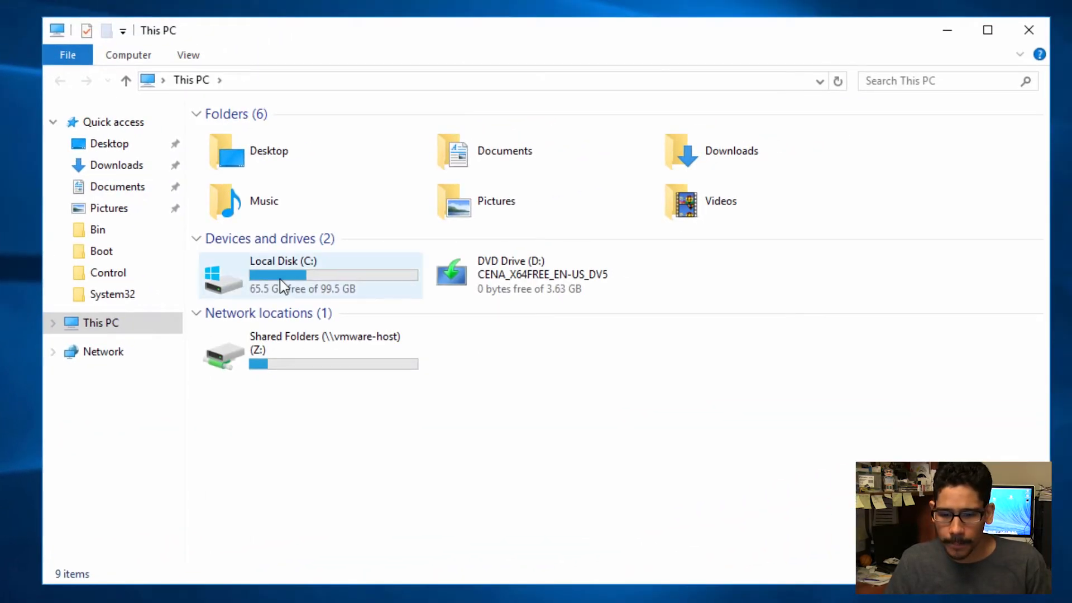
# Browse C:\DeploymentShare\Scripts to the BTNHDv1.0 .ppkg files, then return to the deployment console.
pyautogui.doubleClick(308, 275)
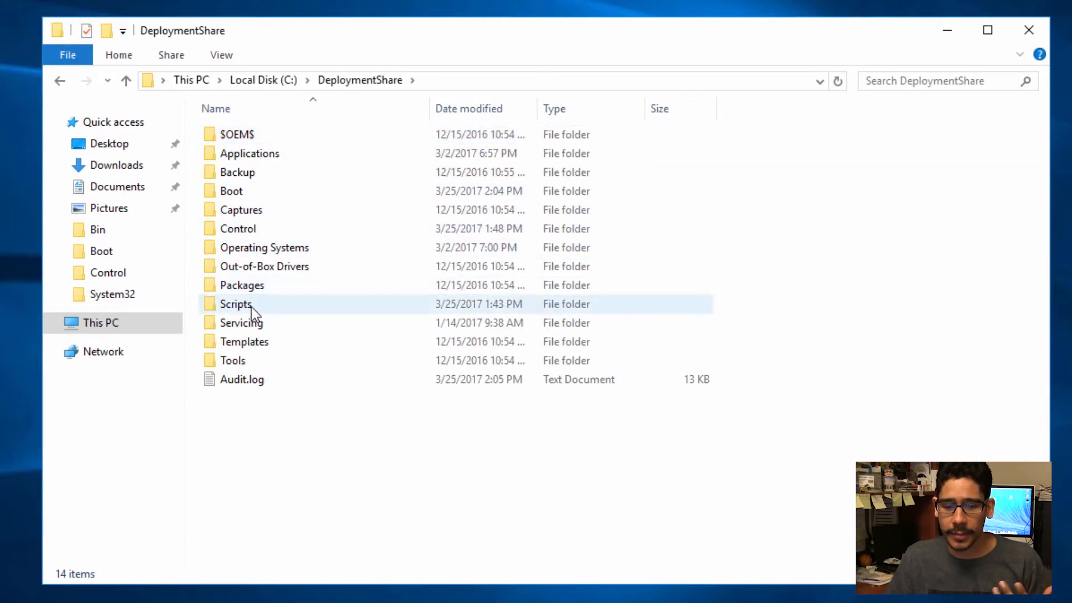
pyautogui.doubleClick(236, 304)
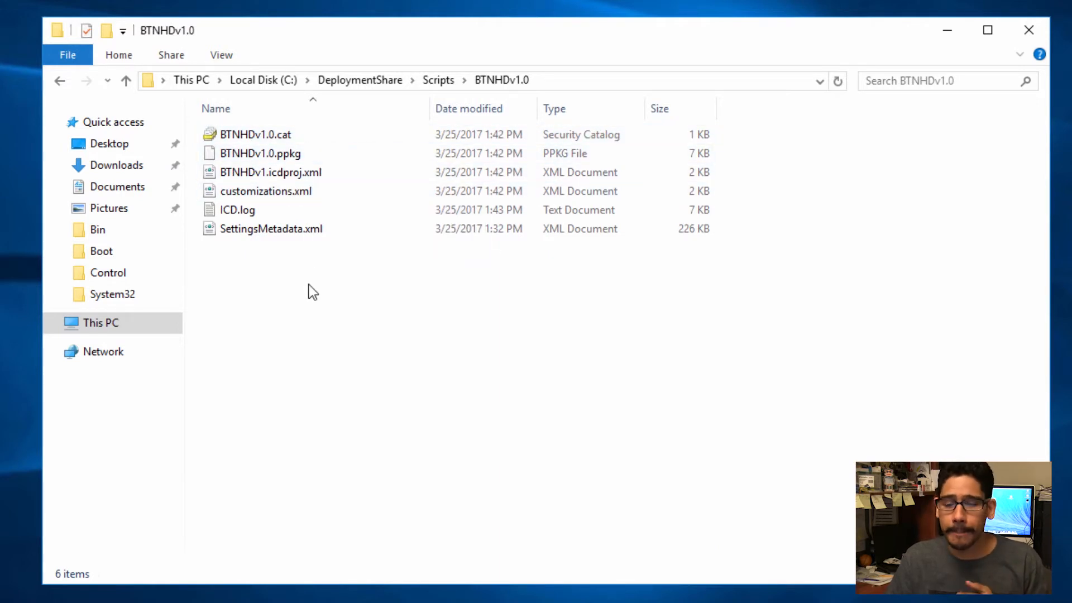
pyautogui.moveTo(321, 210)
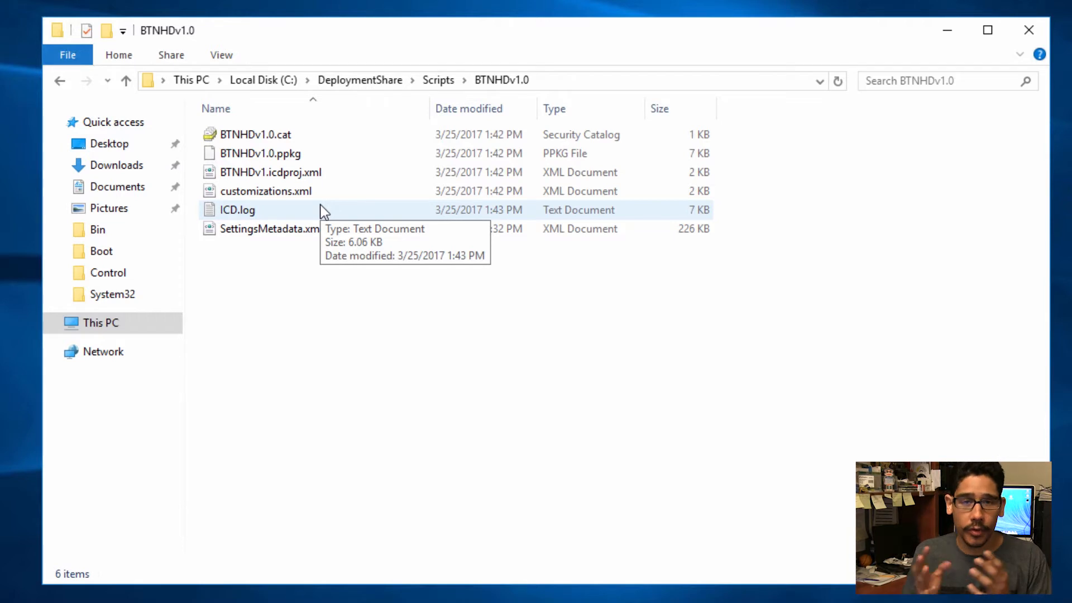
pyautogui.moveTo(382, 190)
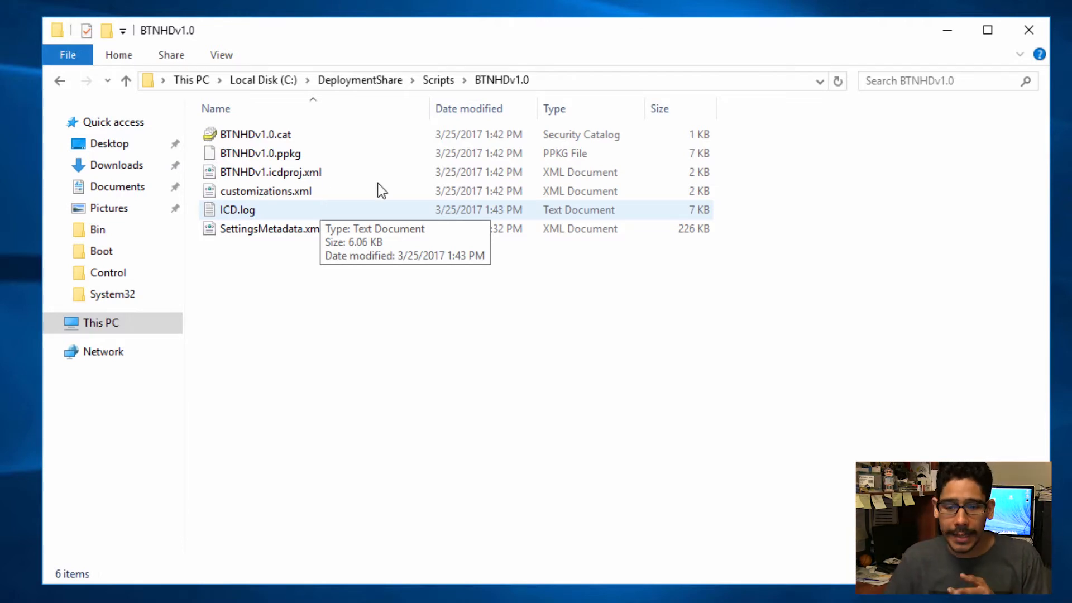
pyautogui.moveTo(239, 113)
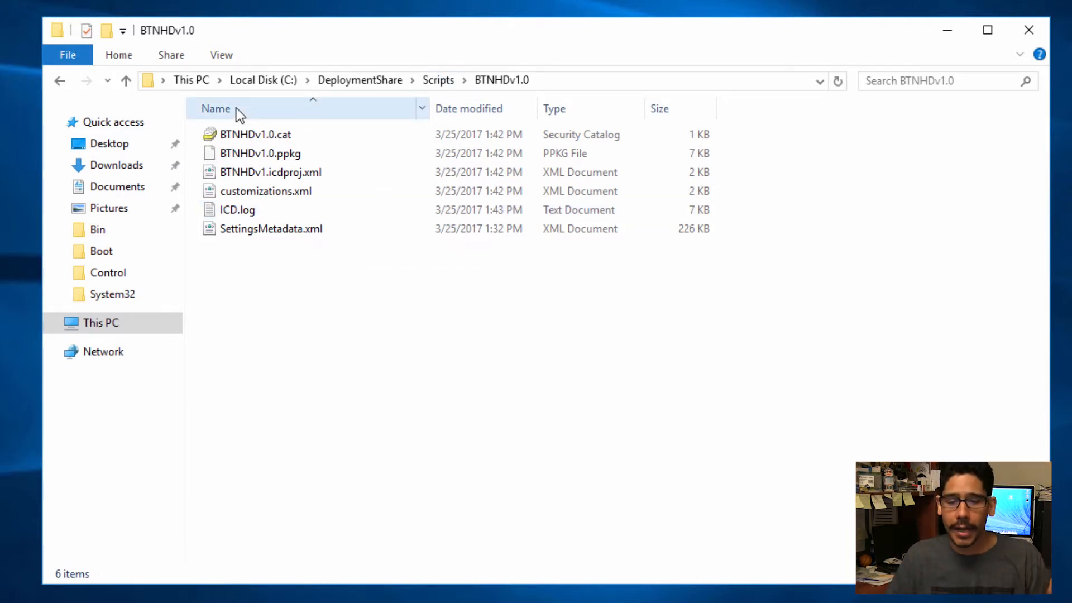
pyautogui.moveTo(992, 124)
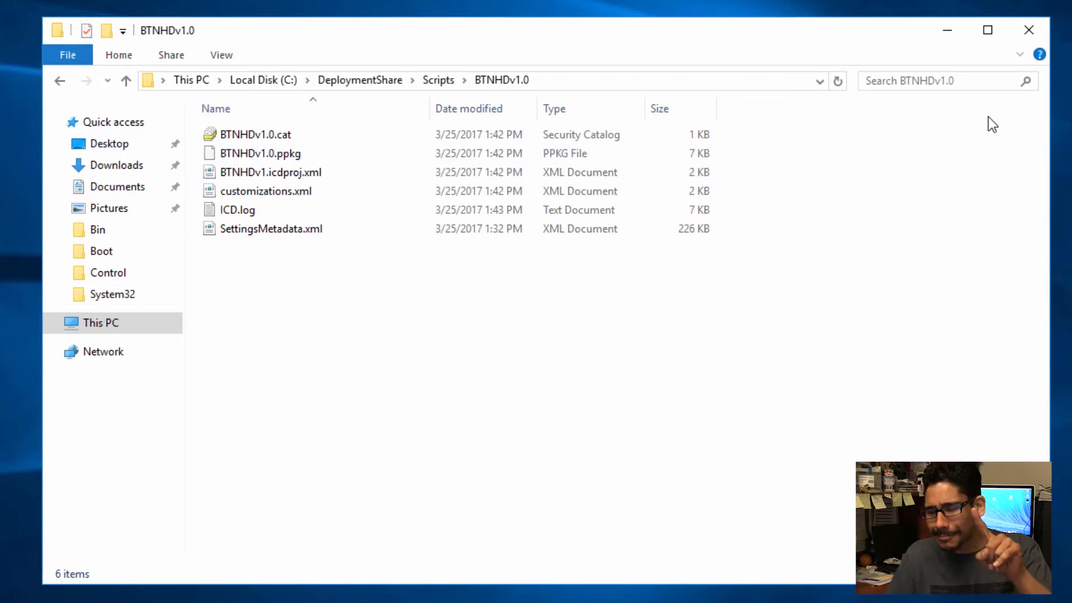
pyautogui.click(1028, 30)
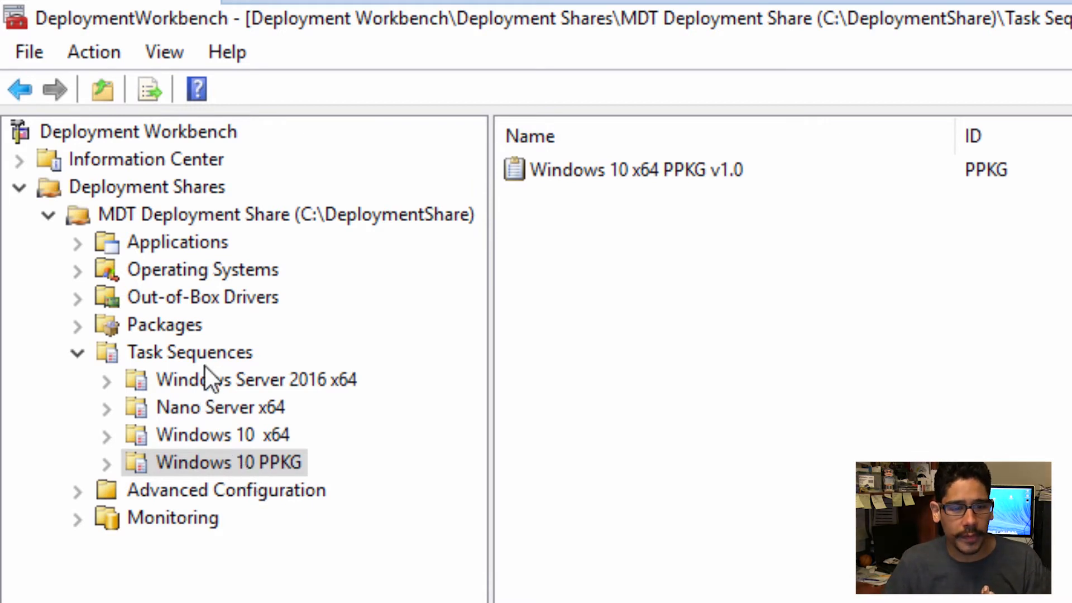
pyautogui.moveTo(273, 496)
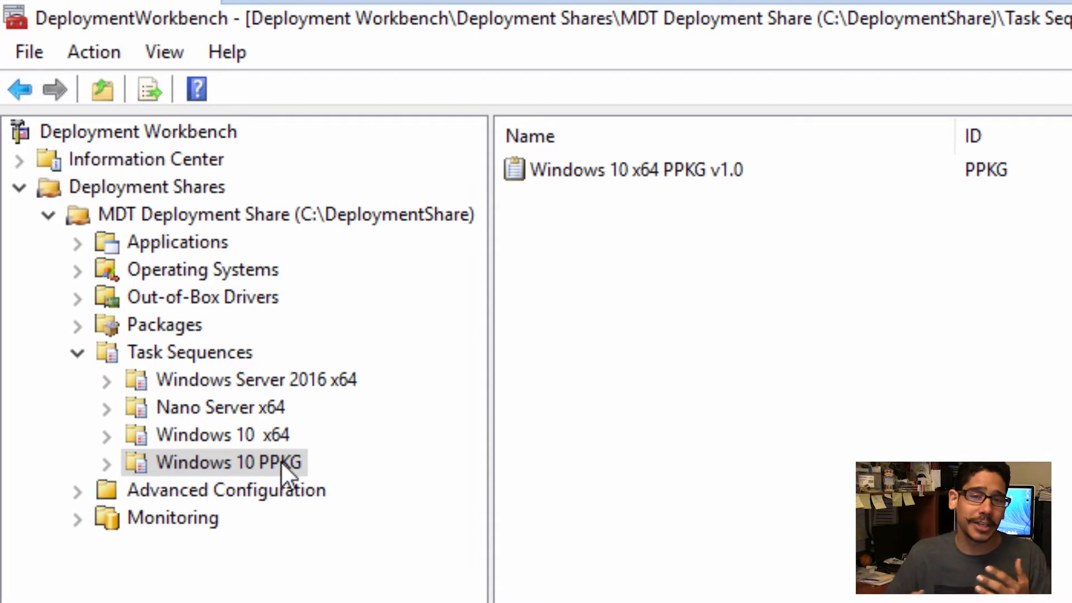
pyautogui.moveTo(627, 239)
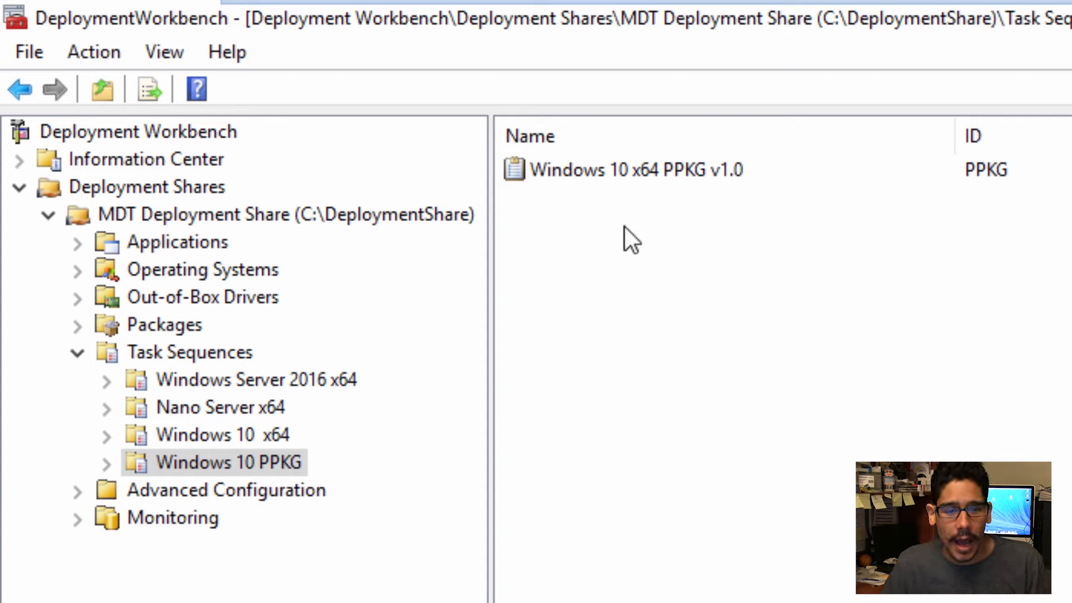
# Select the Windows 10 x64 PPKG v1.0 task sequence in the Windows 10 PPKG folder.
pyautogui.click(628, 170)
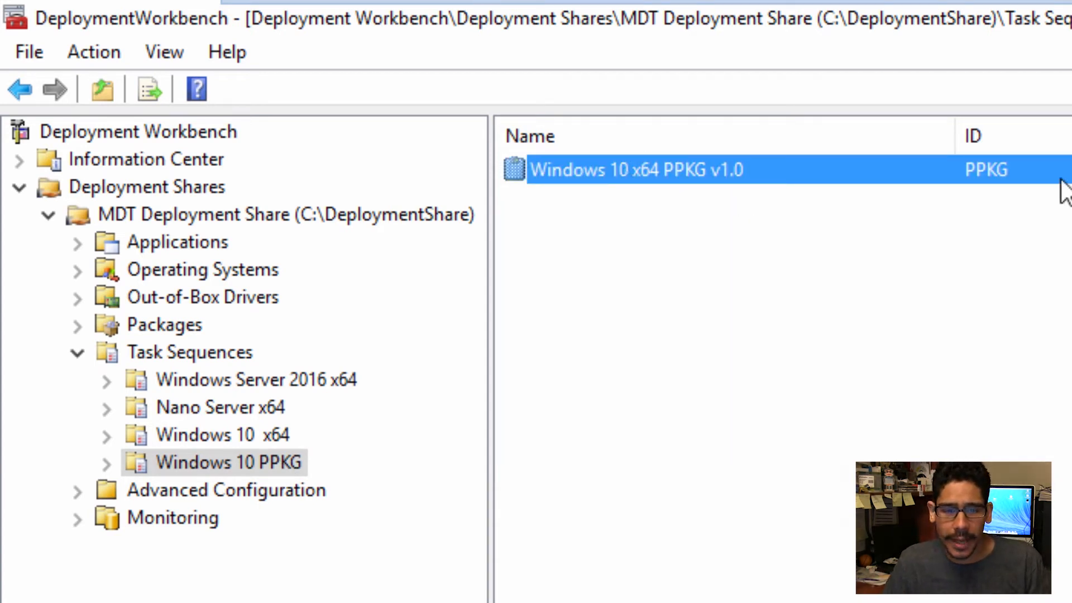
pyautogui.moveTo(803, 178)
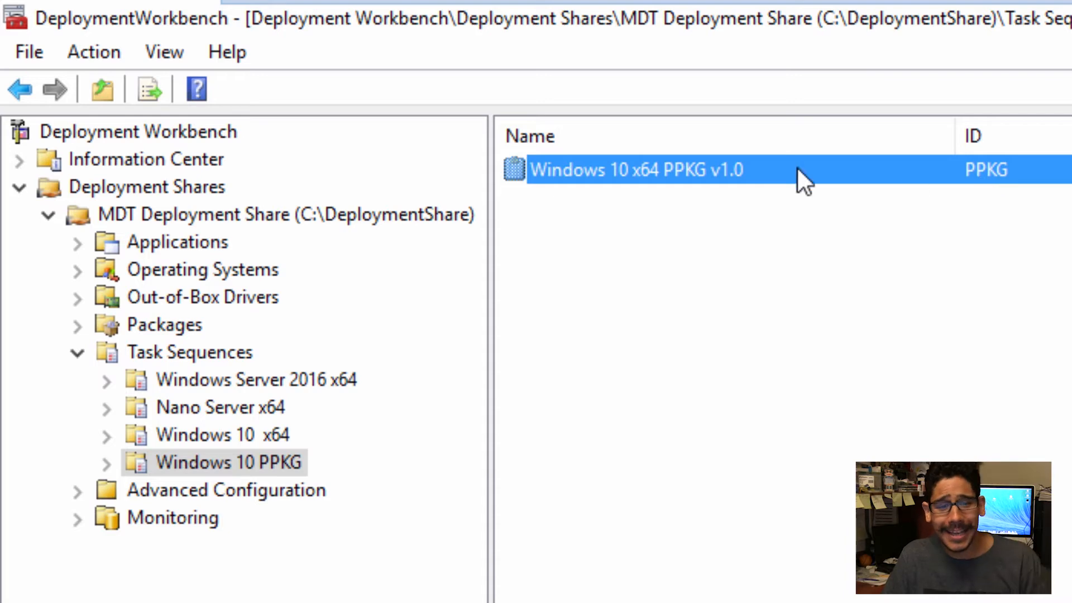
# View the Windows 10 x64 PPKG v1.0 steps and select the Deploy Provision Package DISM command line.
pyautogui.doubleClick(635, 170)
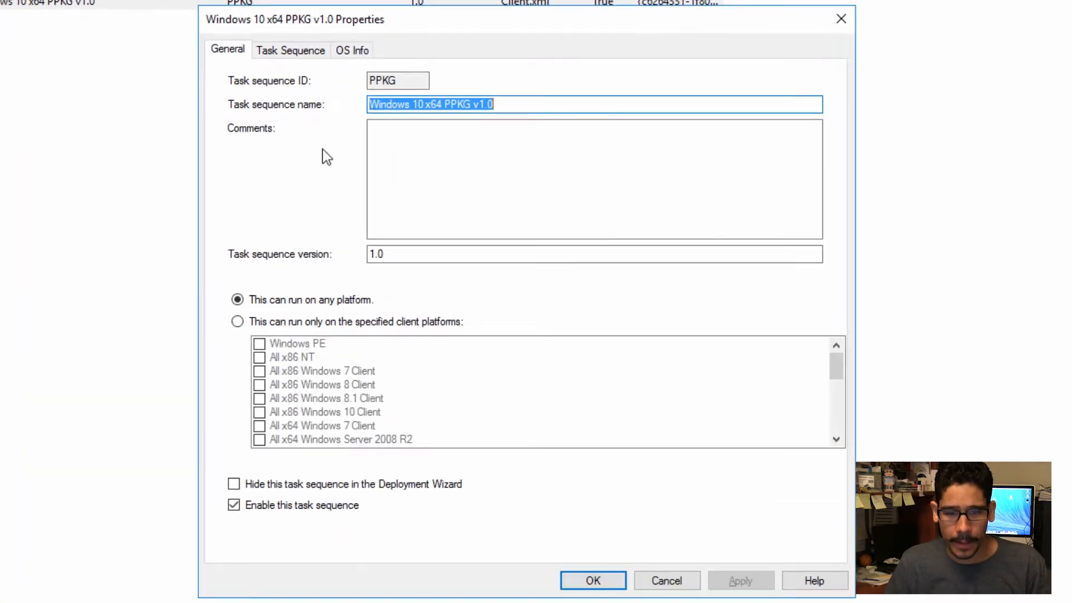
pyautogui.click(291, 49)
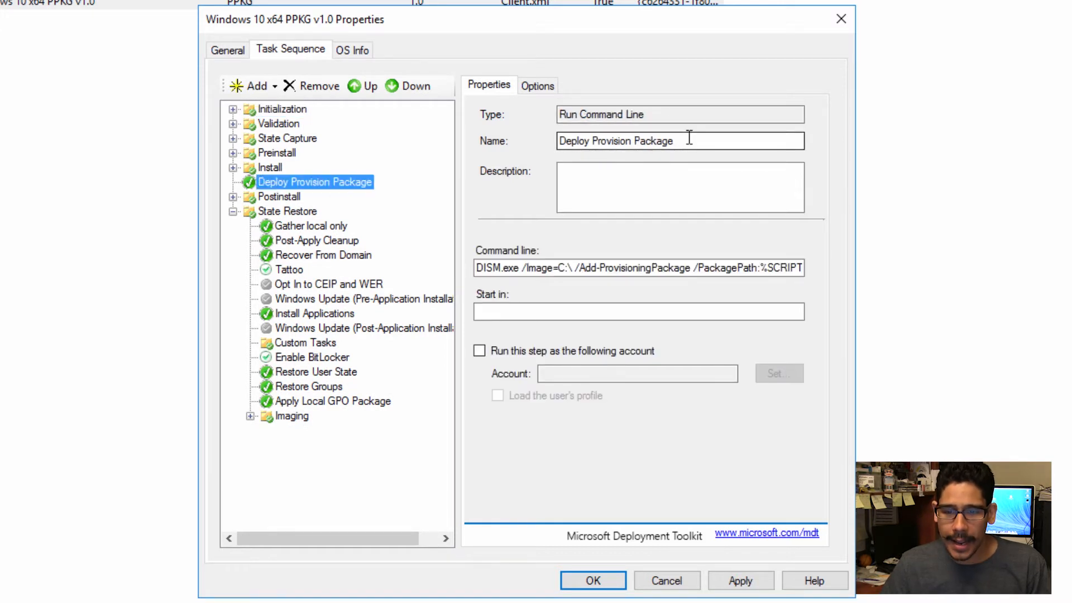
pyautogui.tripleClick(680, 141)
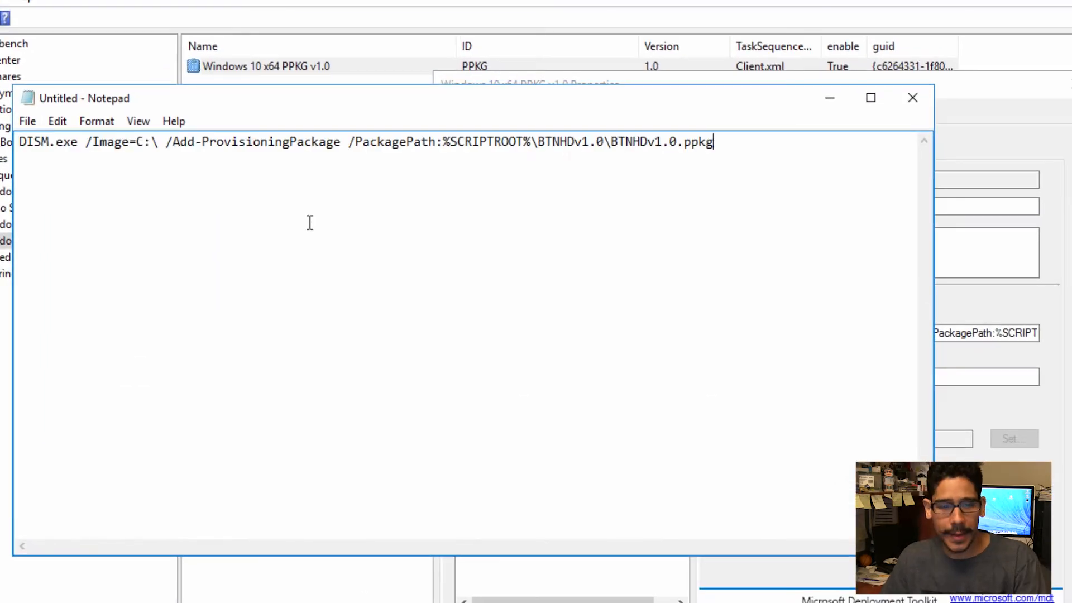
# Enlarge the pasted DISM Add-ProvisioningPackage command's font in Notepad for reading.
pyautogui.press('ctrl+a')
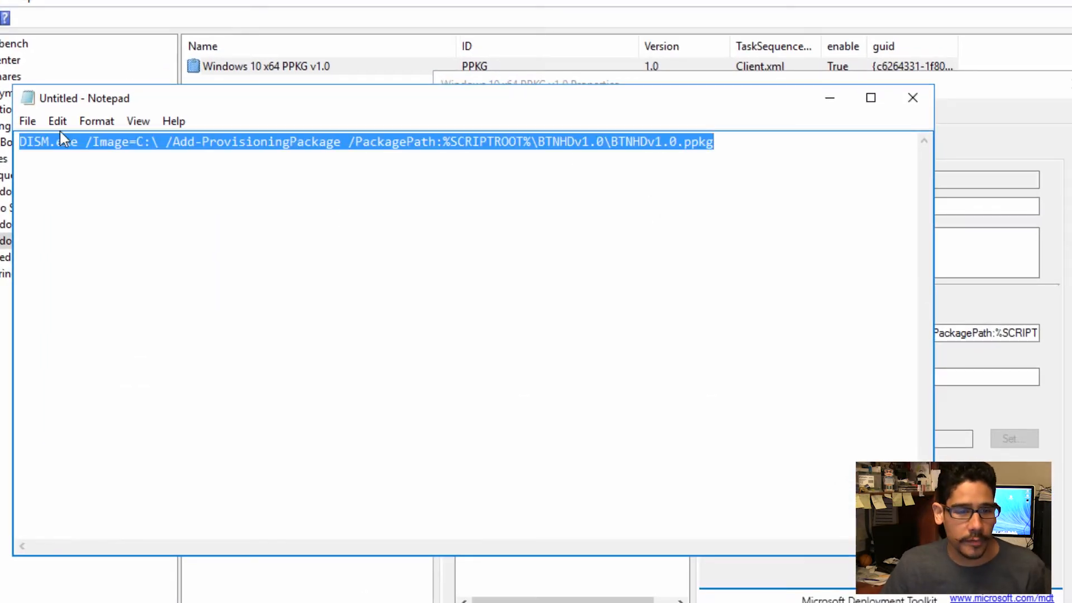
pyautogui.click(96, 120)
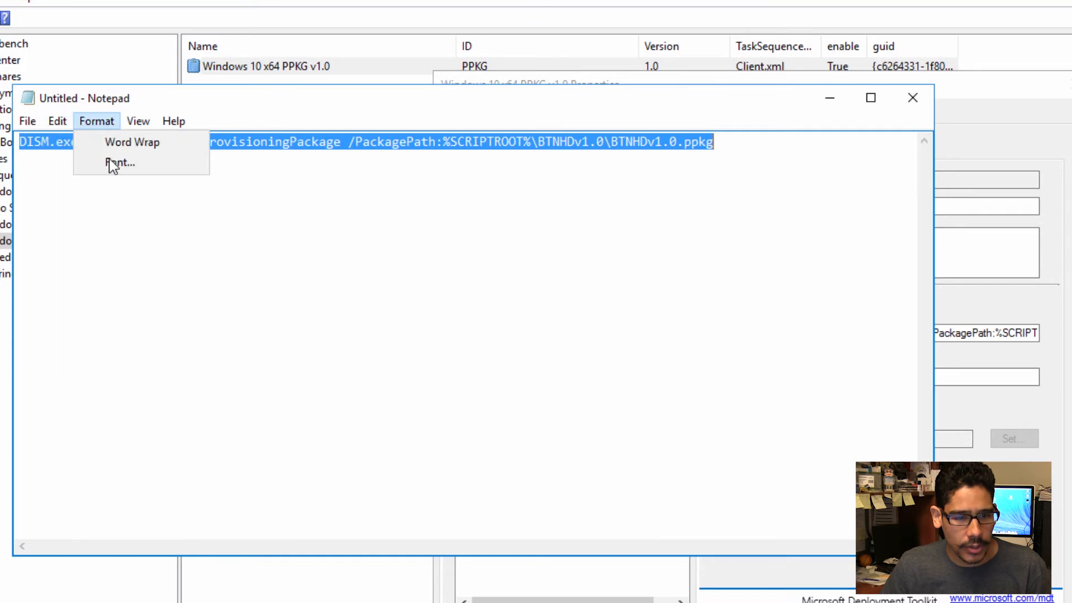
pyautogui.click(122, 163)
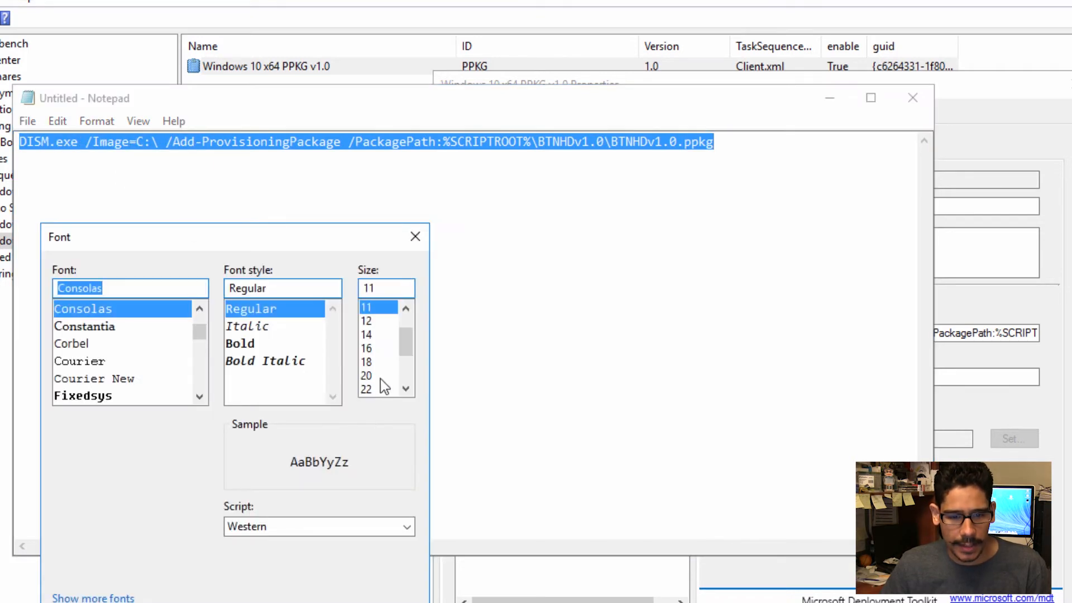
pyautogui.click(366, 375)
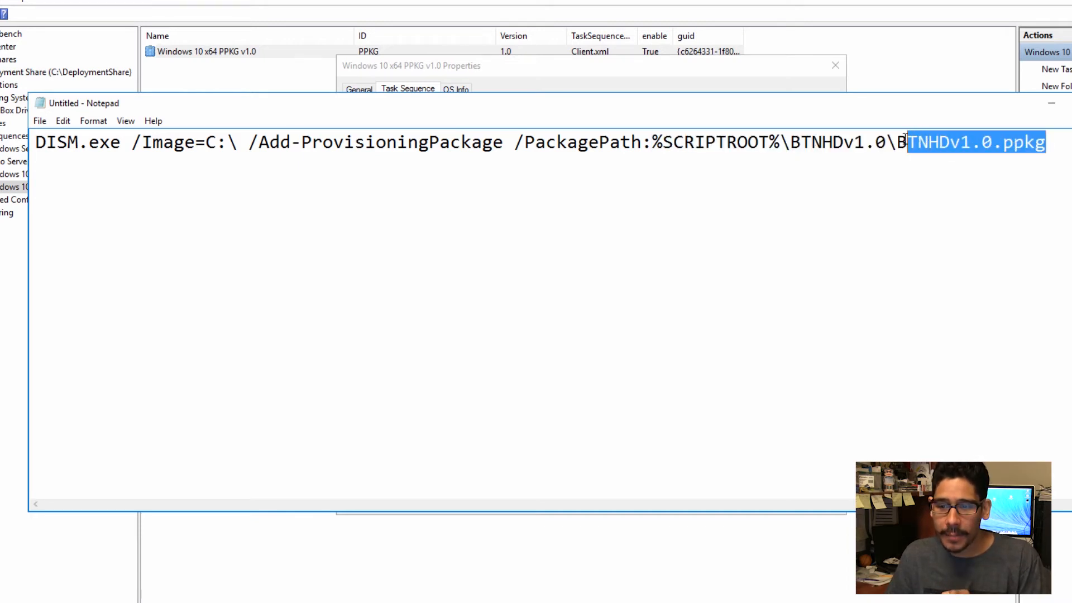
# Close Notepad without saving and dismiss the task sequence properties.
pyautogui.click(1029, 170)
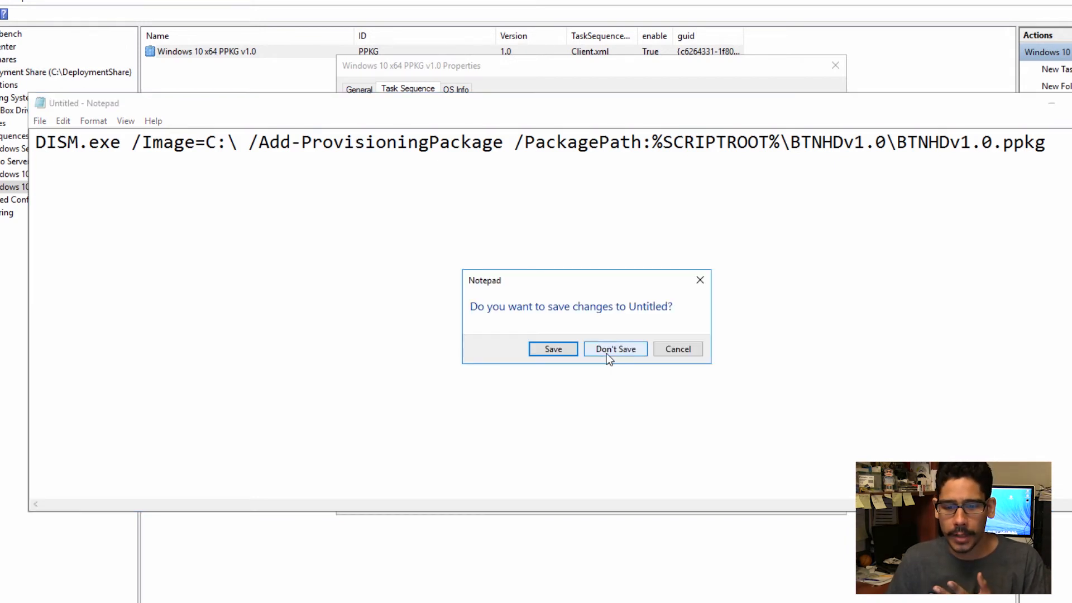
pyautogui.click(614, 348)
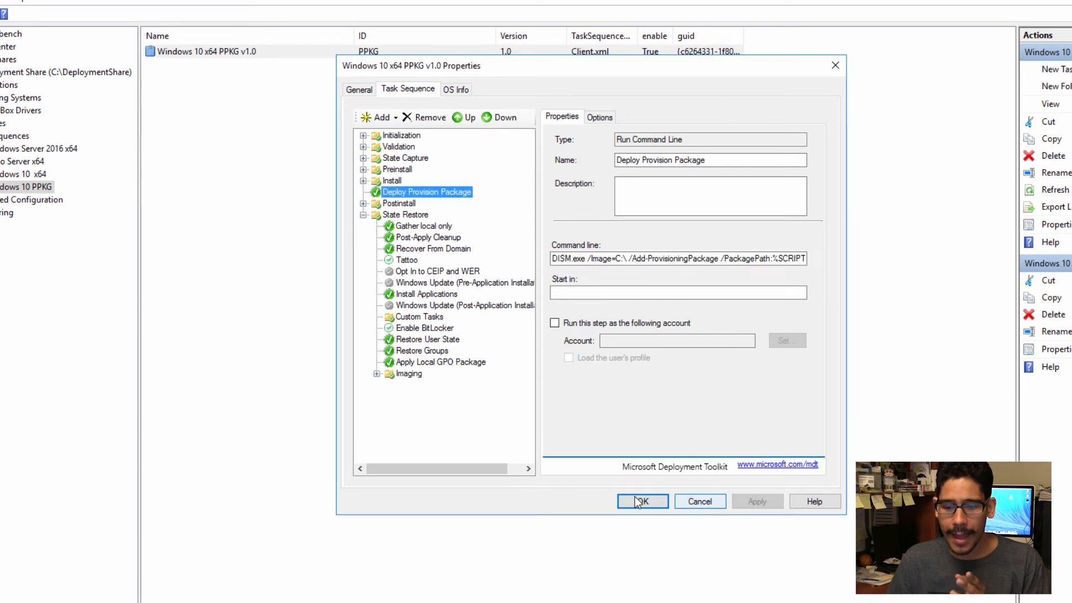
pyautogui.click(641, 501)
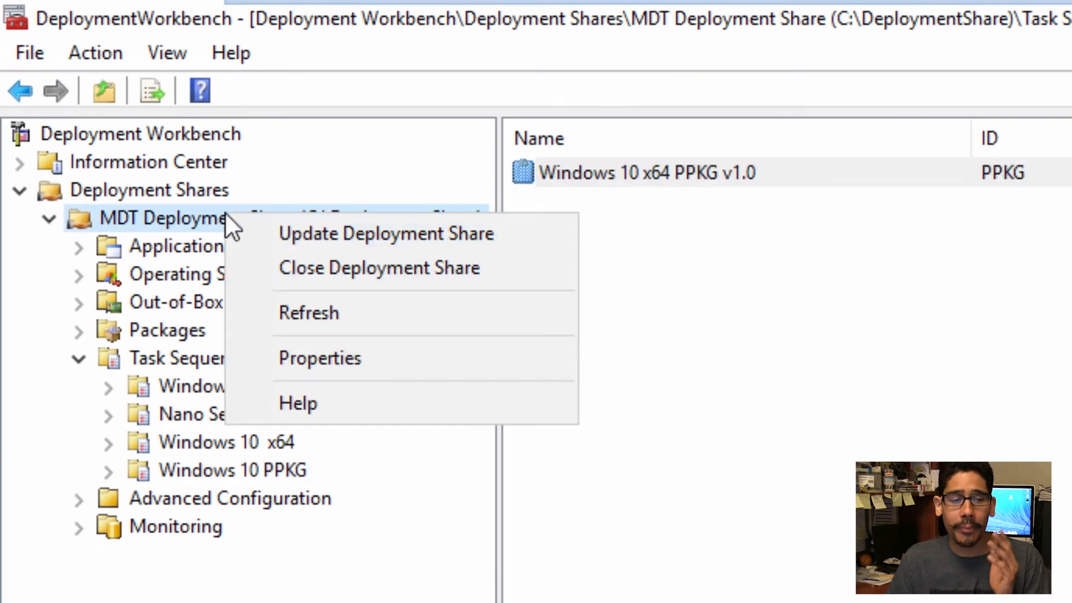
pyautogui.moveTo(318, 357)
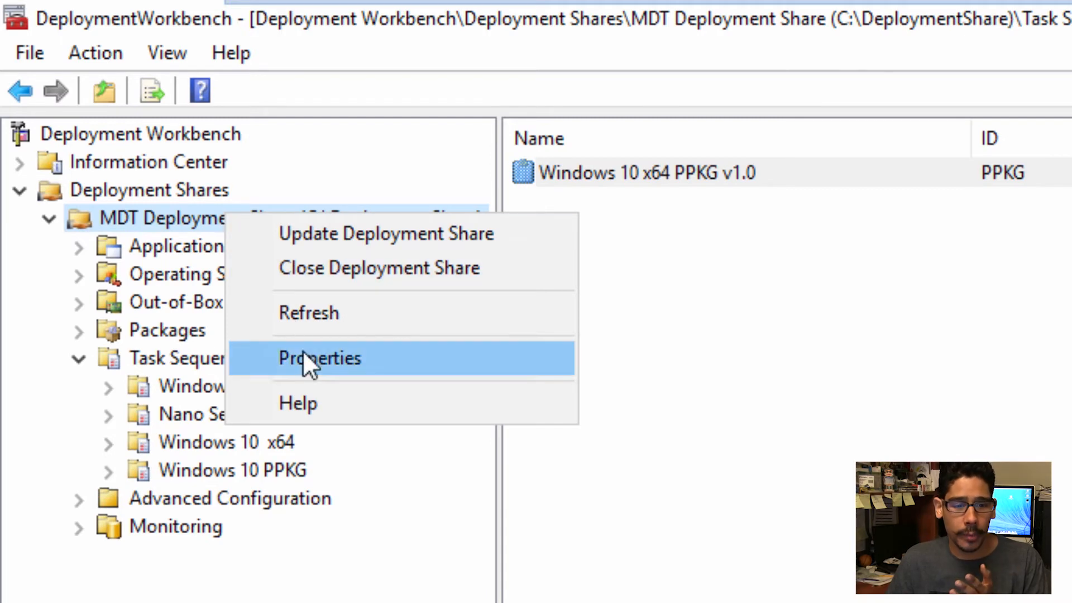
pyautogui.click(318, 358)
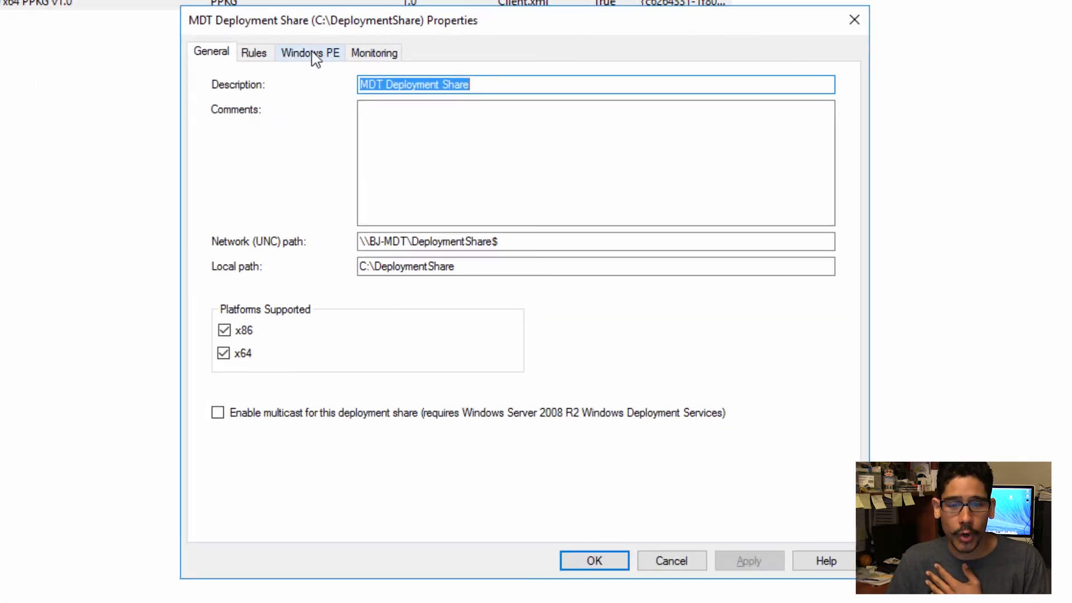
pyautogui.click(309, 53)
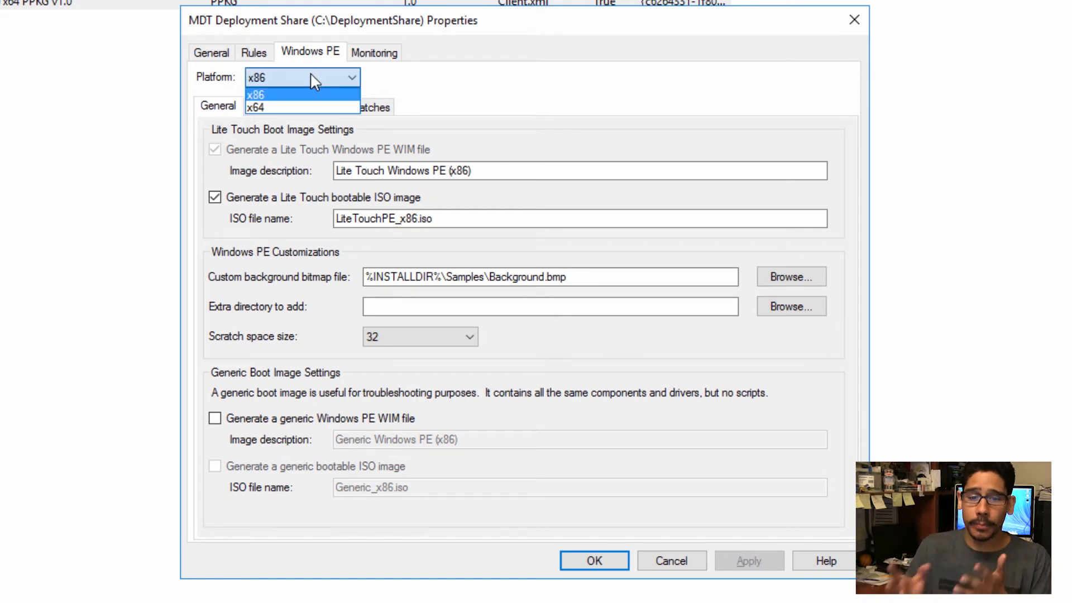
pyautogui.moveTo(284, 112)
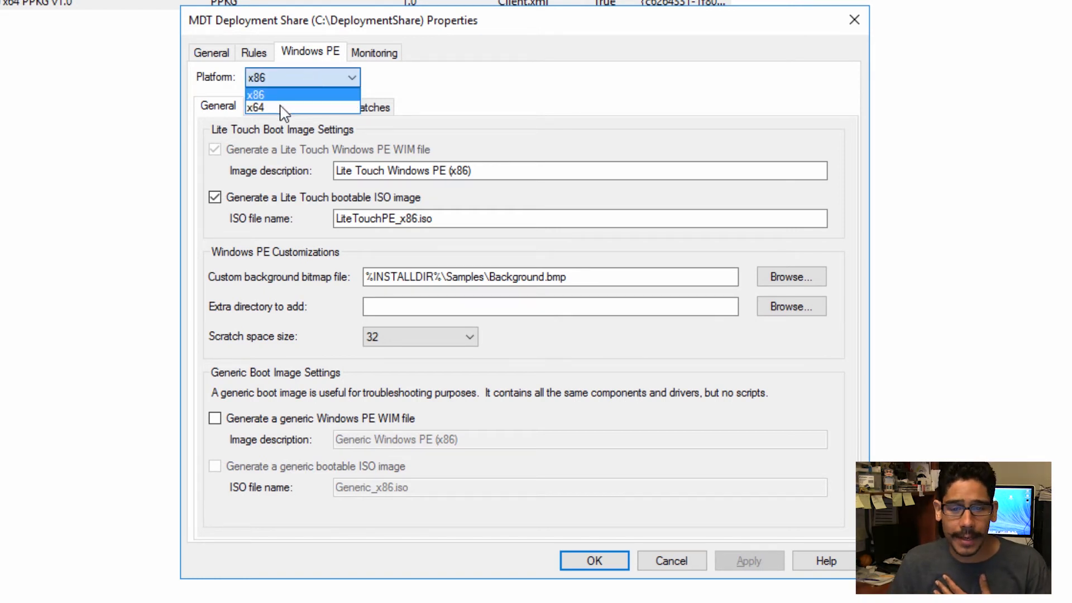
pyautogui.click(257, 107)
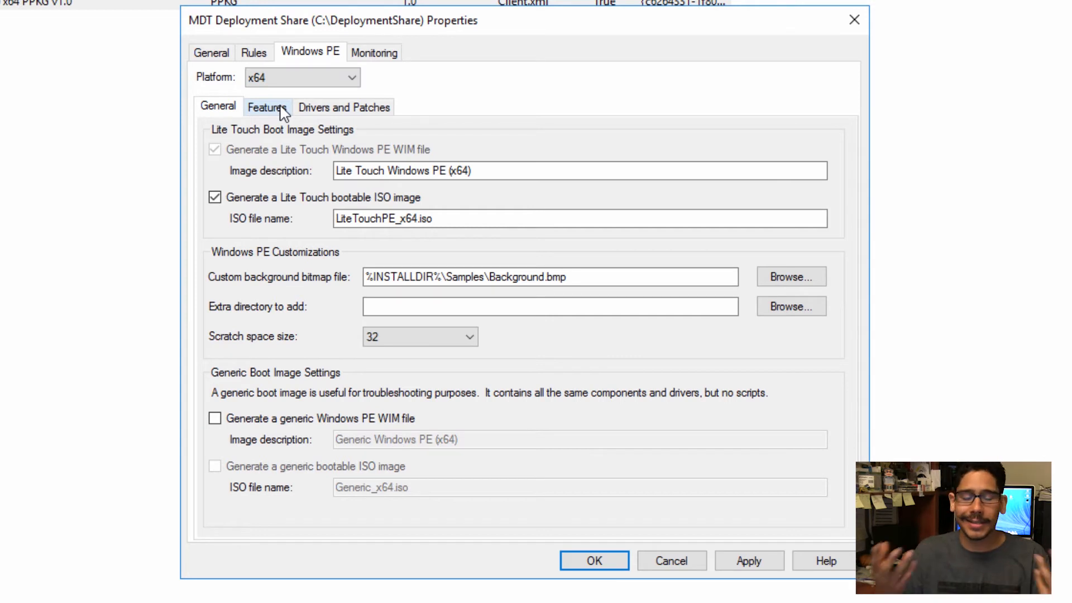
pyautogui.click(267, 107)
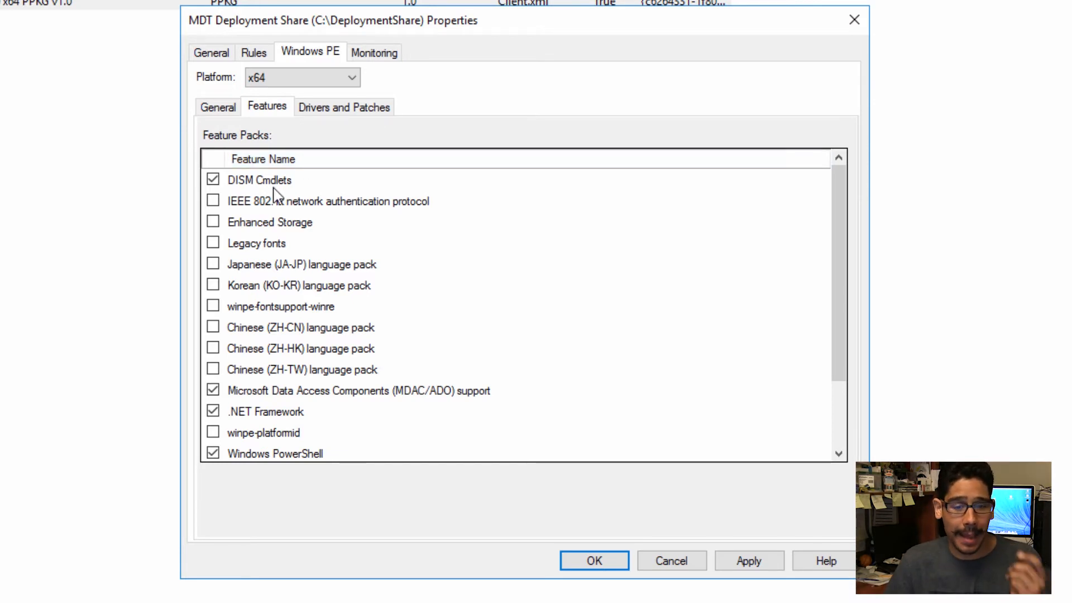
pyautogui.scroll(-3)
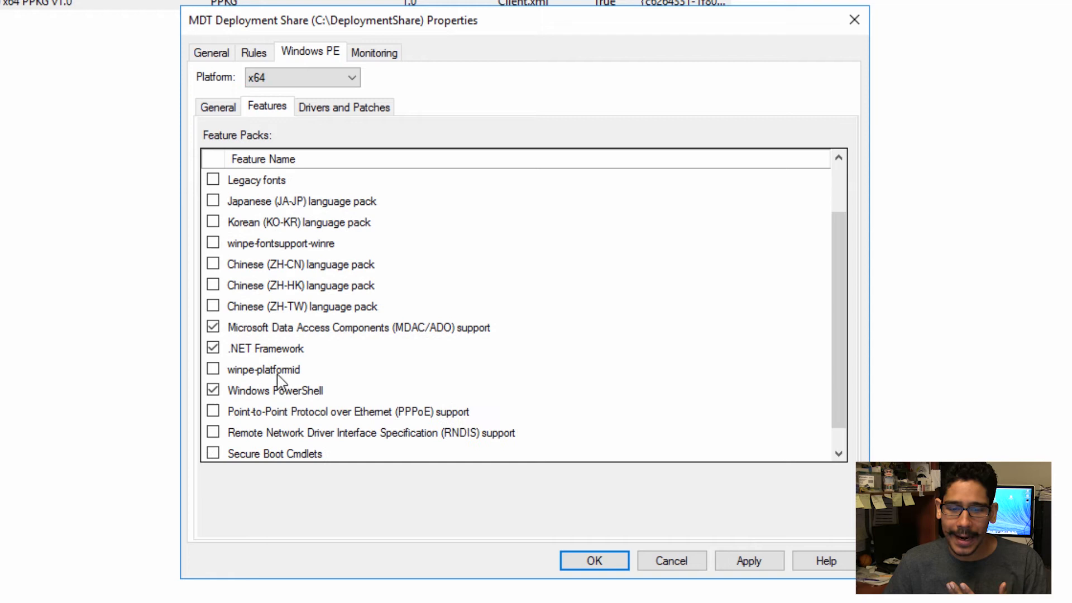
pyautogui.moveTo(283, 399)
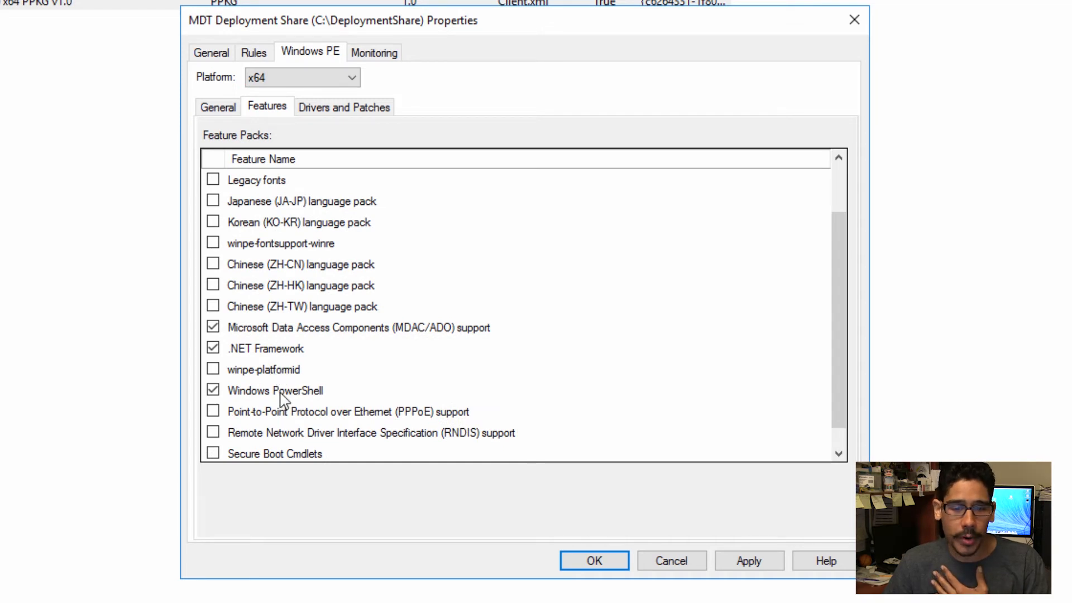
pyautogui.scroll(-3)
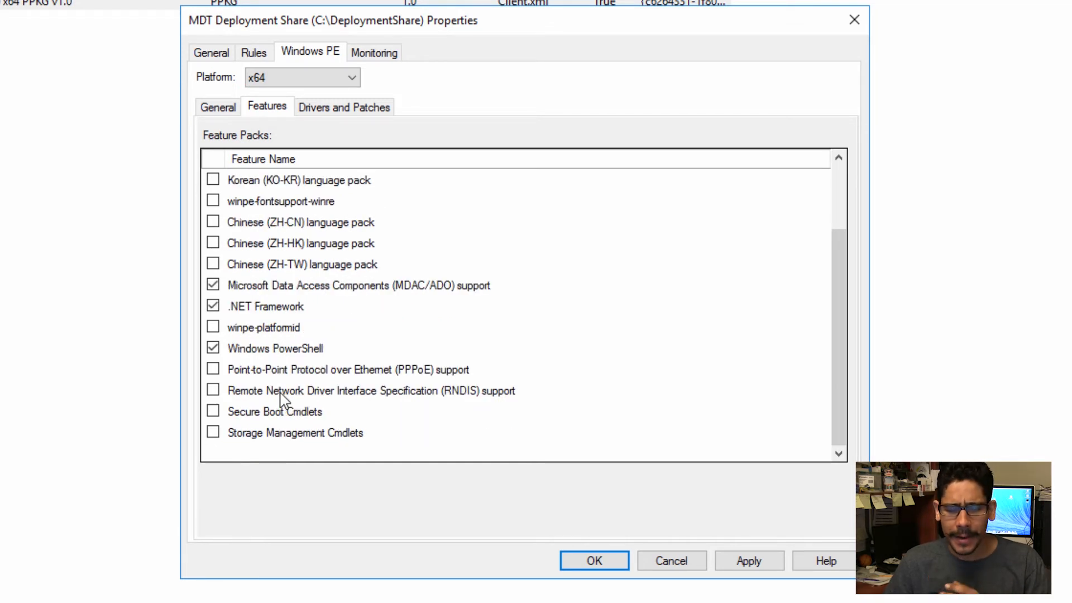
pyautogui.scroll(3)
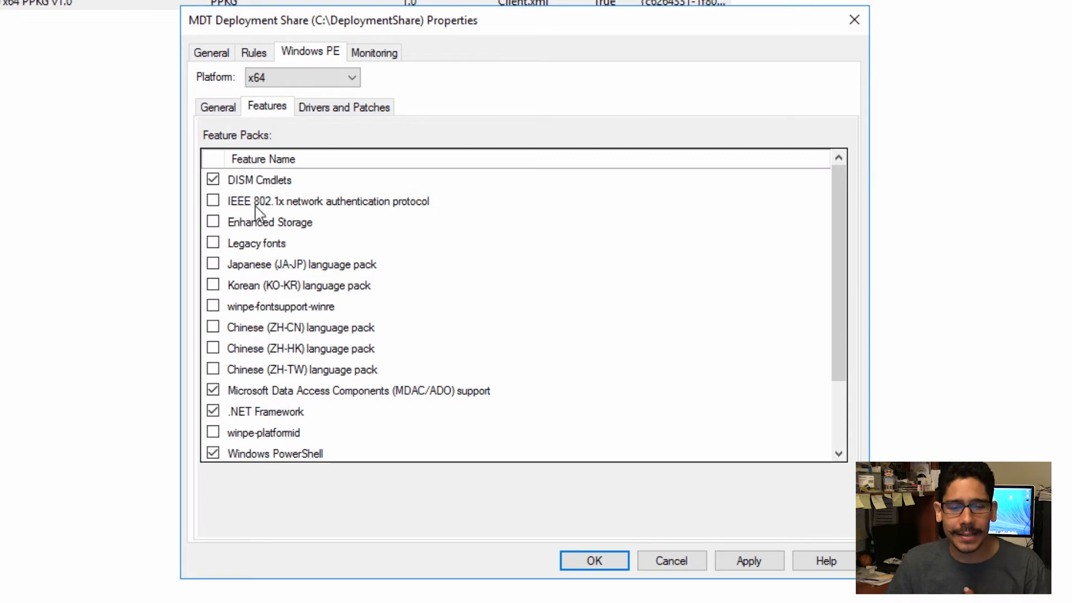
pyautogui.moveTo(258, 188)
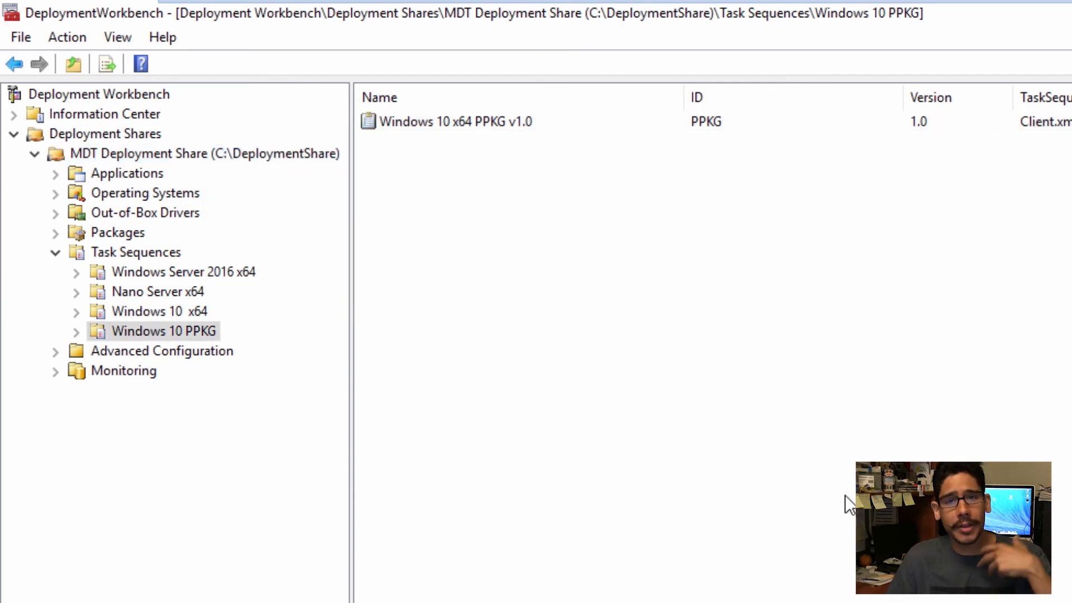
pyautogui.moveTo(684, 483)
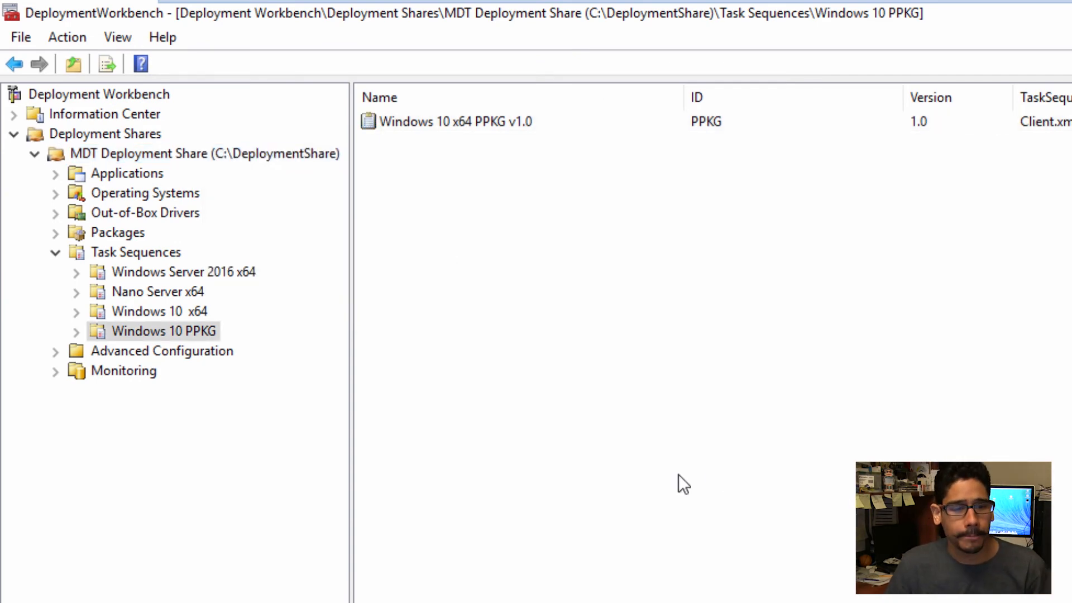
# Create a new bj-ppkg folder on the FastVMs (F:) drive and return to VMware.
pyautogui.click(239, 592)
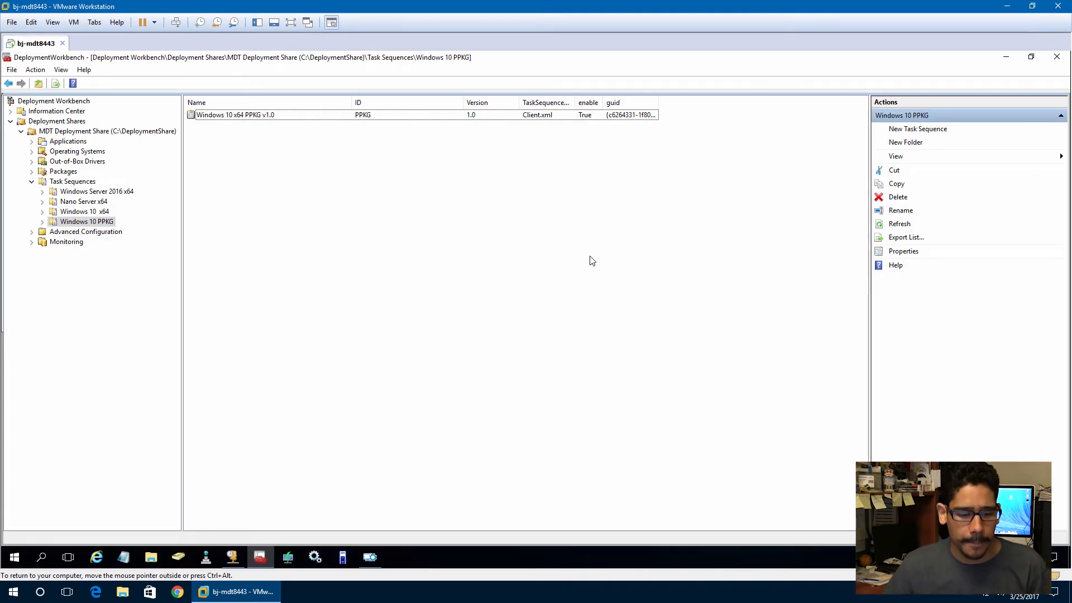
pyautogui.moveTo(122, 592)
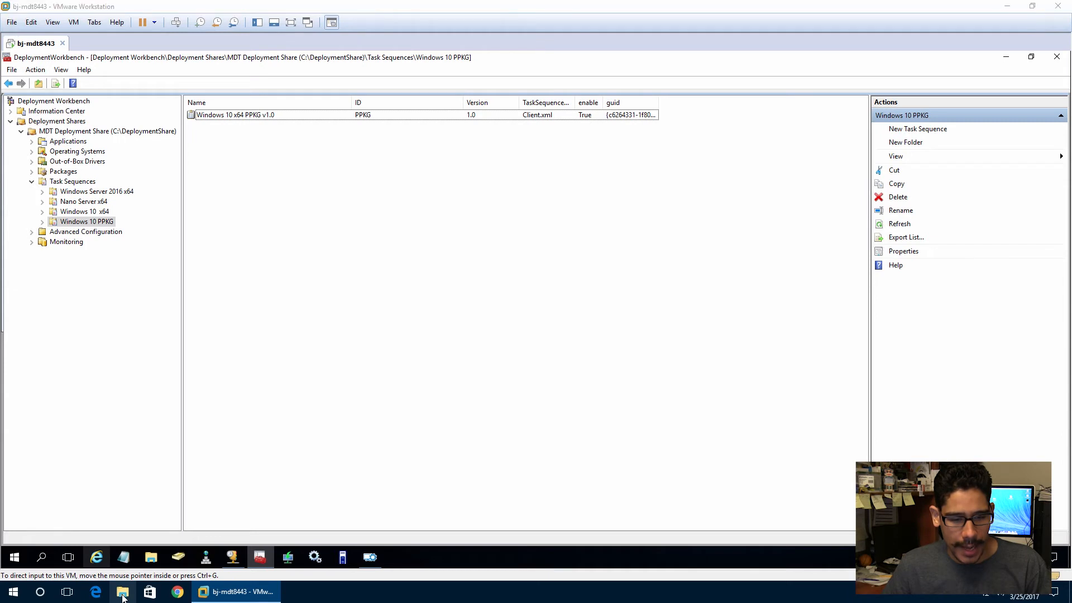
pyautogui.click(123, 592)
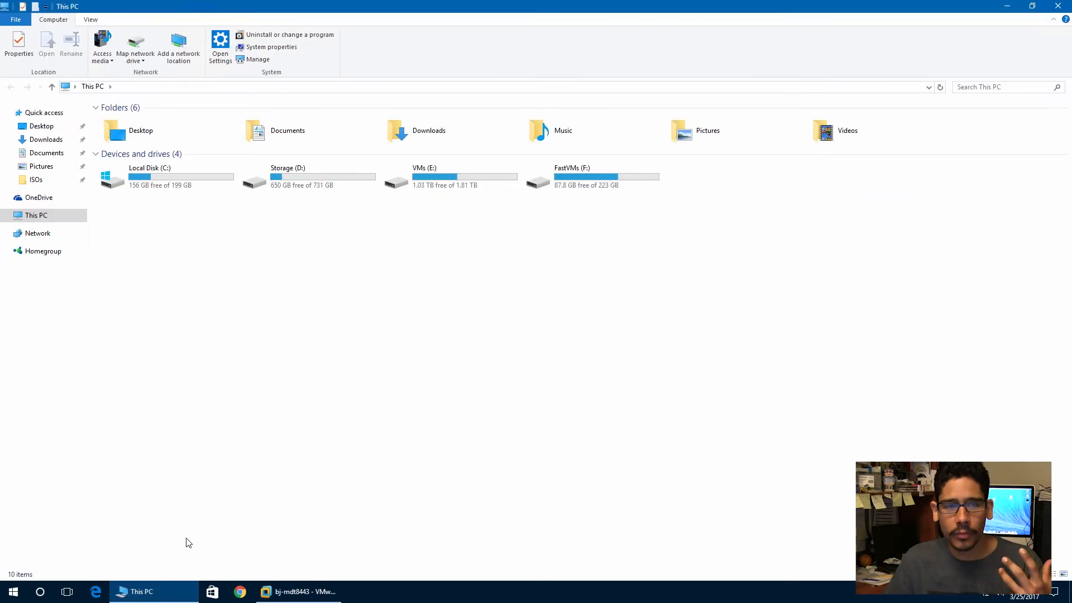
pyautogui.click(592, 176)
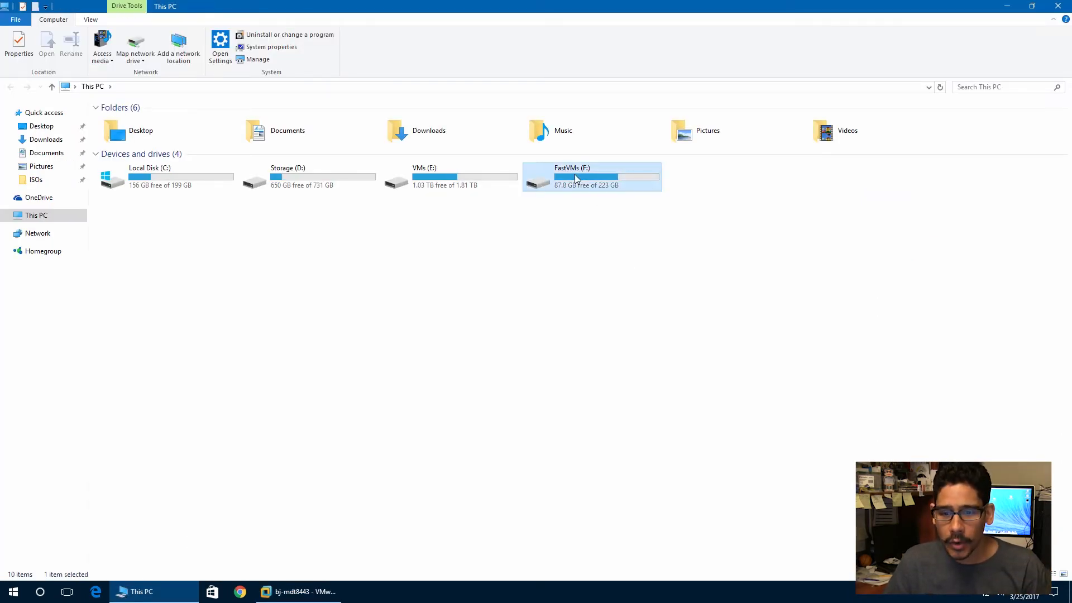
pyautogui.doubleClick(572, 176)
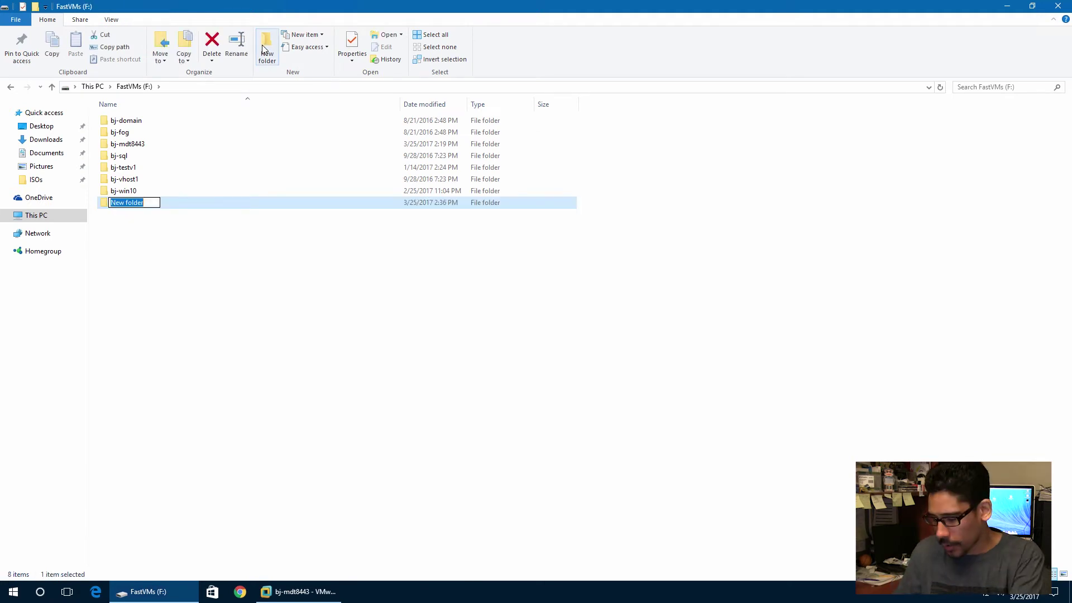
pyautogui.write('bj-')
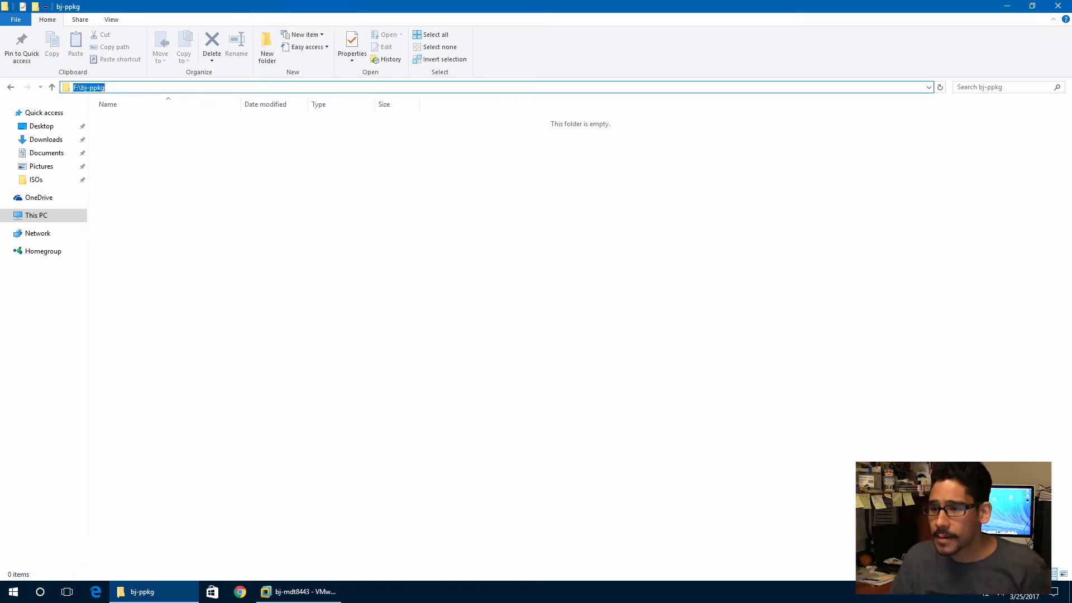
pyautogui.click(297, 592)
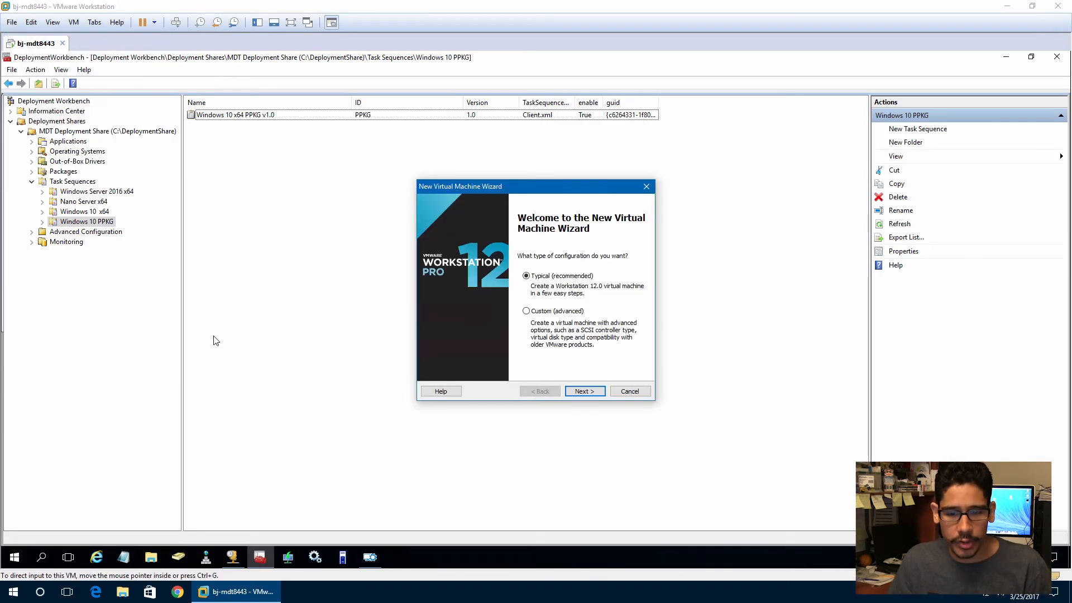
# Create a typical Windows 10 x64 virtual machine named bj-ppkg stored in F:\bj-ppkg.
pyautogui.click(583, 391)
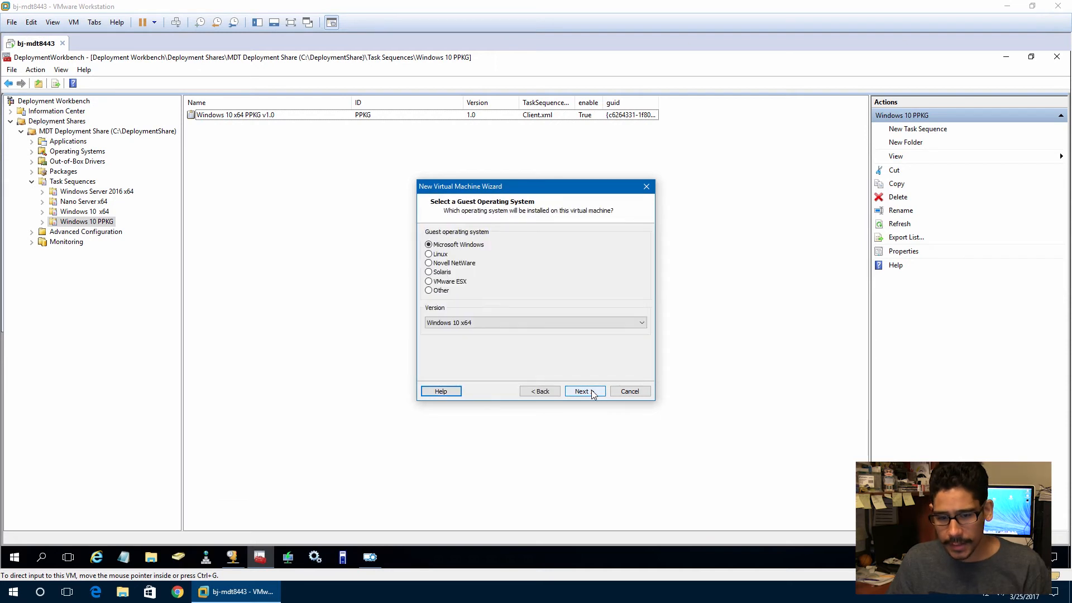
pyautogui.moveTo(551, 383)
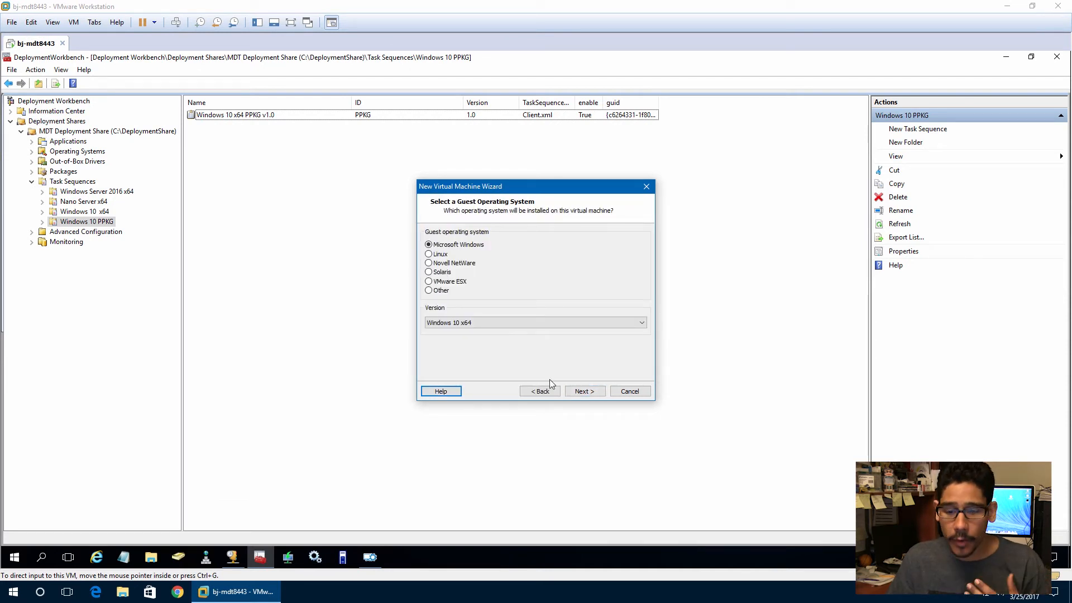
pyautogui.click(583, 391)
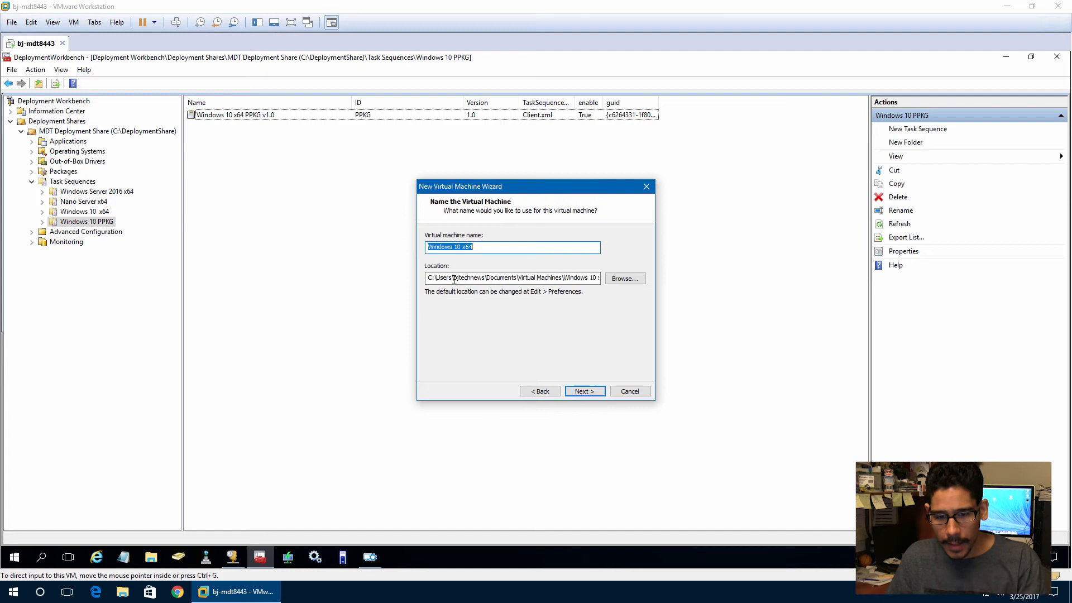
pyautogui.write('F:\\bj-ppkg')
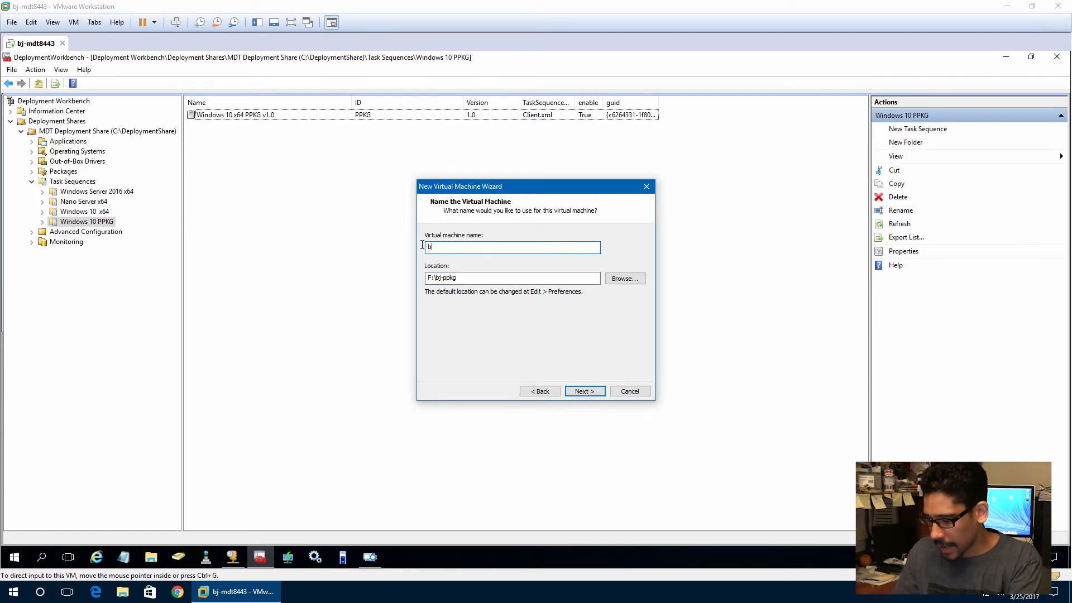
pyautogui.write('j-ppkg')
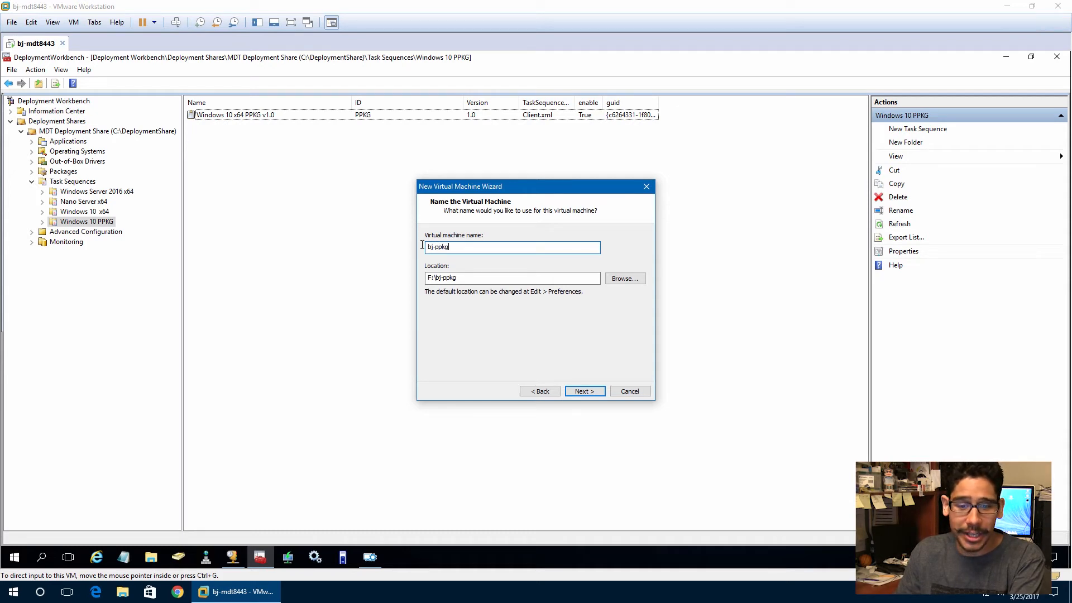
pyautogui.click(583, 391)
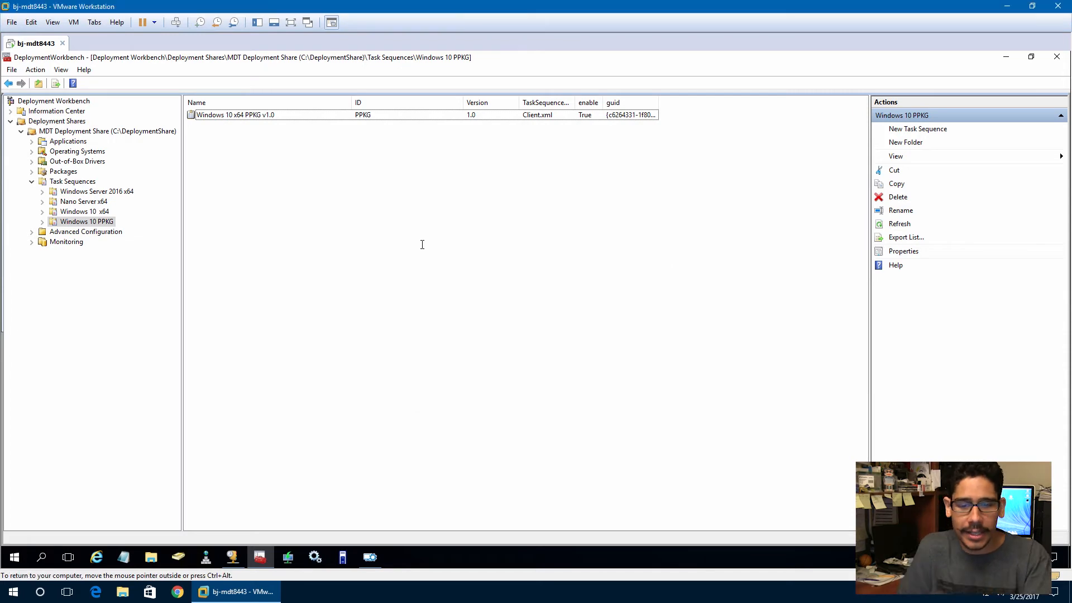
pyautogui.click(97, 44)
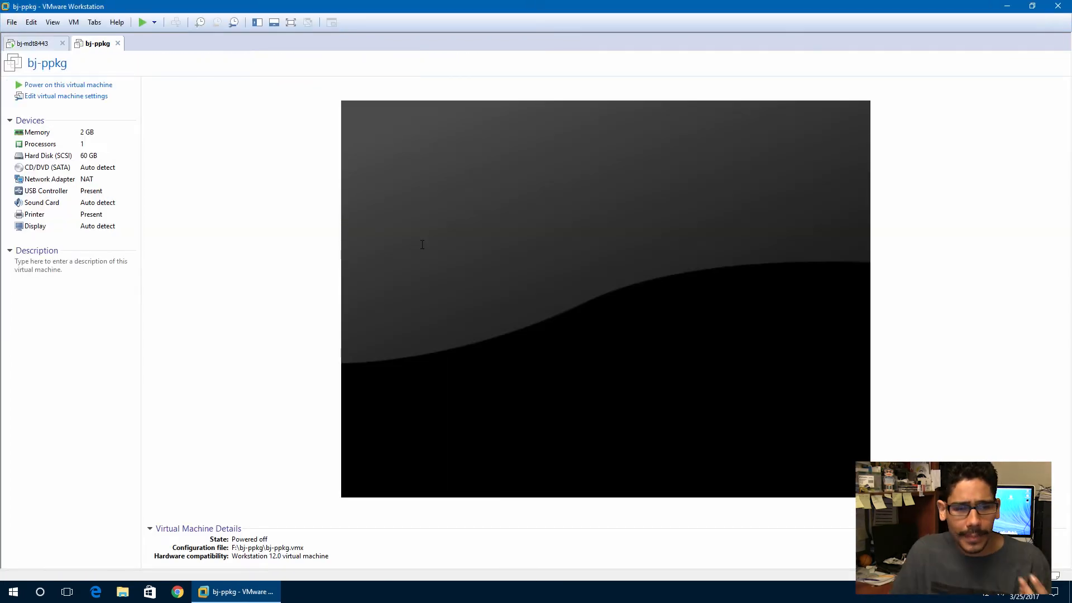
# Switch to the MDT server machine and back to the new bj-ppkg machine.
pyautogui.click(33, 43)
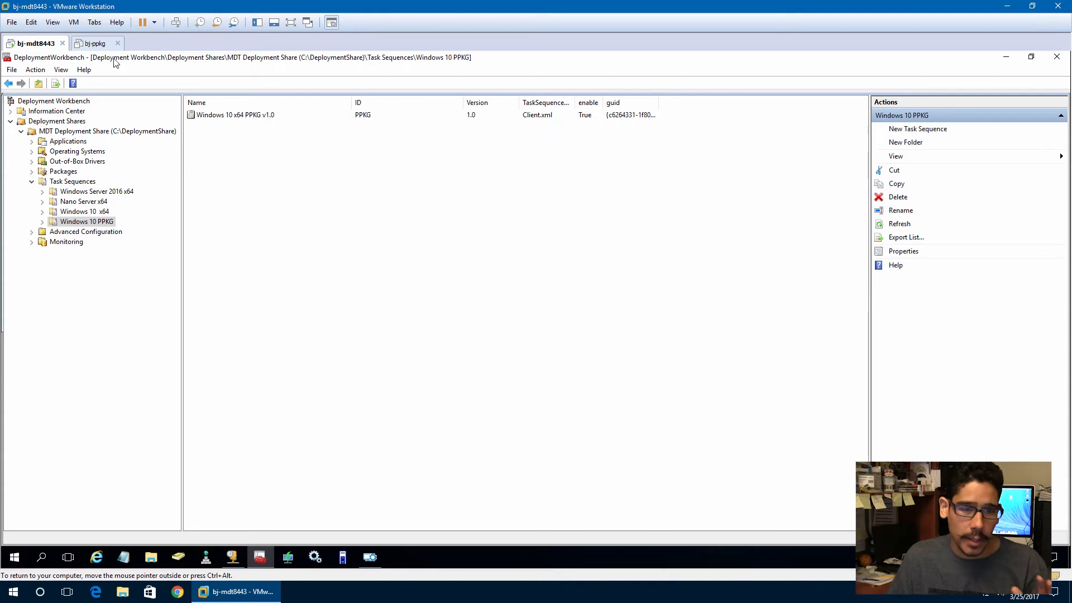
pyautogui.click(93, 44)
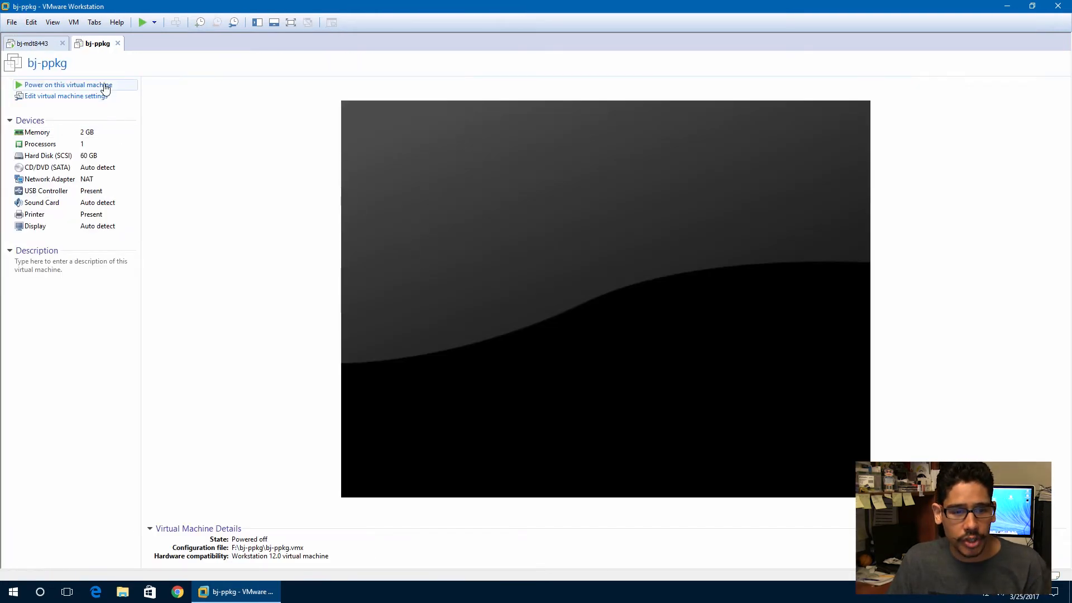
# Power on bj-ppkg, dismiss the sata0:1 warning so it PXE-boots, then switch to the MDT server.
pyautogui.click(66, 84)
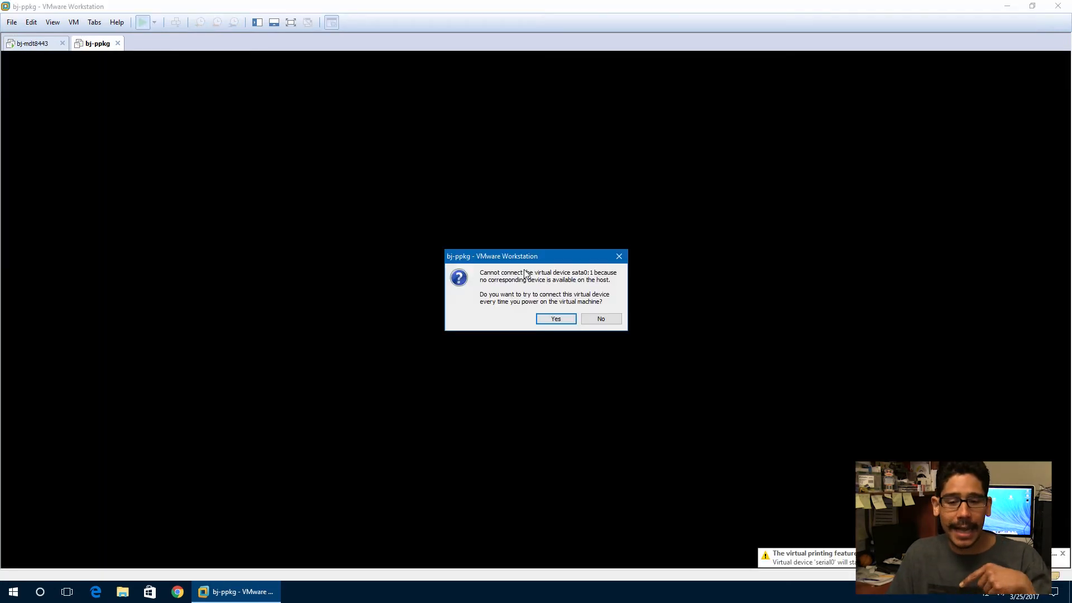
pyautogui.click(600, 318)
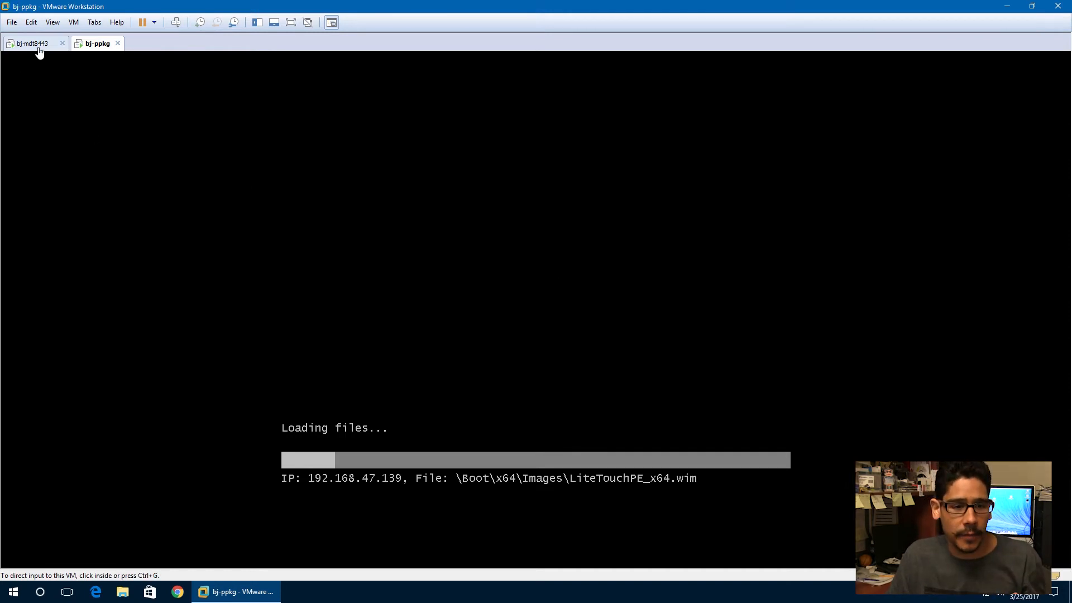
pyautogui.click(31, 43)
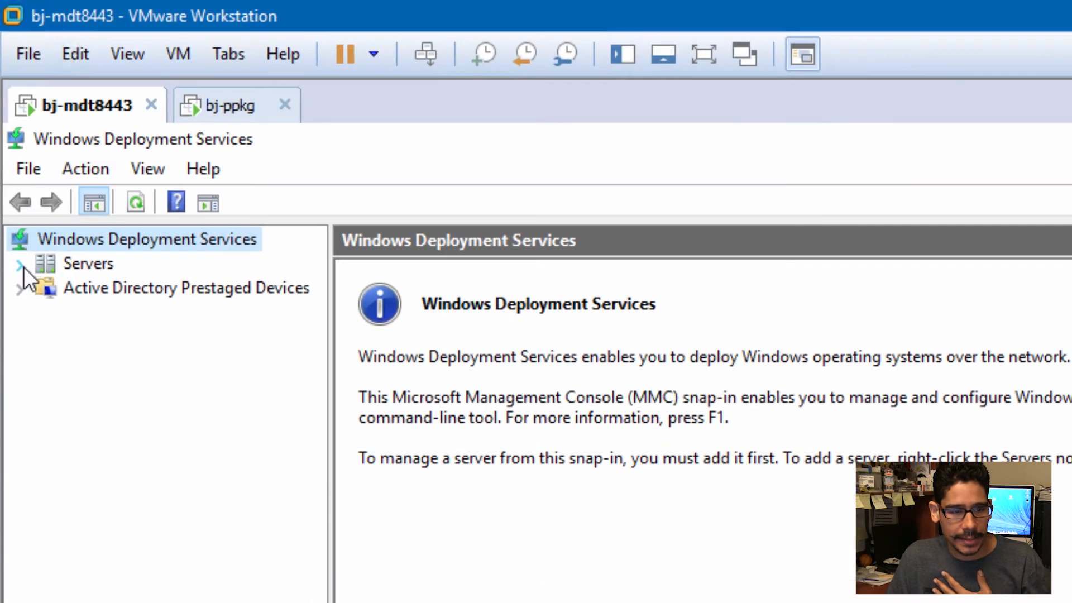
# Show bj-mdt.btnhd.edu's x64 Lite Touch boot image, then run the Deployment Wizard on bj-ppkg.
pyautogui.click(19, 264)
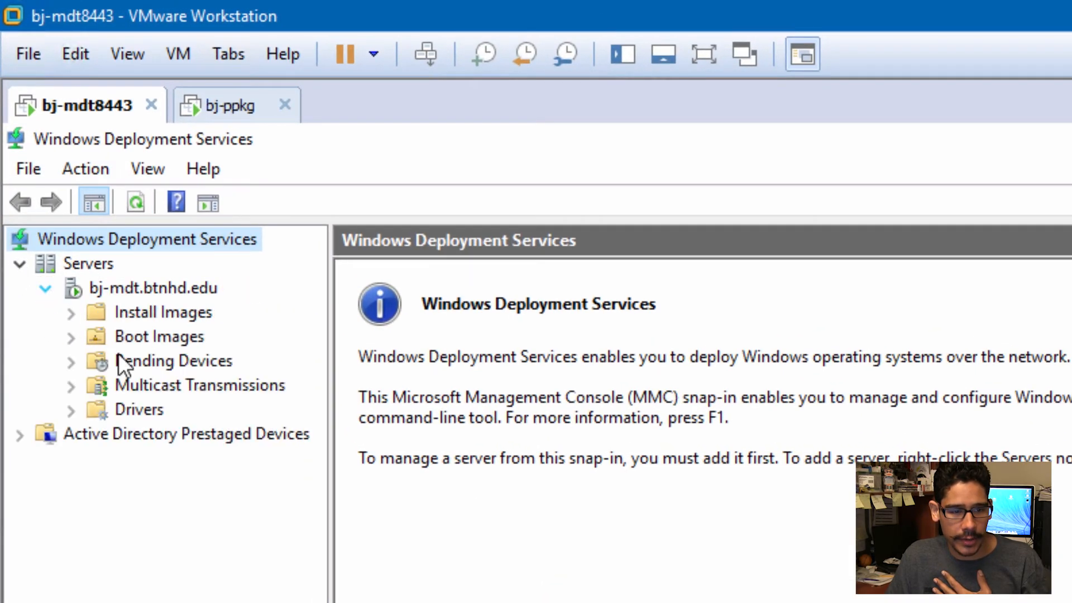
pyautogui.click(159, 336)
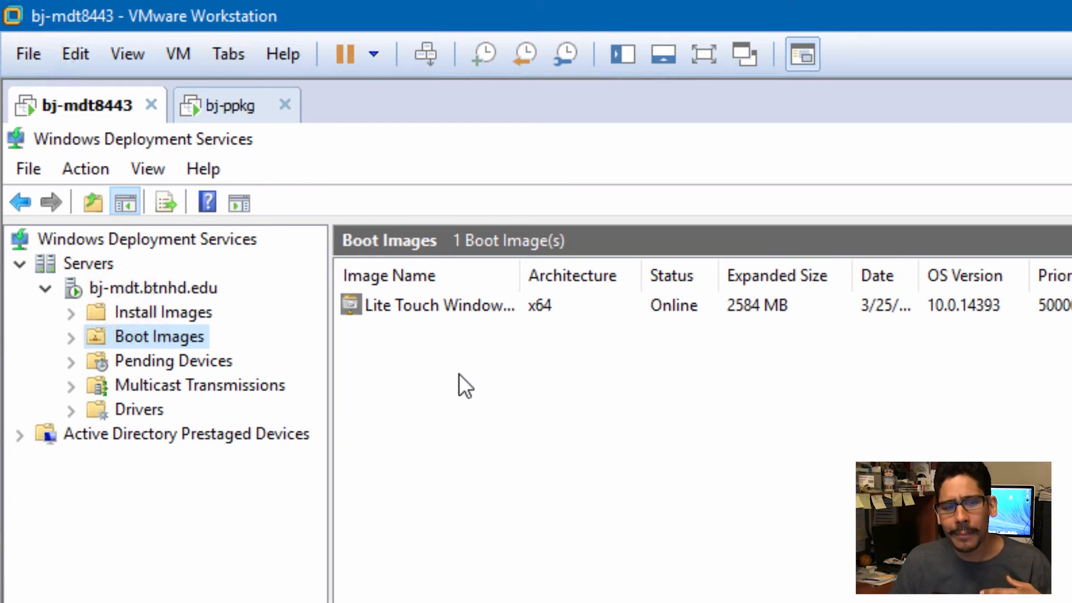
pyautogui.moveTo(416, 361)
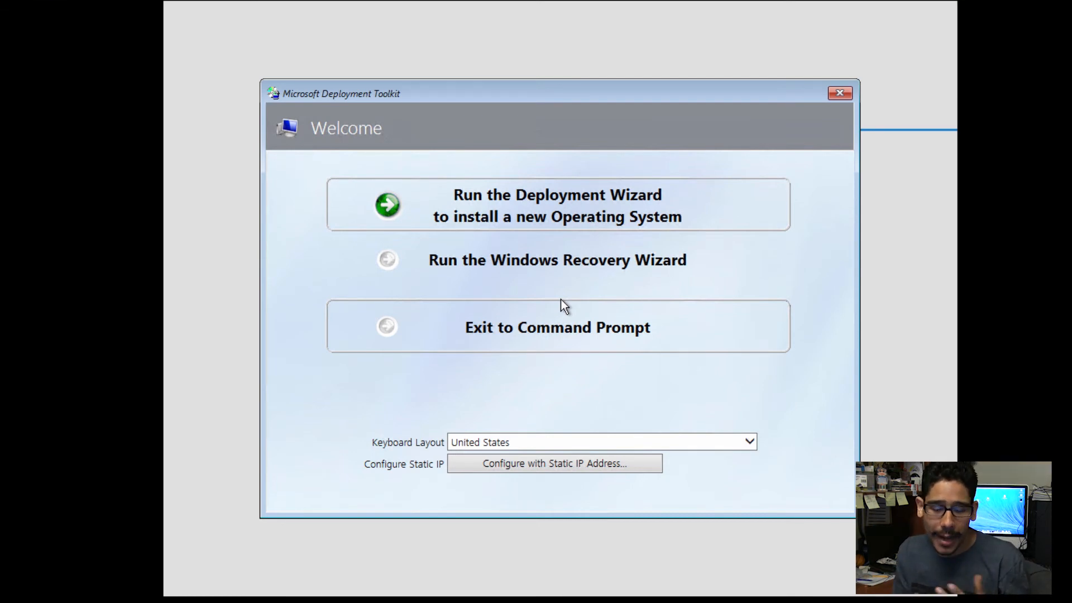
pyautogui.moveTo(486, 217)
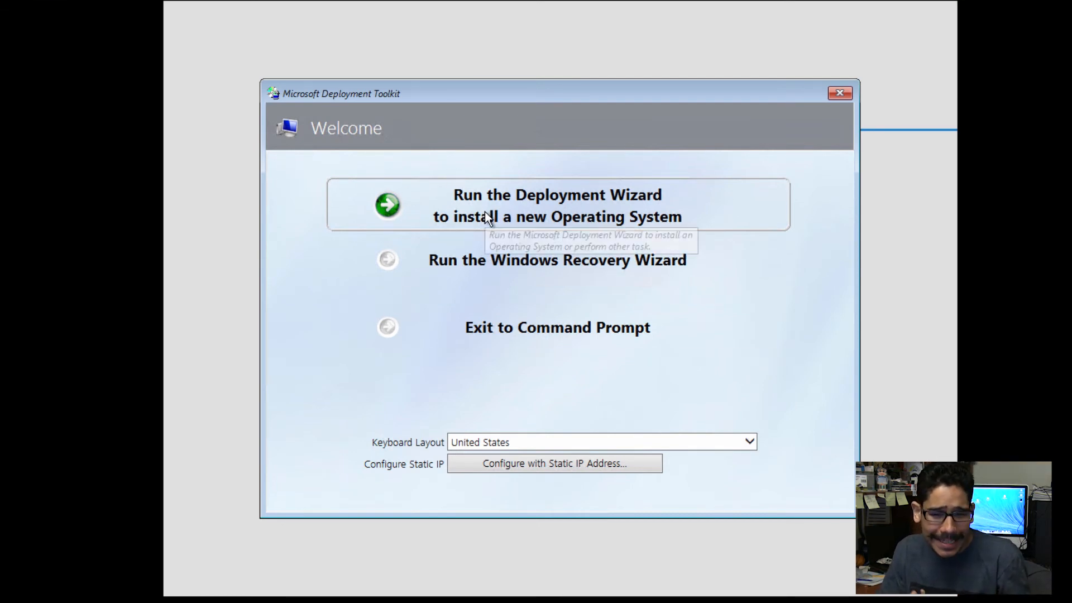
pyautogui.click(557, 205)
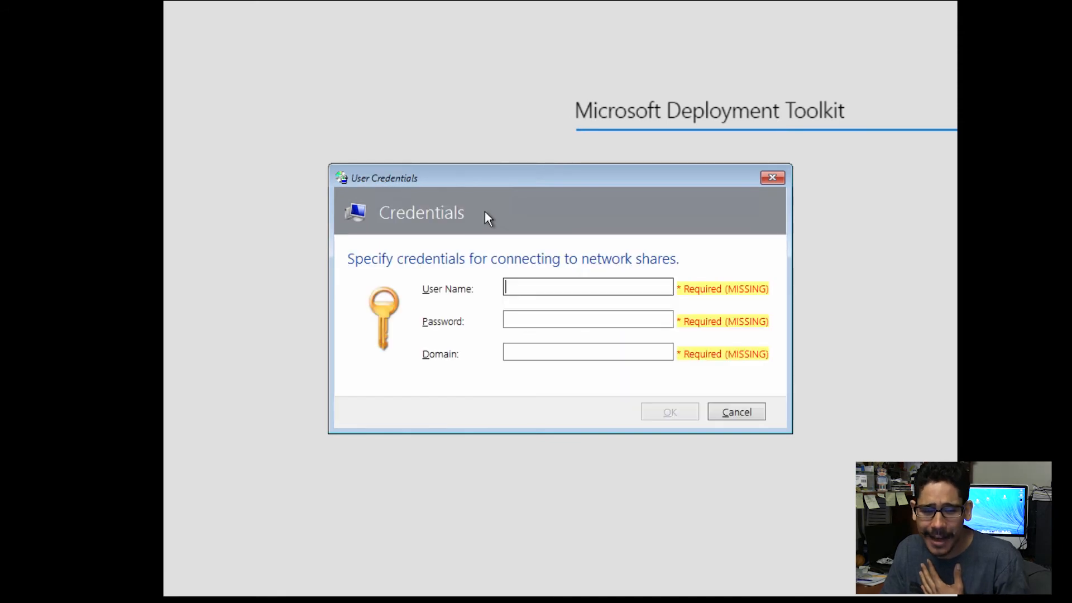
pyautogui.moveTo(526, 267)
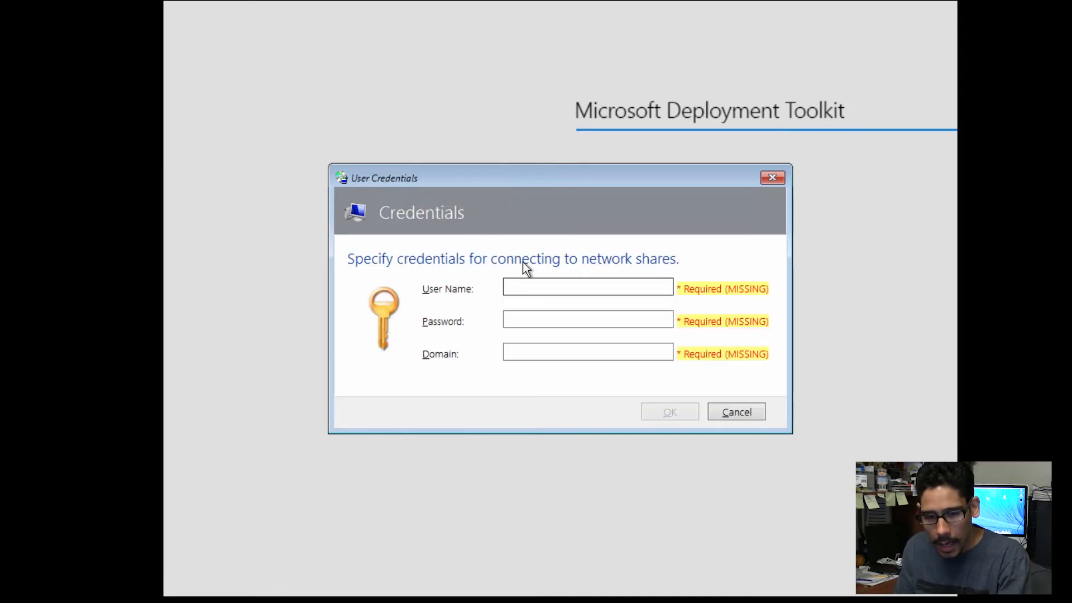
# Submit network-share credentials: user Administrator, the password, and domain btnh.
pyautogui.write('Ad')
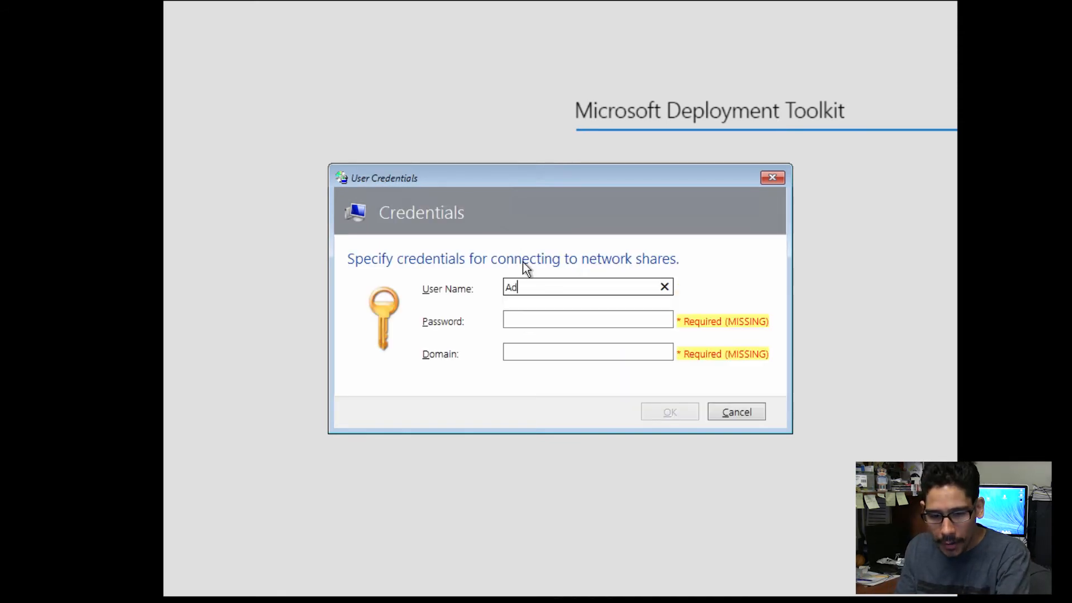
pyautogui.write('ministrator')
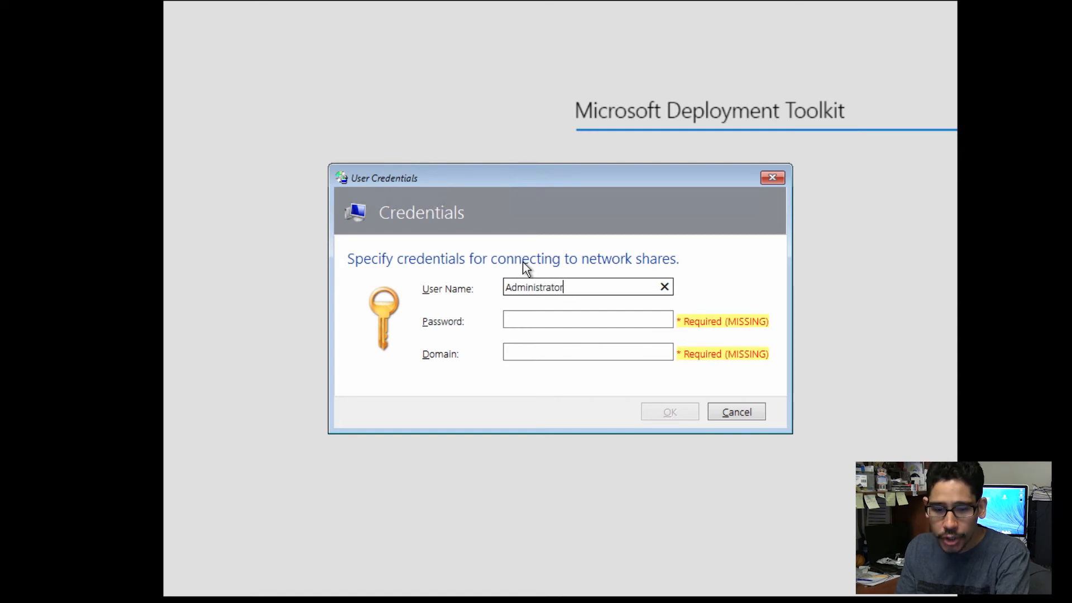
pyautogui.click(589, 321)
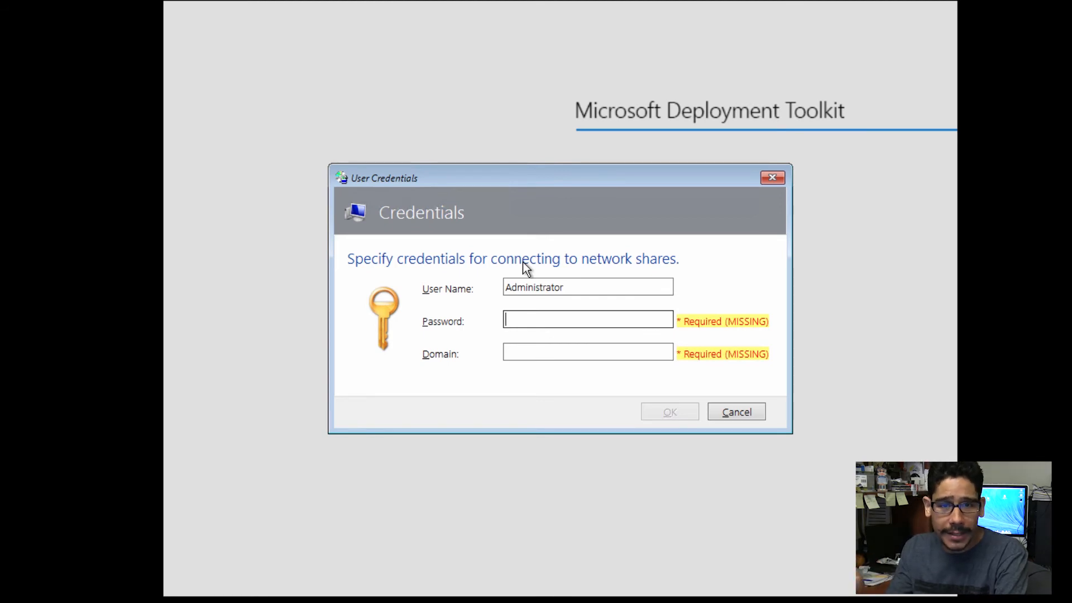
pyautogui.write('•')
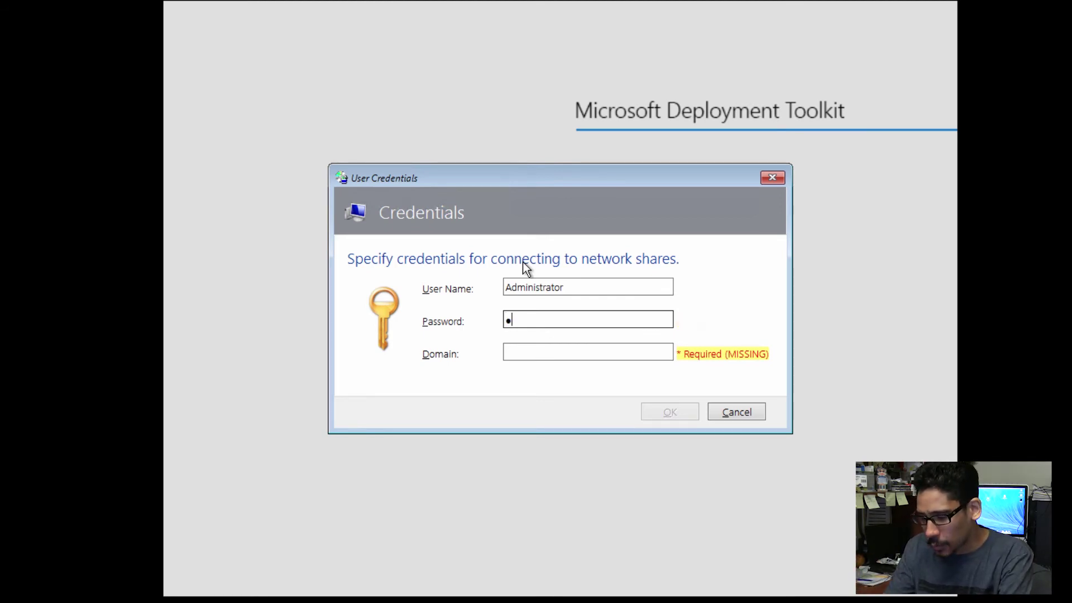
pyautogui.write('password')
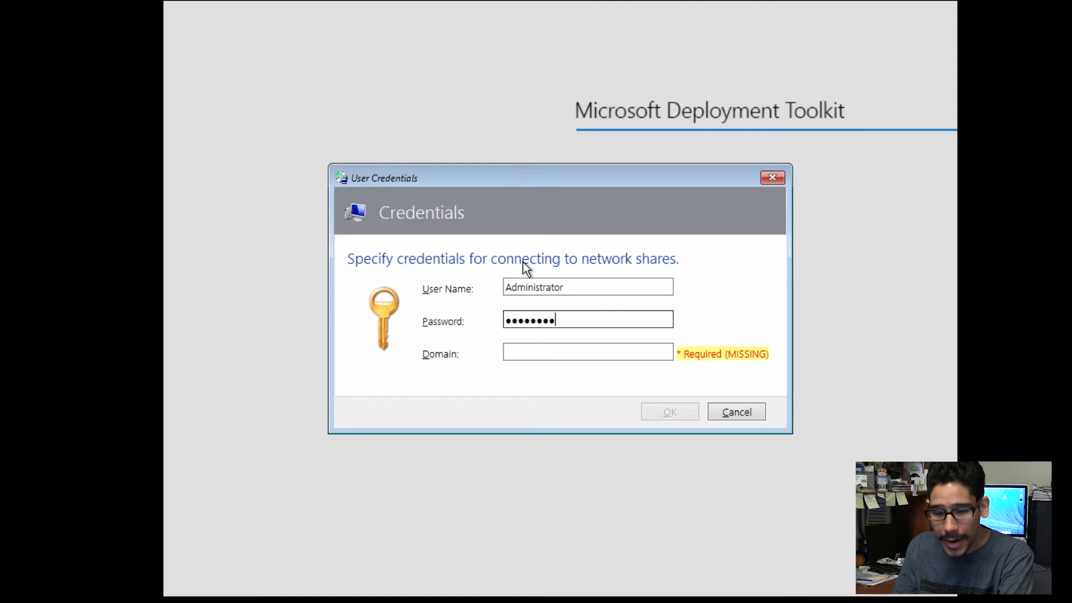
pyautogui.write('btnh')
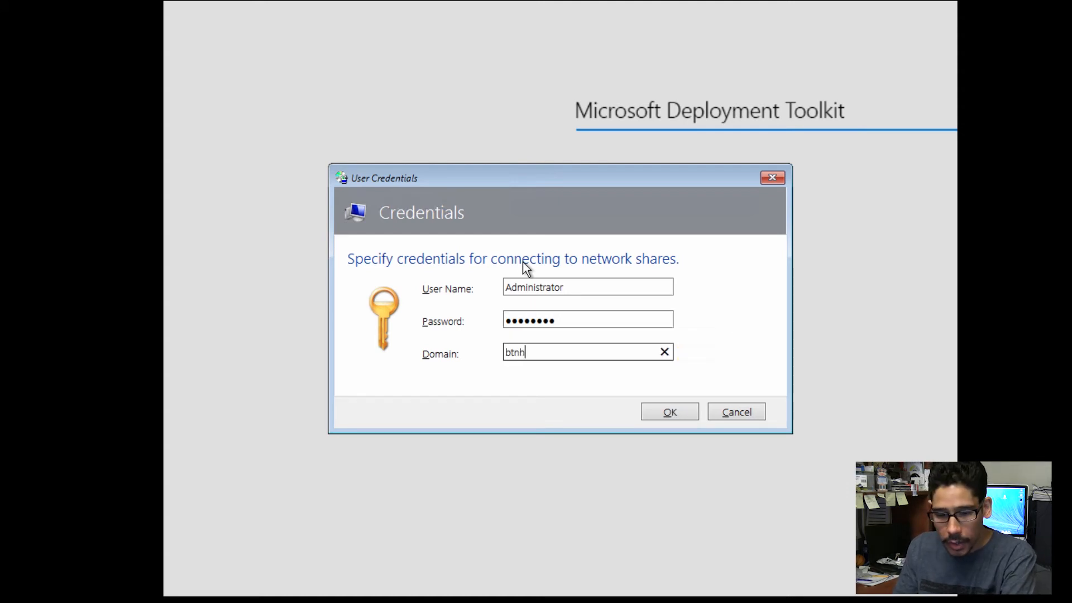
pyautogui.click(669, 412)
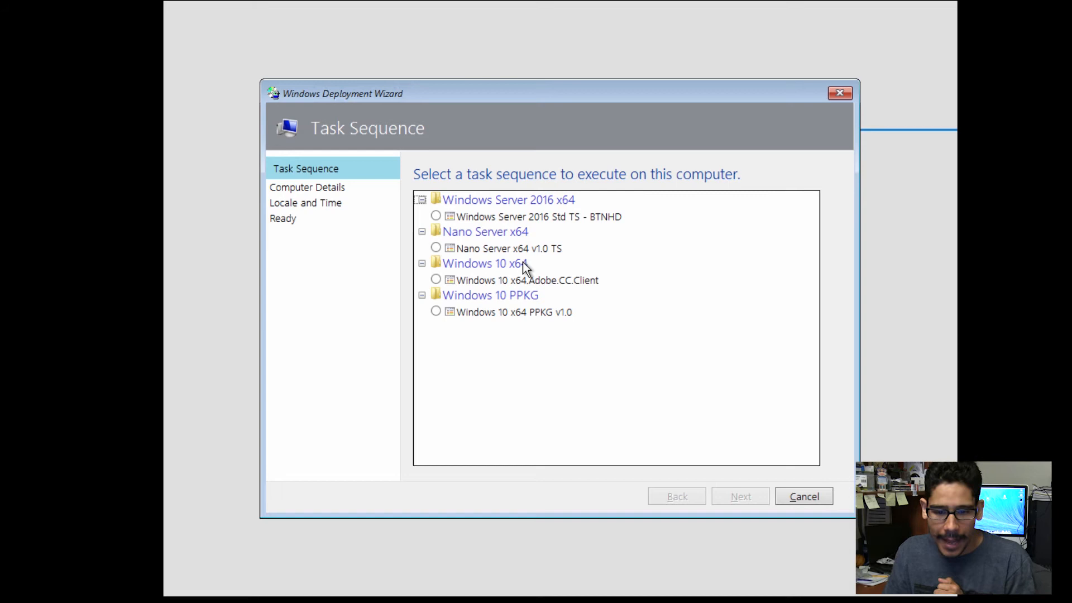
# Select the Windows 10 x64 PPKG v1.0 task sequence on the Task Sequence page.
pyautogui.click(514, 311)
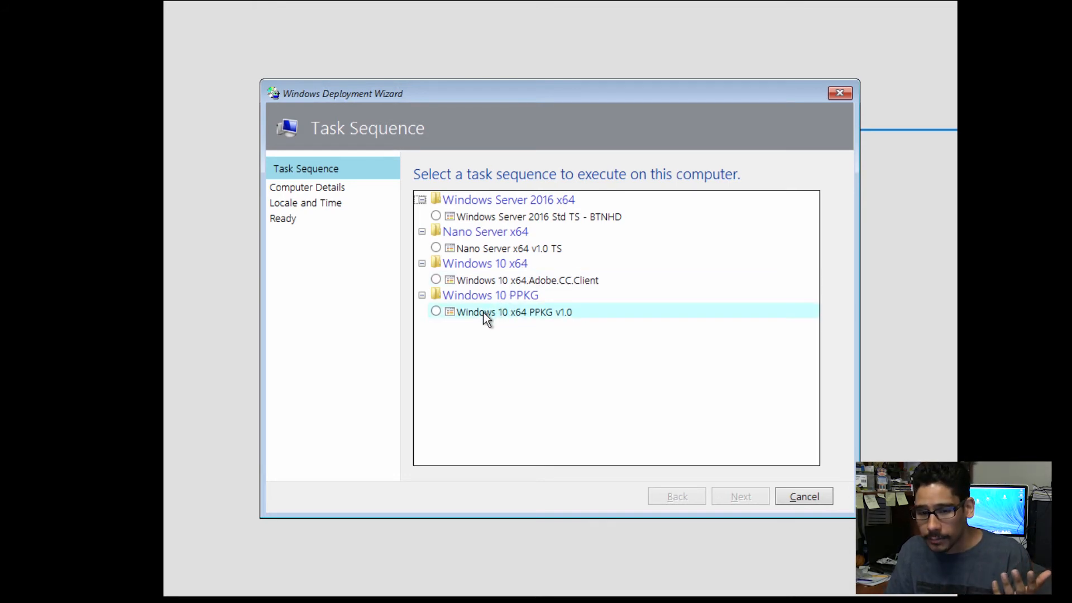
pyautogui.click(436, 312)
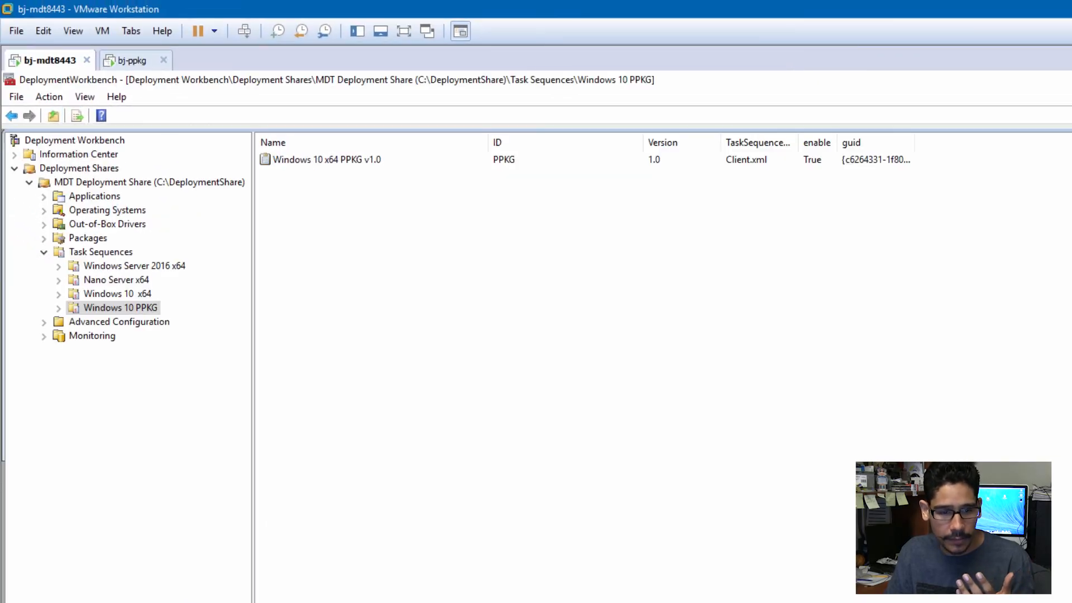
# Review the Deploy Provision Package step's DISM command in the PPKG task sequence properties.
pyautogui.click(326, 159)
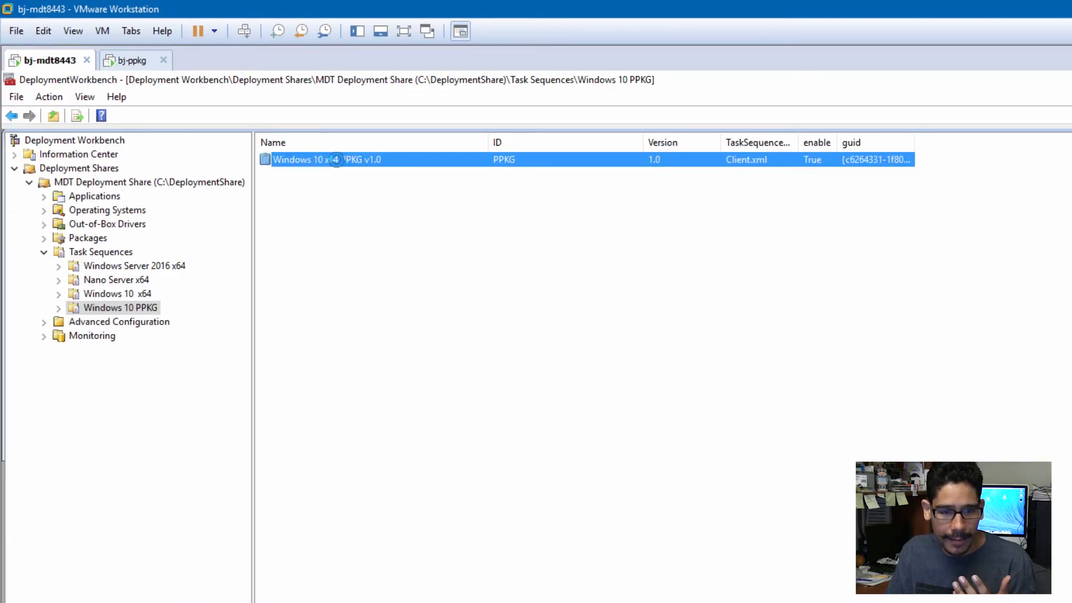
pyautogui.doubleClick(326, 159)
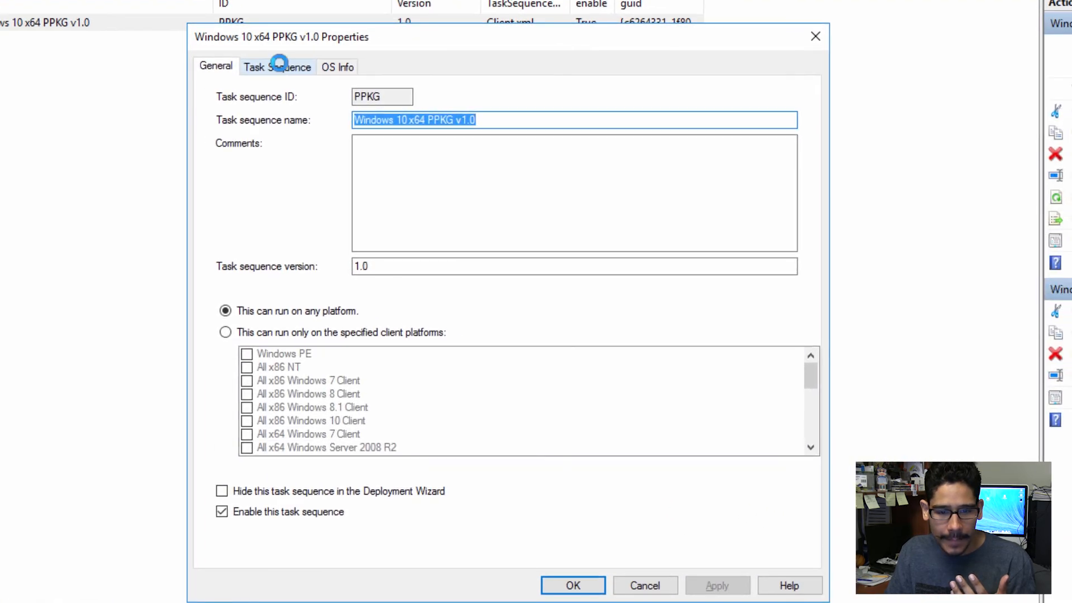
pyautogui.click(278, 66)
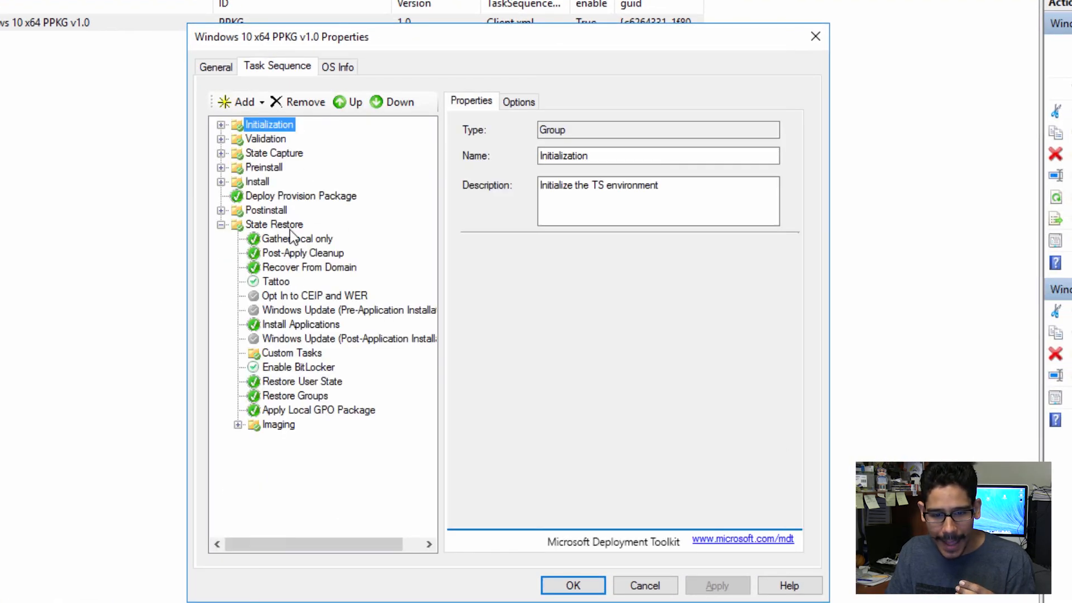
pyautogui.moveTo(260, 191)
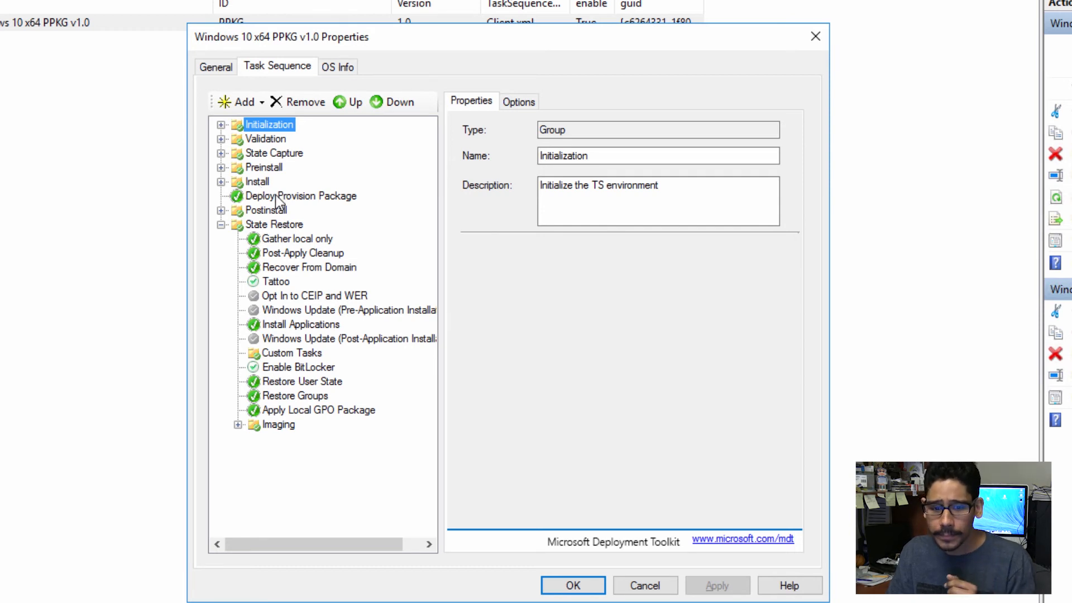
pyautogui.click(299, 195)
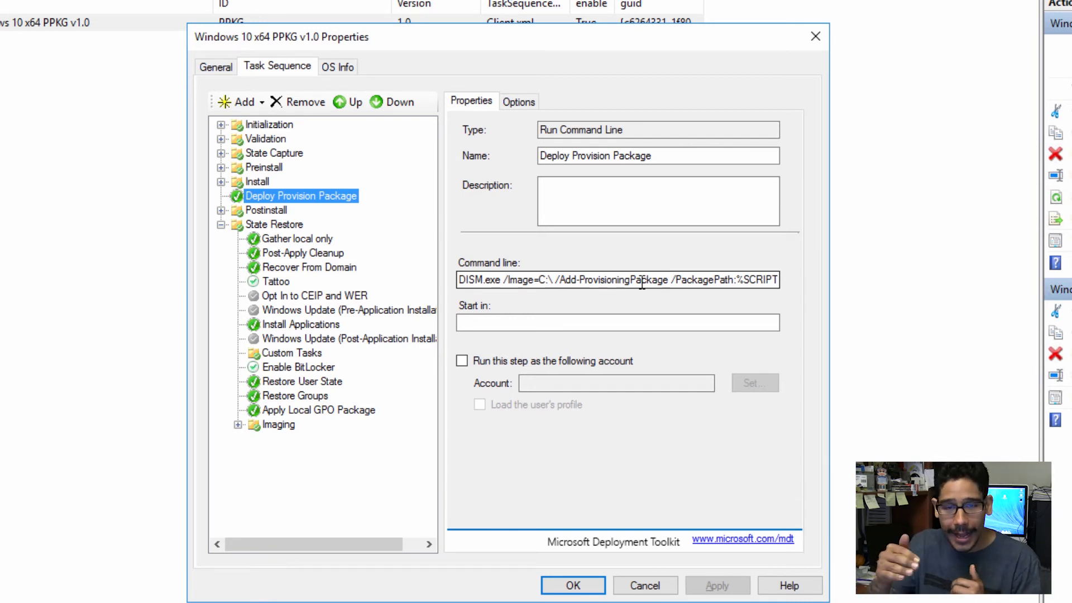
pyautogui.moveTo(660, 344)
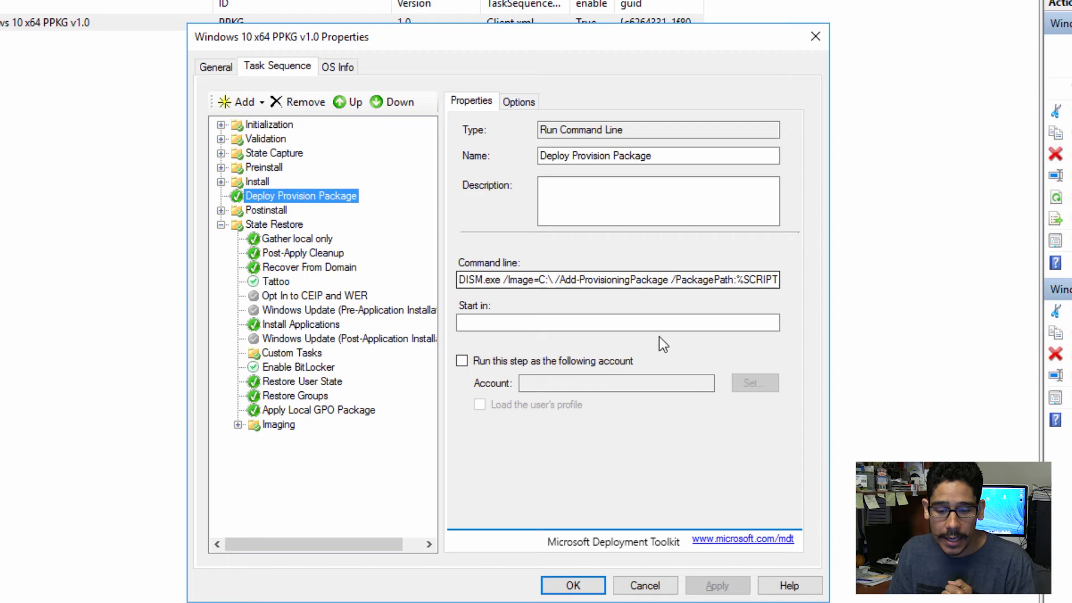
pyautogui.click(572, 586)
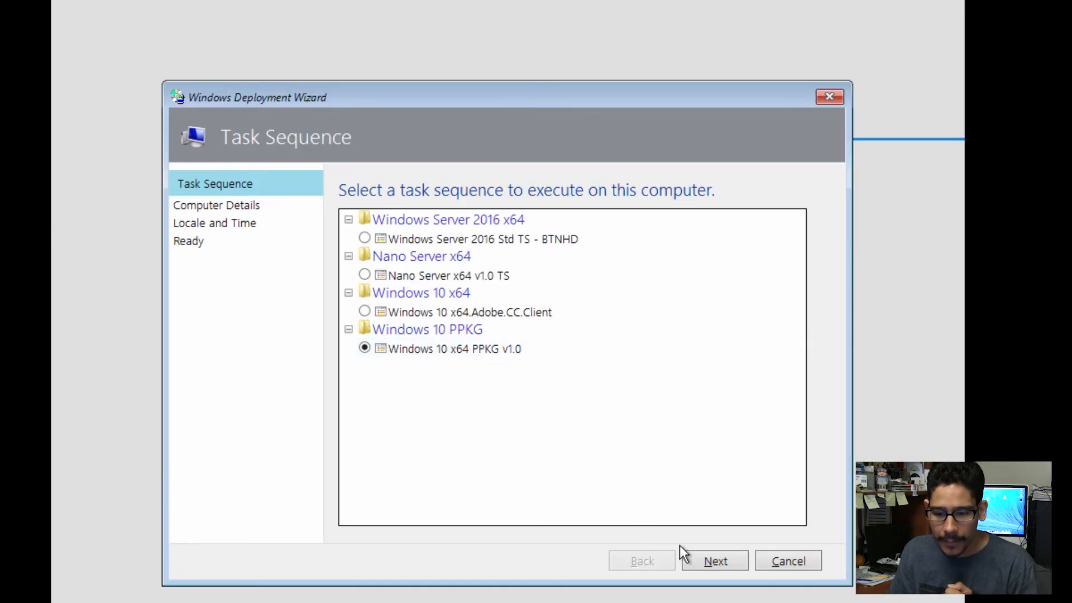
# Run the task sequence with computer name 'bj-' prefix, skipping user data and applications, until deployment begins.
pyautogui.click(715, 561)
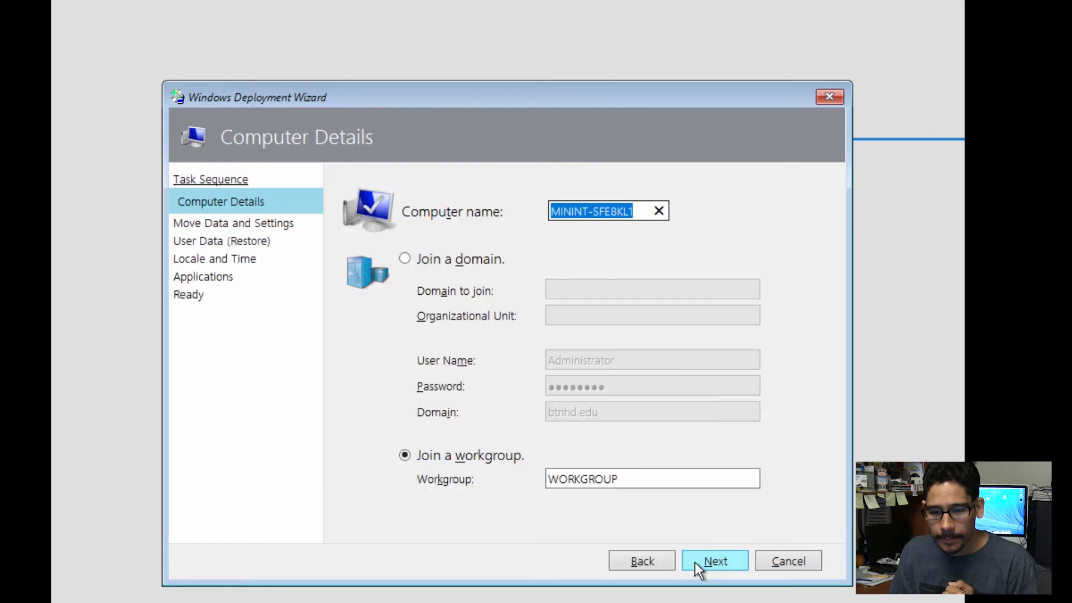
pyautogui.write('bj-')
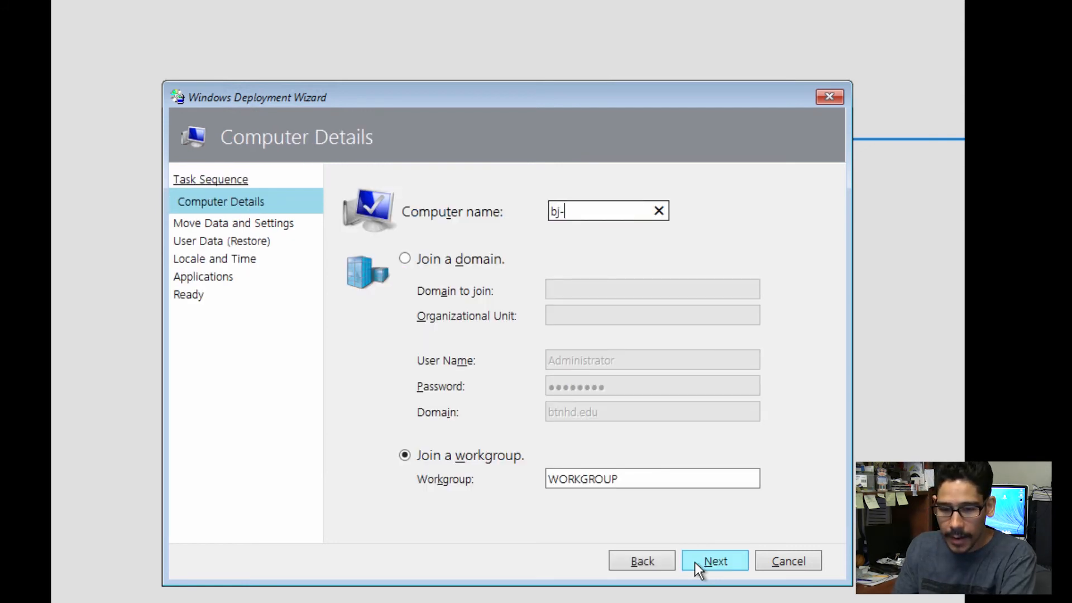
pyautogui.click(715, 560)
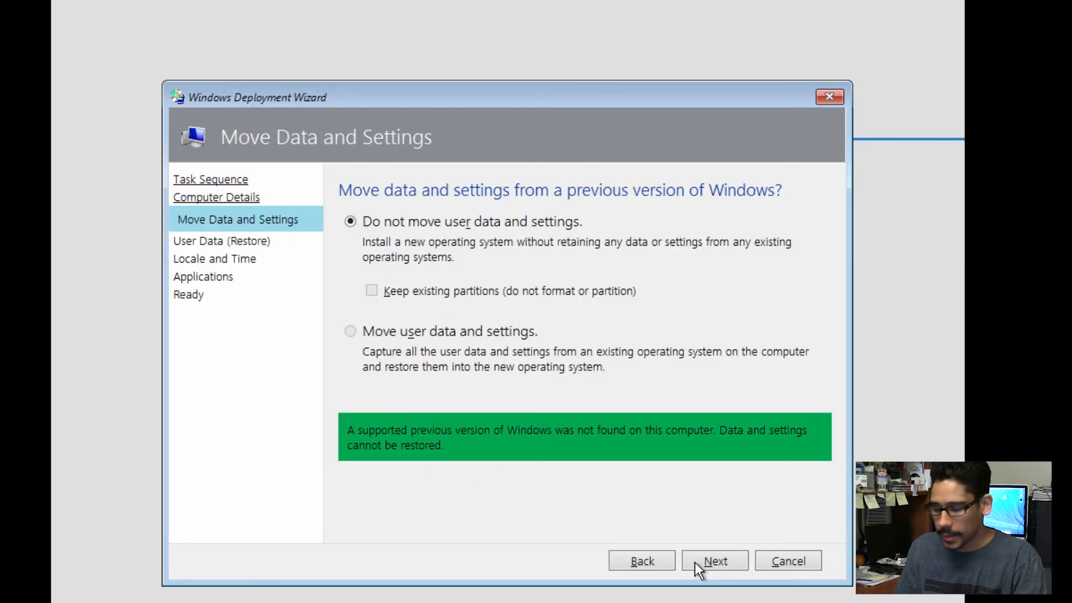
pyautogui.click(715, 561)
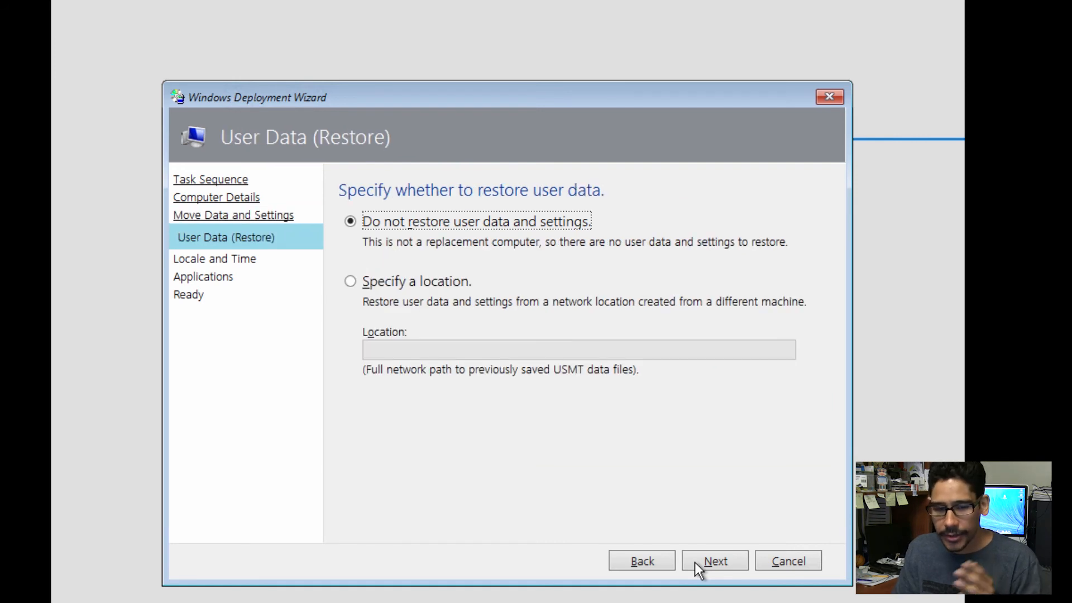
pyautogui.click(714, 560)
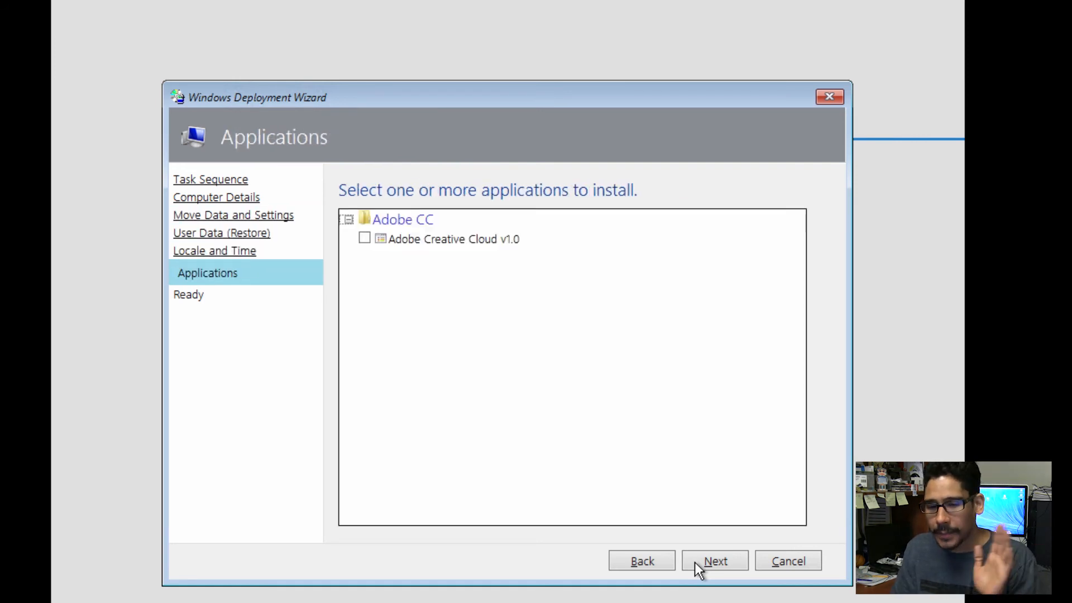
pyautogui.click(714, 561)
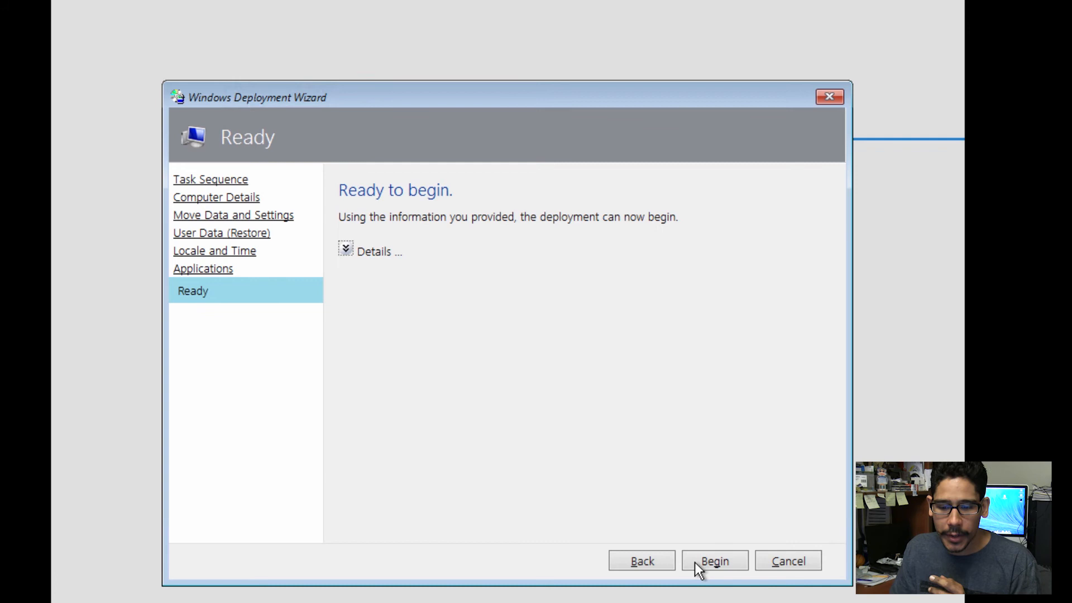
pyautogui.click(714, 561)
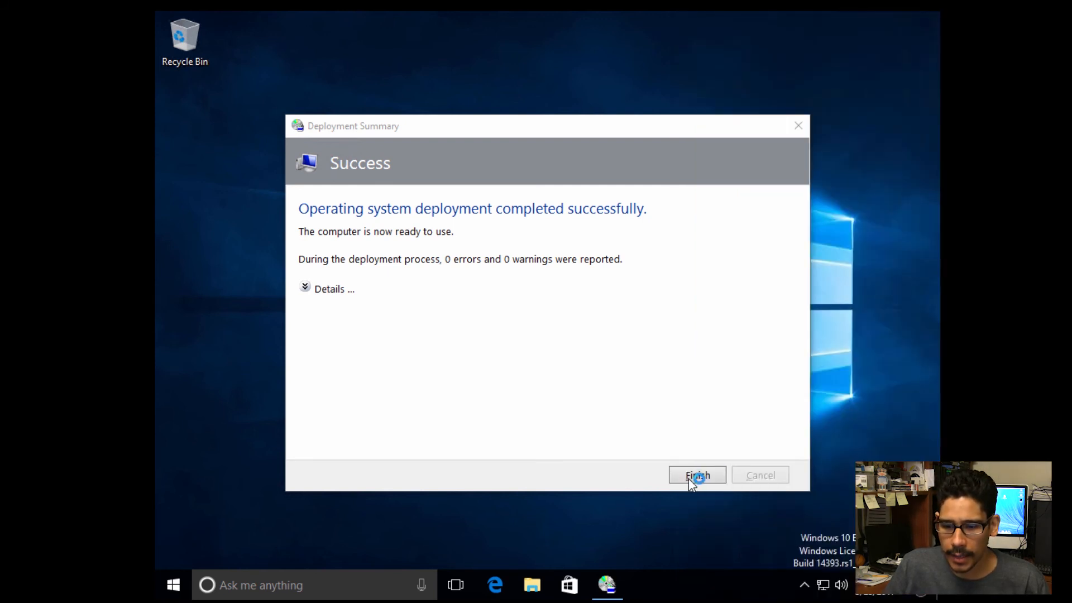
# Finish the deployment summary and show BTNHD's UserGroup set to Administrators in the WICD project.
pyautogui.click(697, 476)
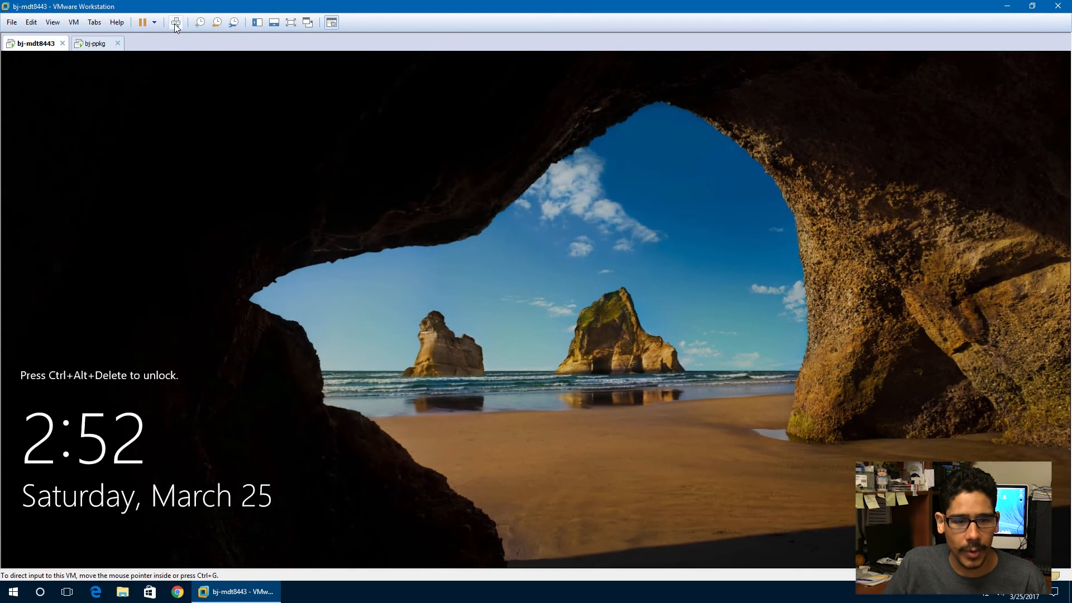
pyautogui.press('ctrl+alt+delete')
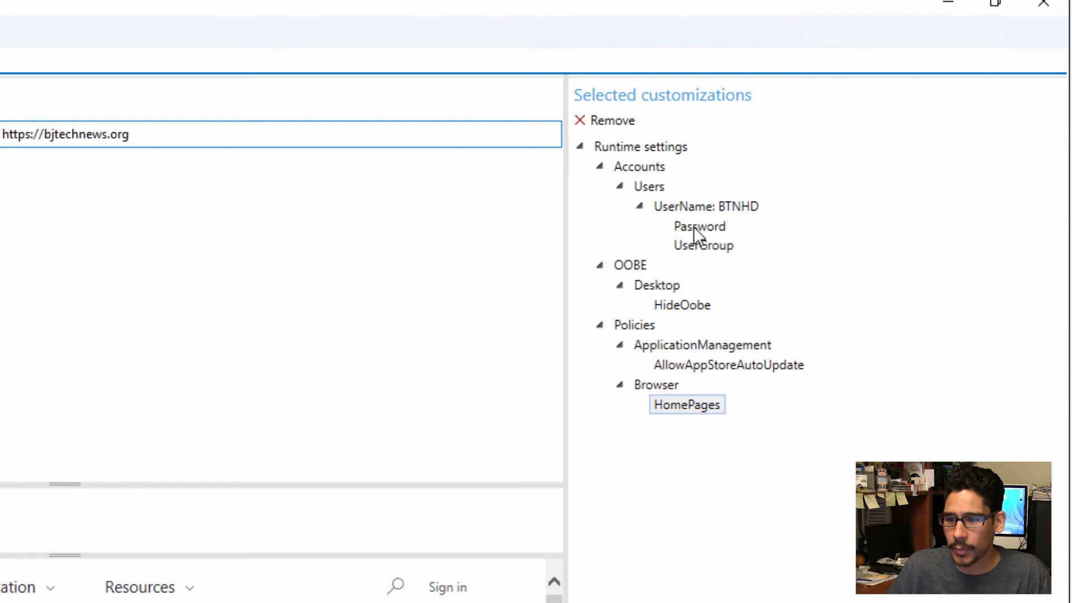
pyautogui.moveTo(770, 214)
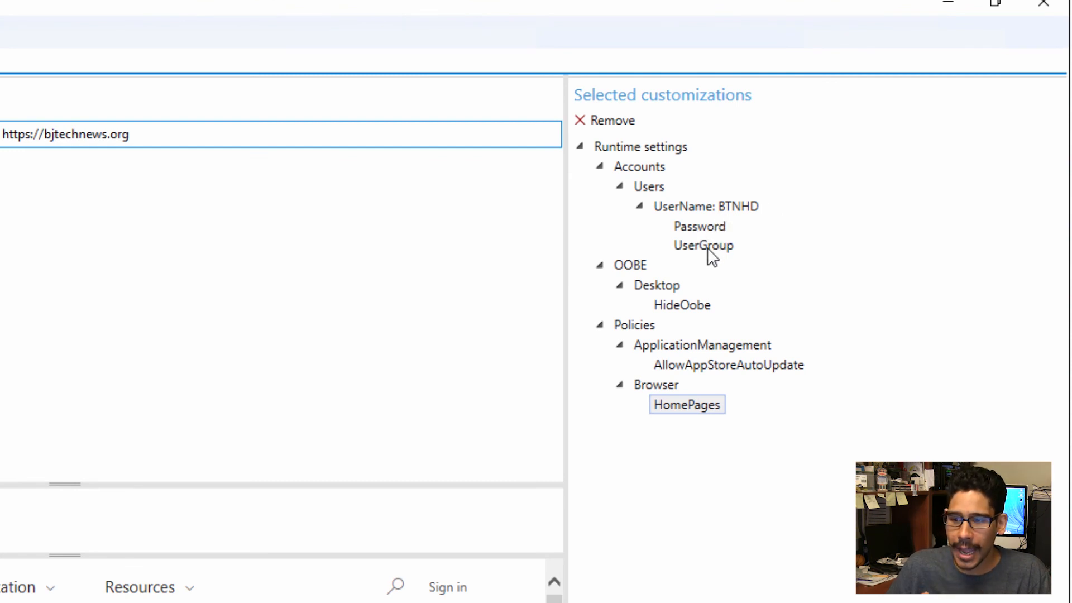
pyautogui.click(702, 245)
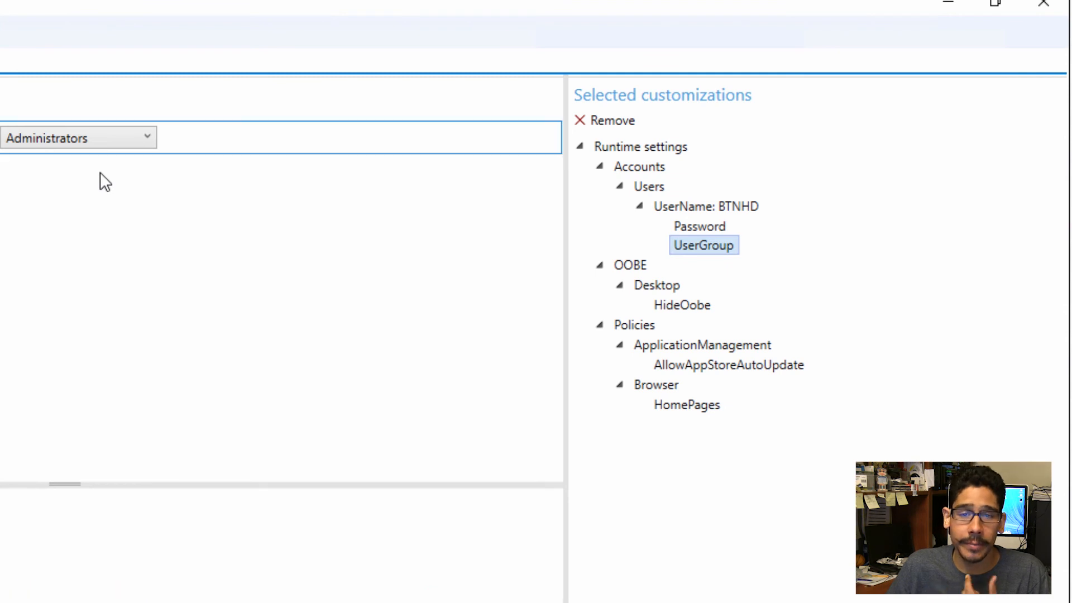
pyautogui.moveTo(689, 295)
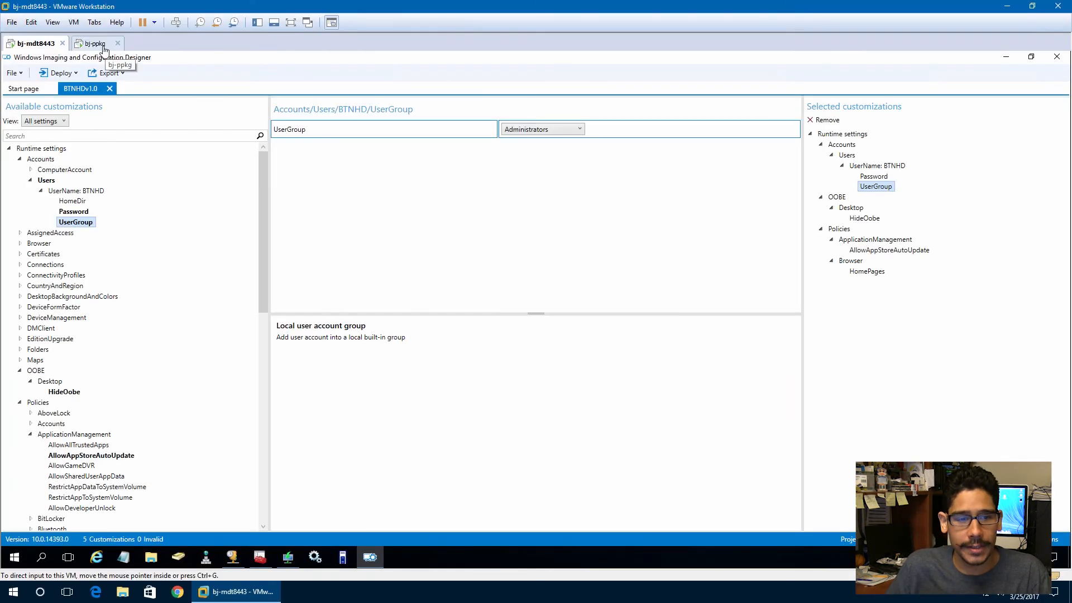
# Bring up Control Panel maximized on the bj-ppkg virtual machine.
pyautogui.click(96, 43)
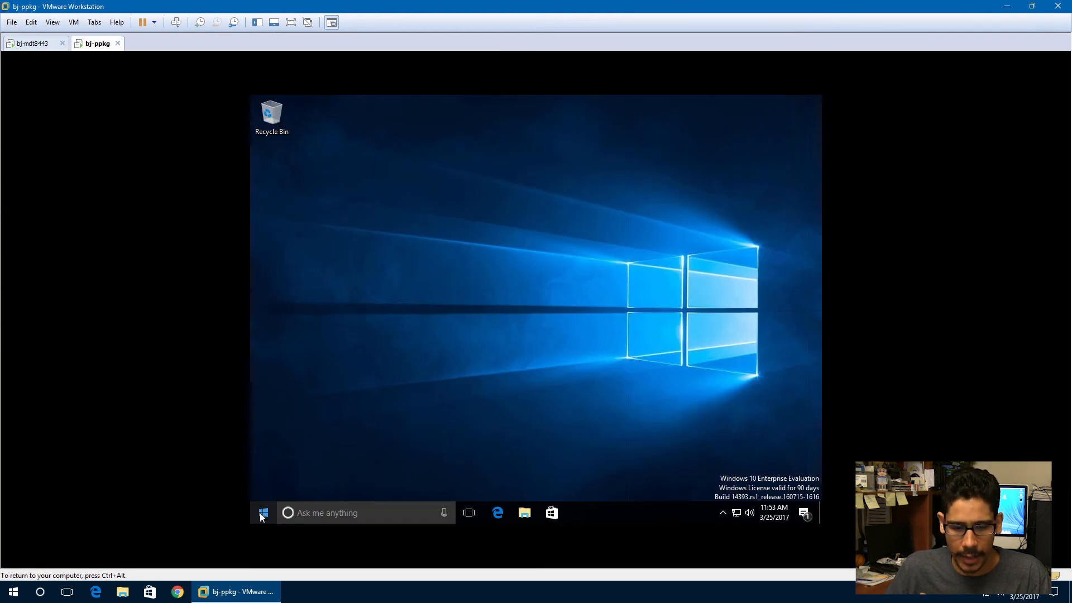
pyautogui.rightClick(264, 513)
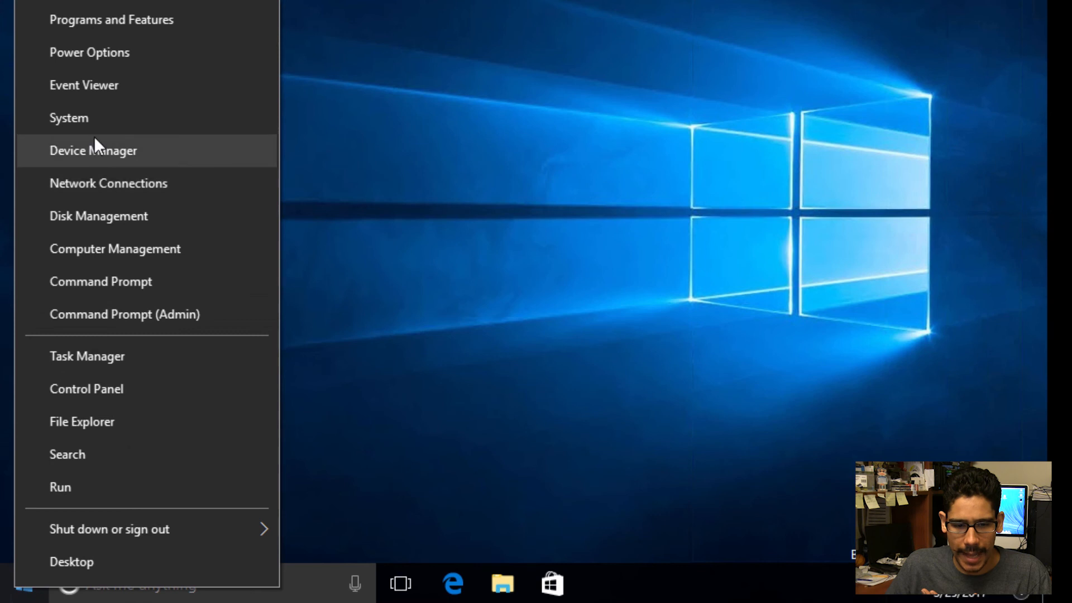
pyautogui.click(86, 388)
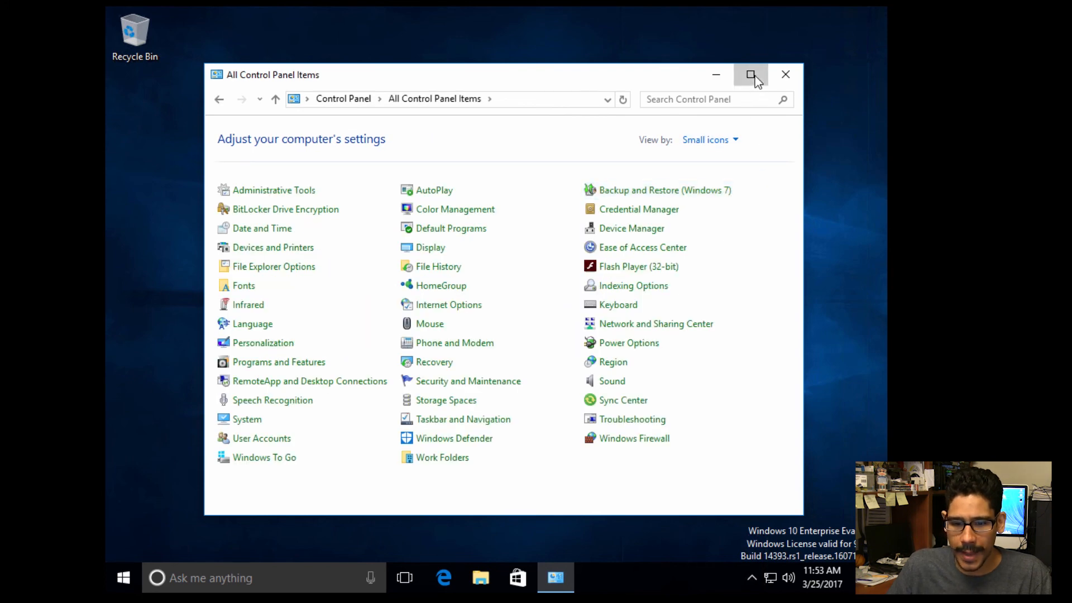
pyautogui.click(750, 75)
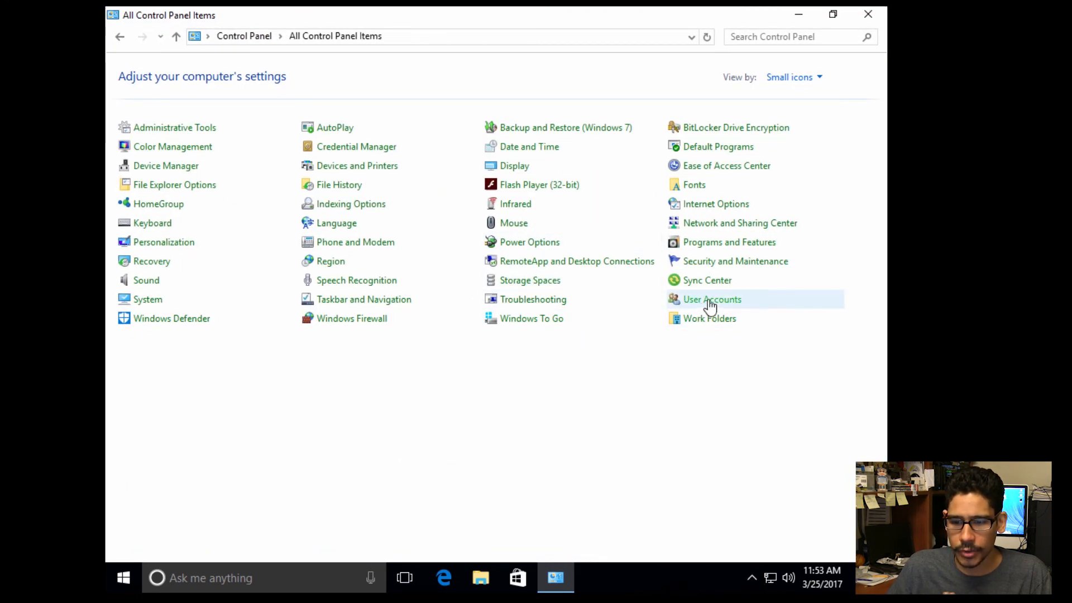
# List accounts via User Accounts > Manage another account, confirming BTNHD is a local administrator.
pyautogui.click(713, 299)
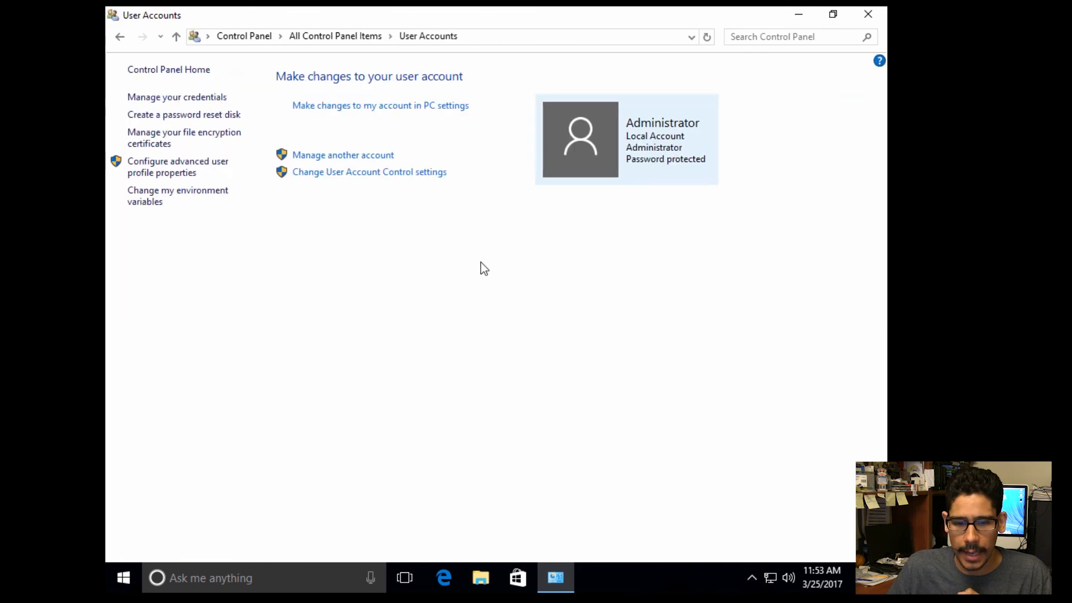
pyautogui.click(343, 155)
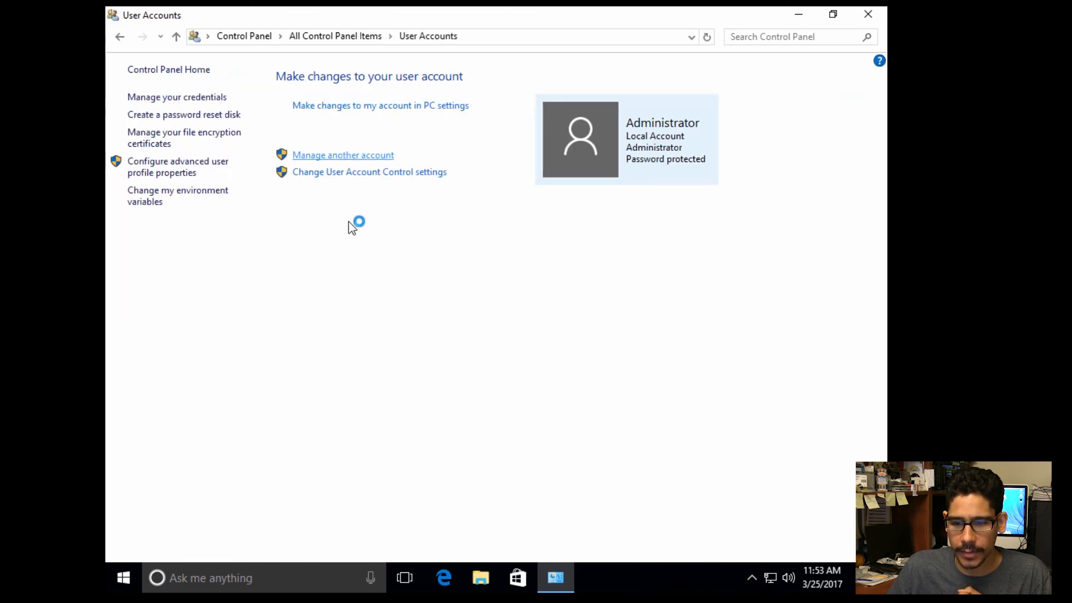
pyautogui.click(343, 155)
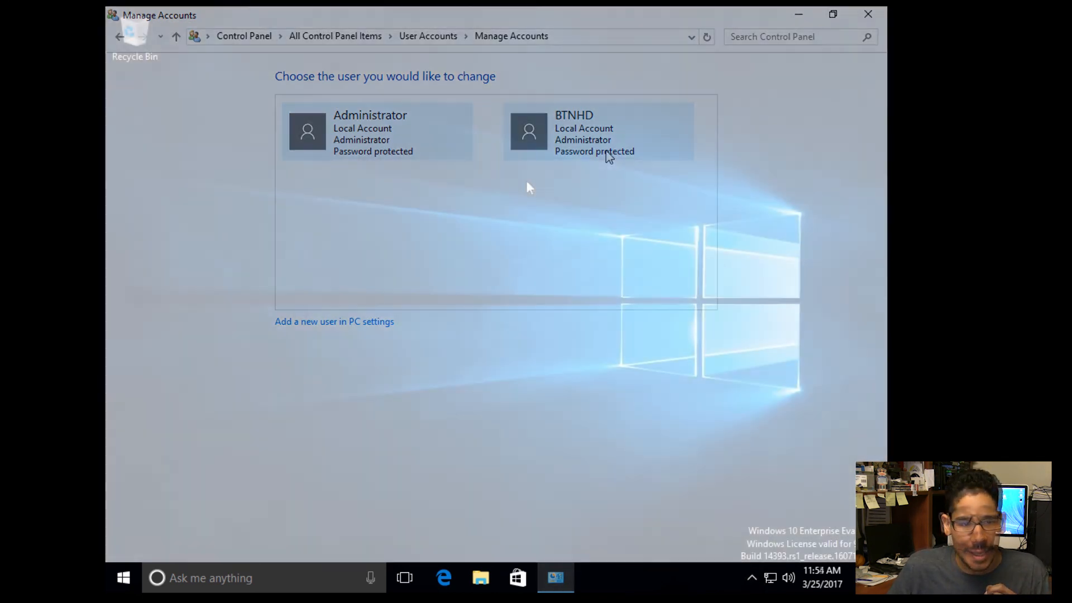
pyautogui.click(868, 14)
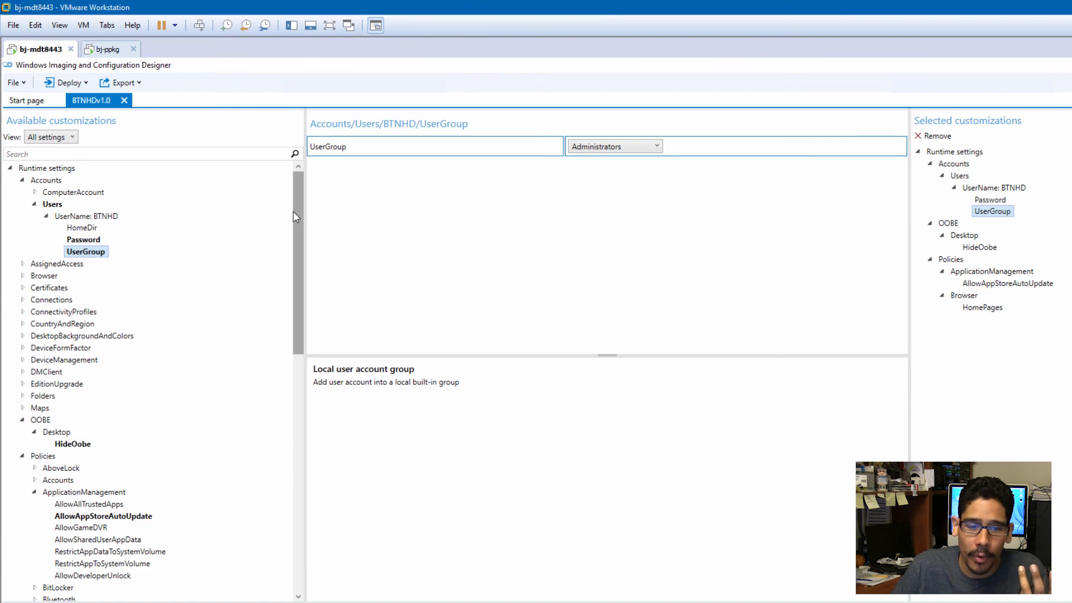
# Show the Policies > Update settings and the ActiveHoursStart description in WICD.
pyautogui.scroll(-3)
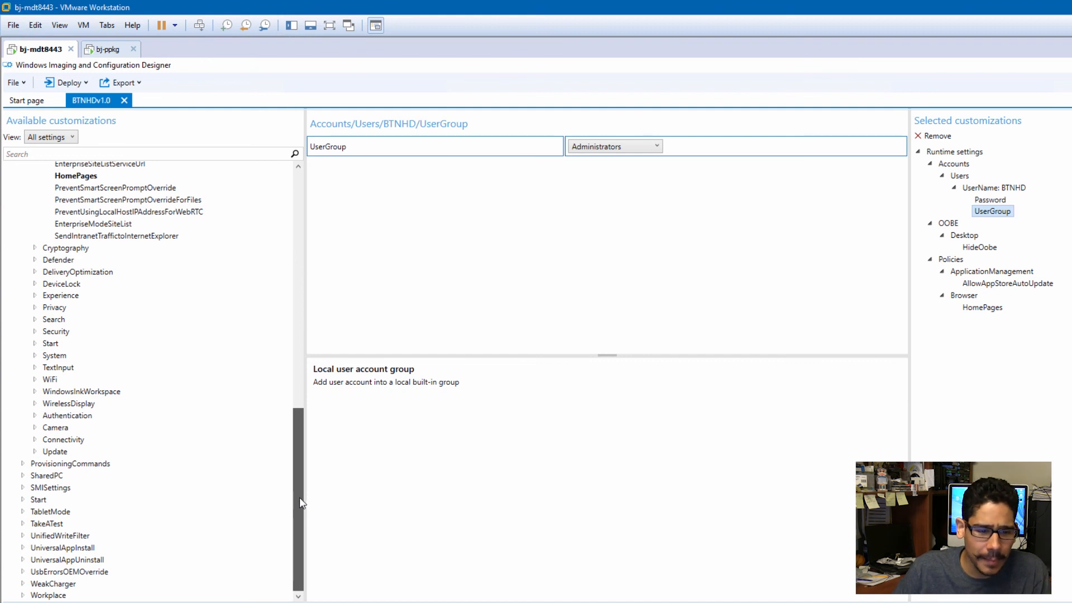
pyautogui.click(54, 451)
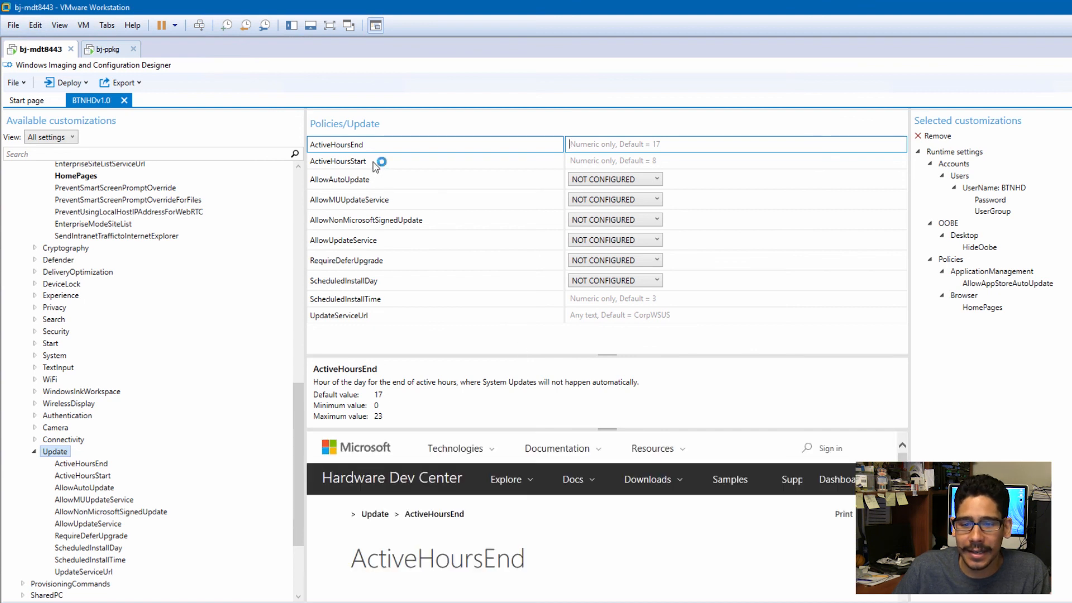
pyautogui.click(337, 161)
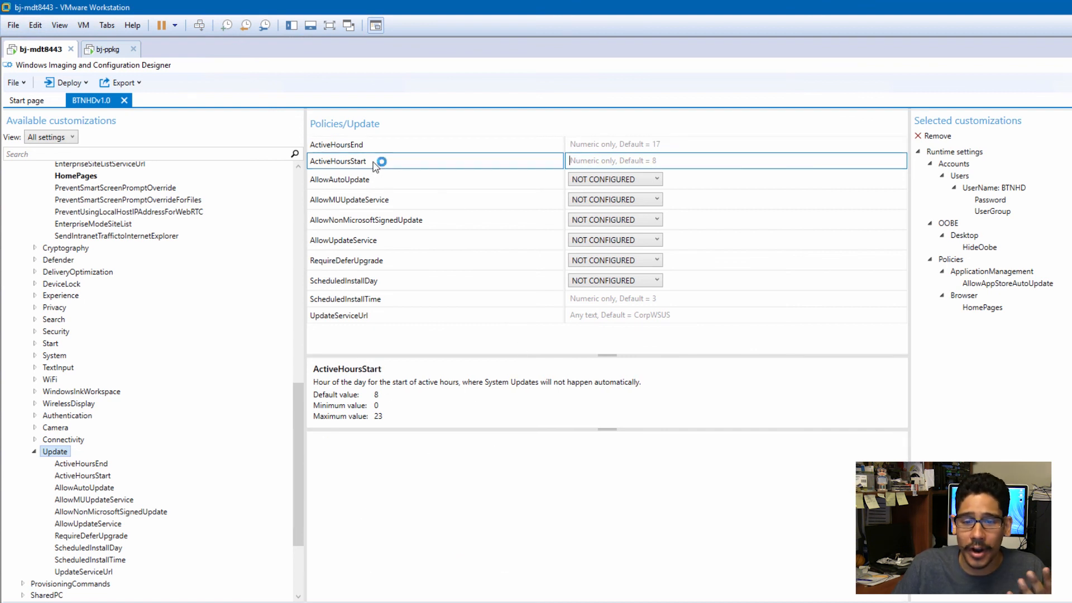